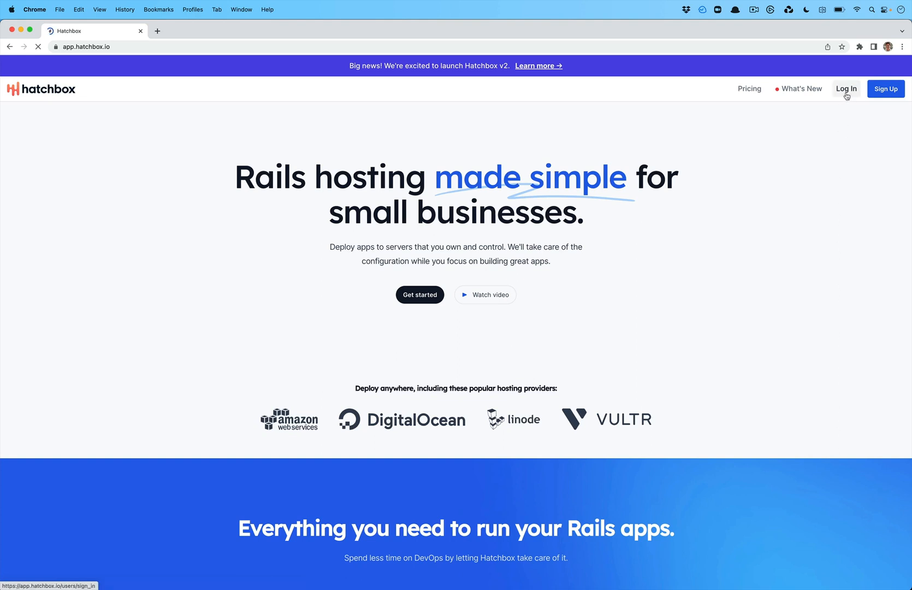
Log in to Hatchbox and go to the Servers clusters list.
left_click(846, 89)
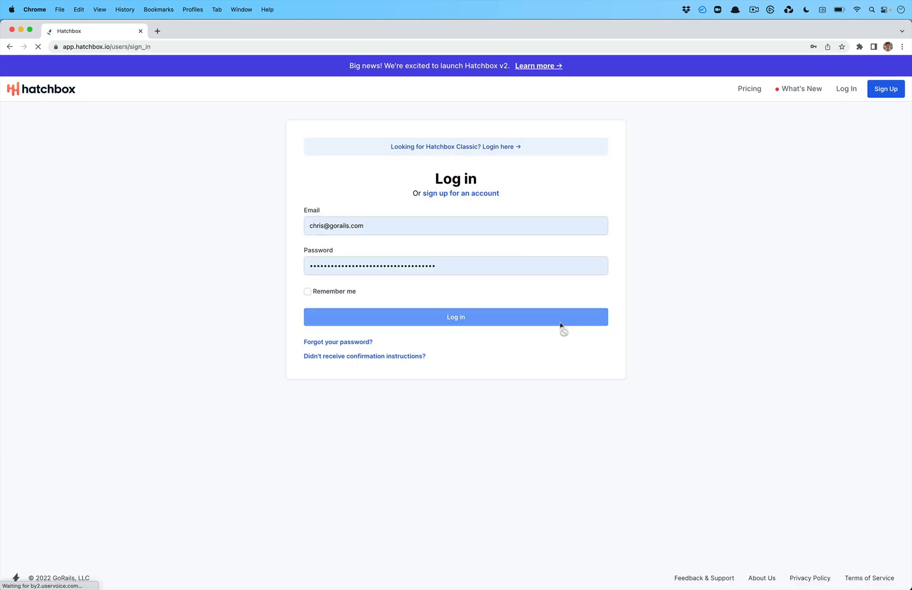
left_click(456, 316)
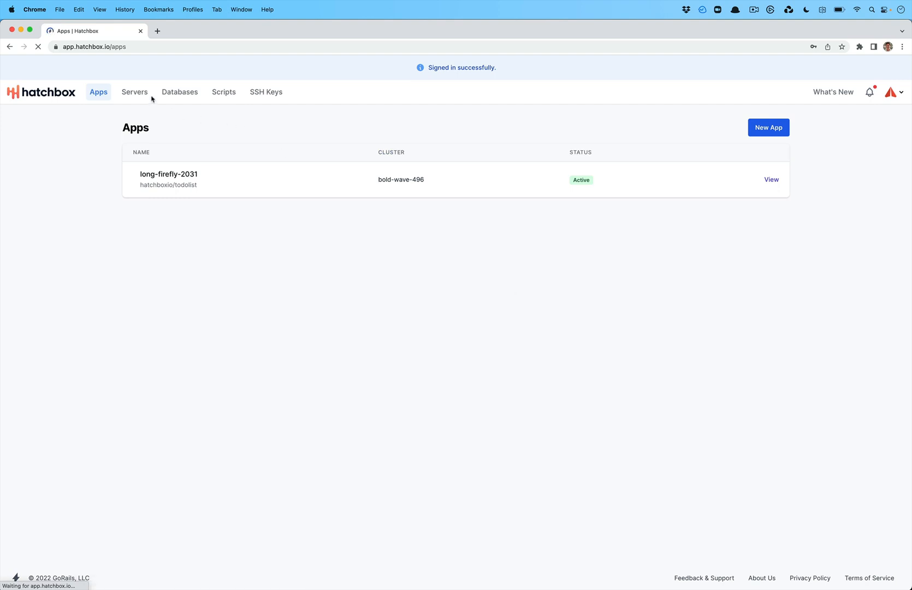
left_click(134, 92)
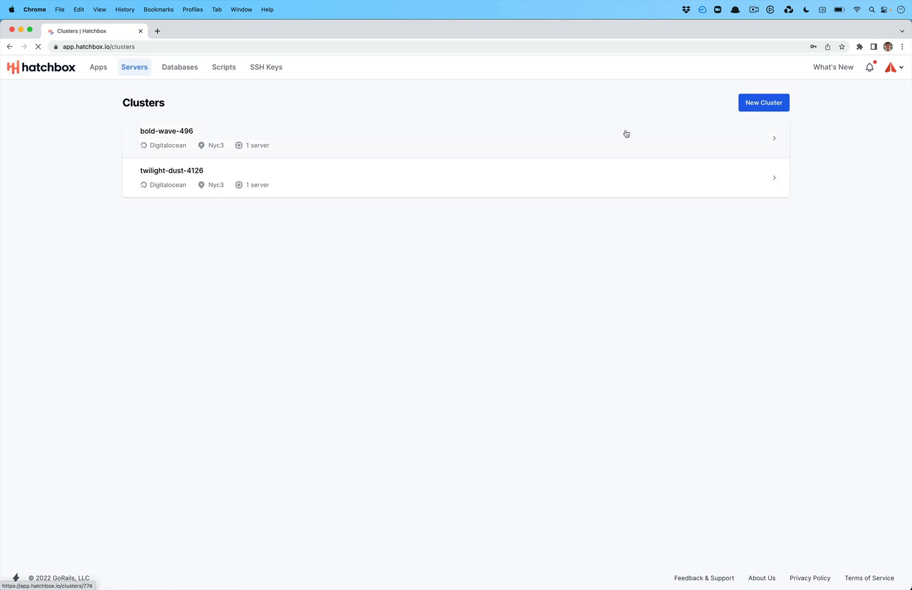
Create a new DigitalOcean cluster with the generated name autumn-snow-4334.
left_click(764, 102)
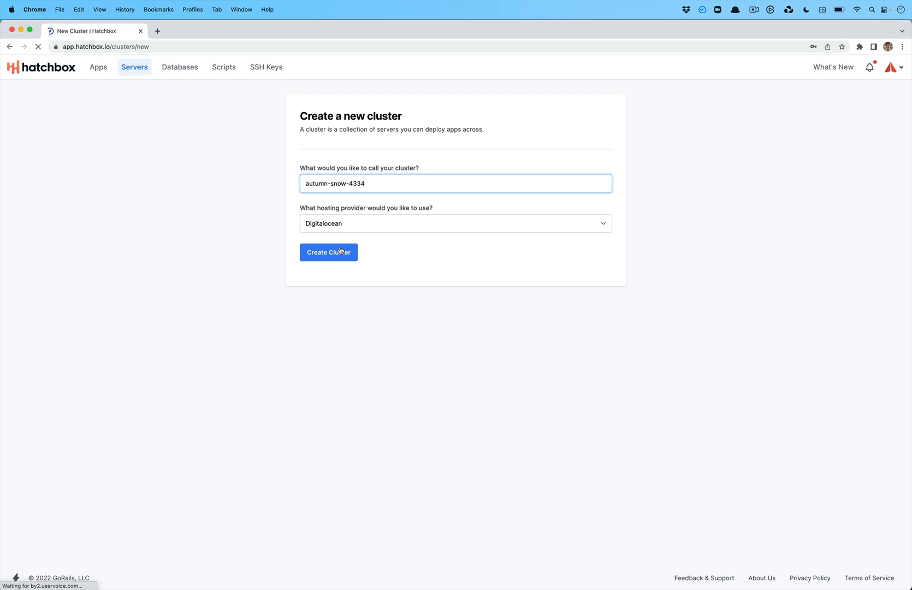
left_click(327, 253)
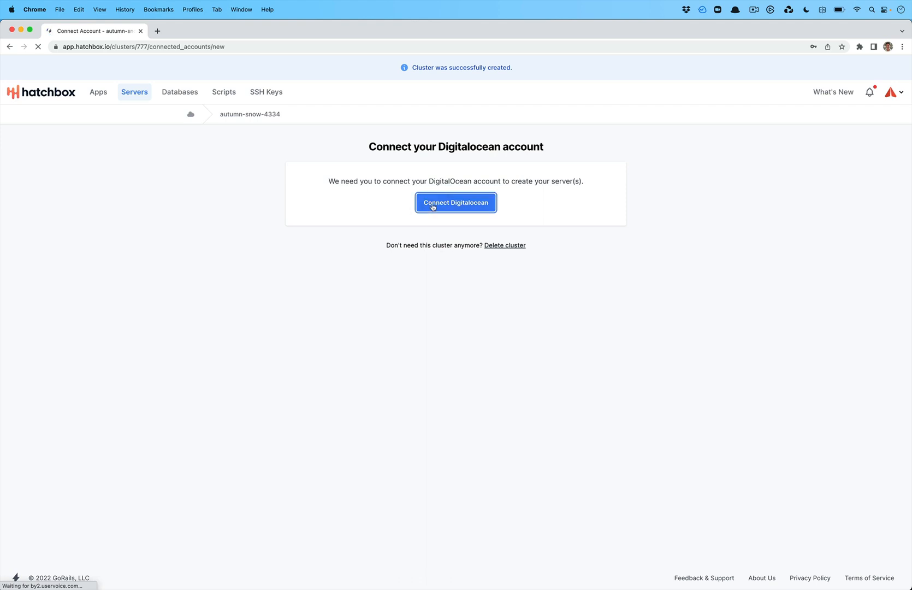
Connect DigitalOcean and choose the account to grant Hatchbox access to.
left_click(455, 202)
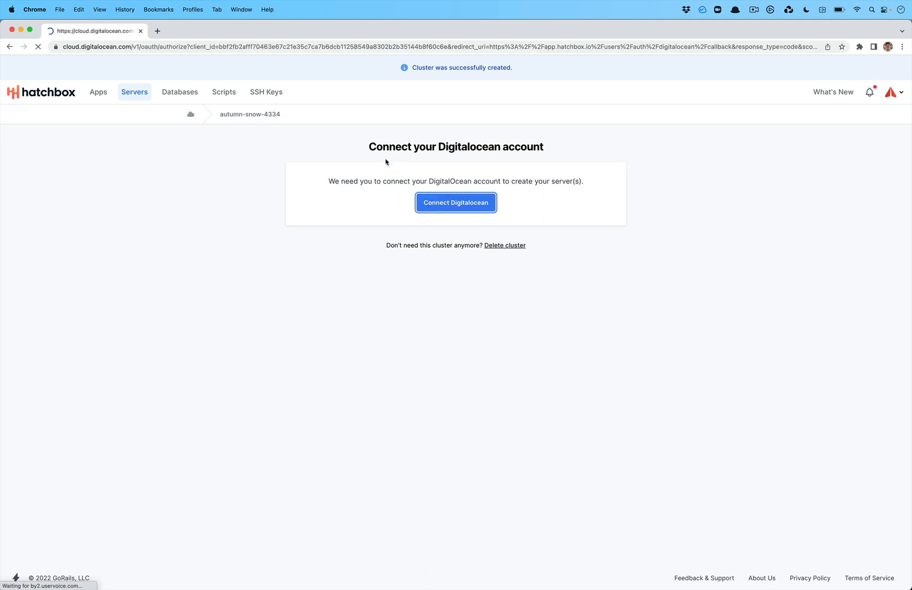
left_click(456, 202)
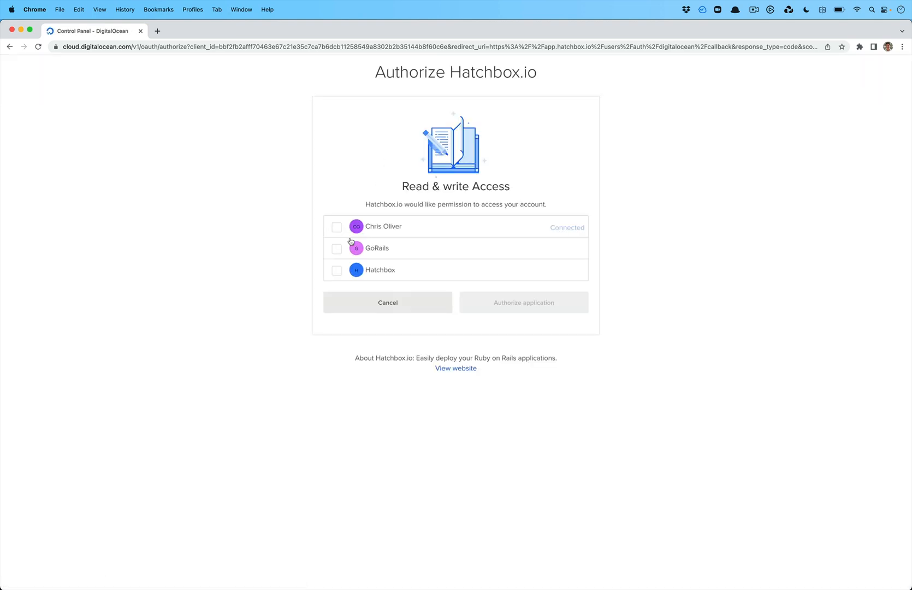
left_click(336, 226)
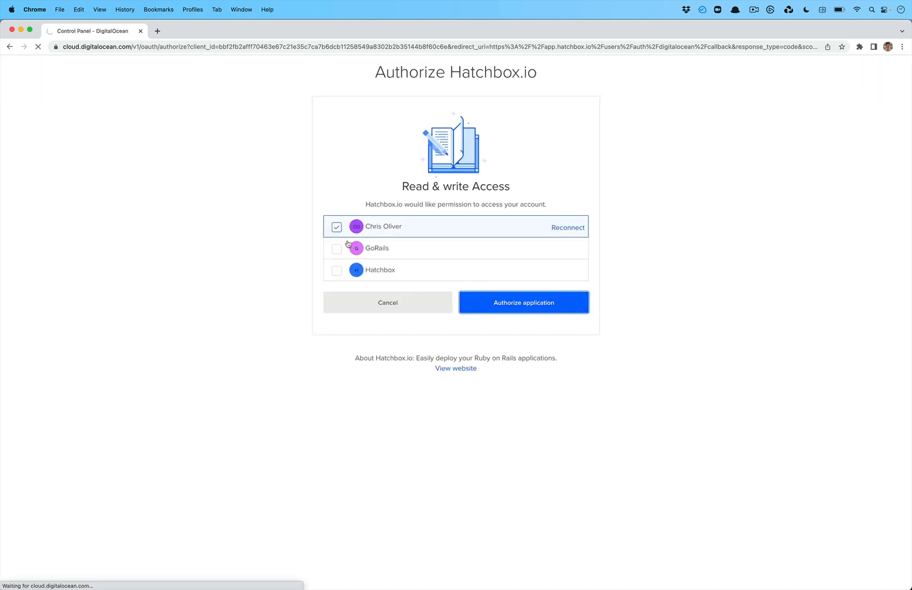
Authorize Hatchbox on DigitalOcean and set the cluster region to New York 3.
left_click(523, 301)
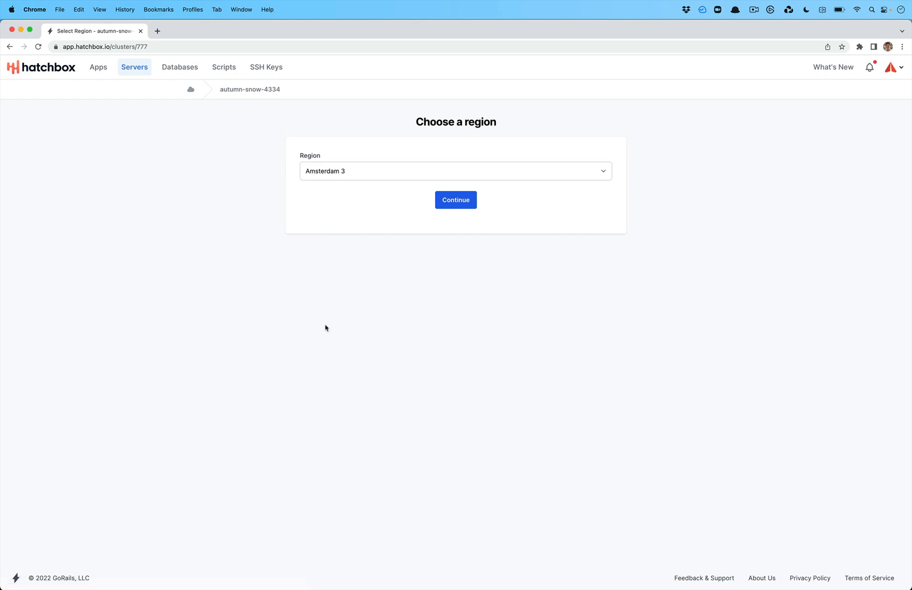
left_click(455, 171)
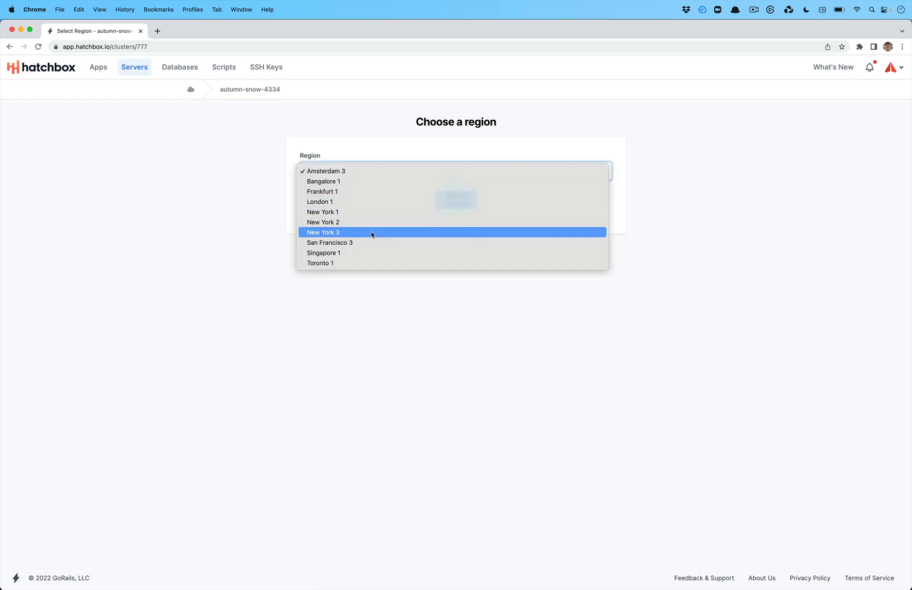
left_click(323, 232)
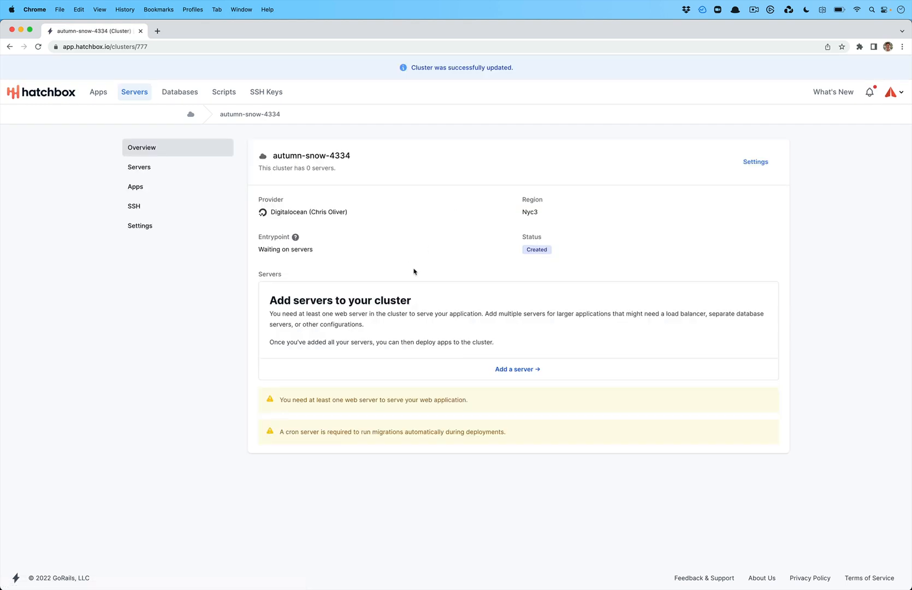
mouse_move(516, 369)
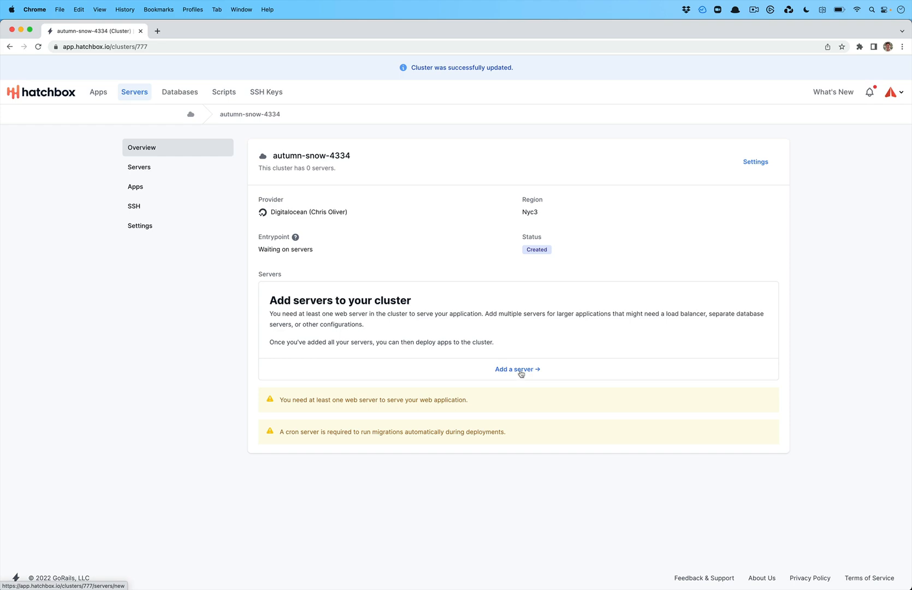
Add a 1GB Regular Intel server with web, cron, background worker and PostgreSQL roles.
left_click(516, 369)
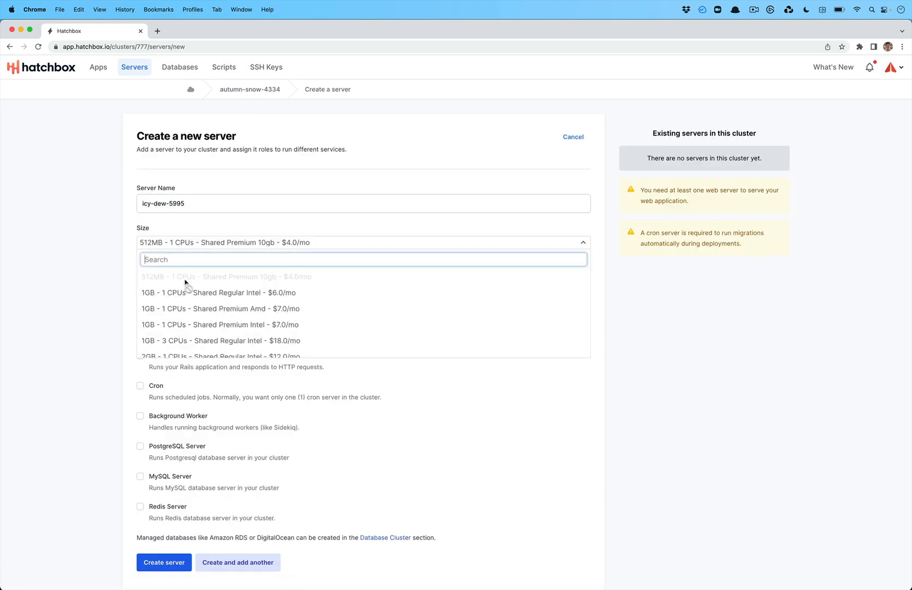
left_click(219, 292)
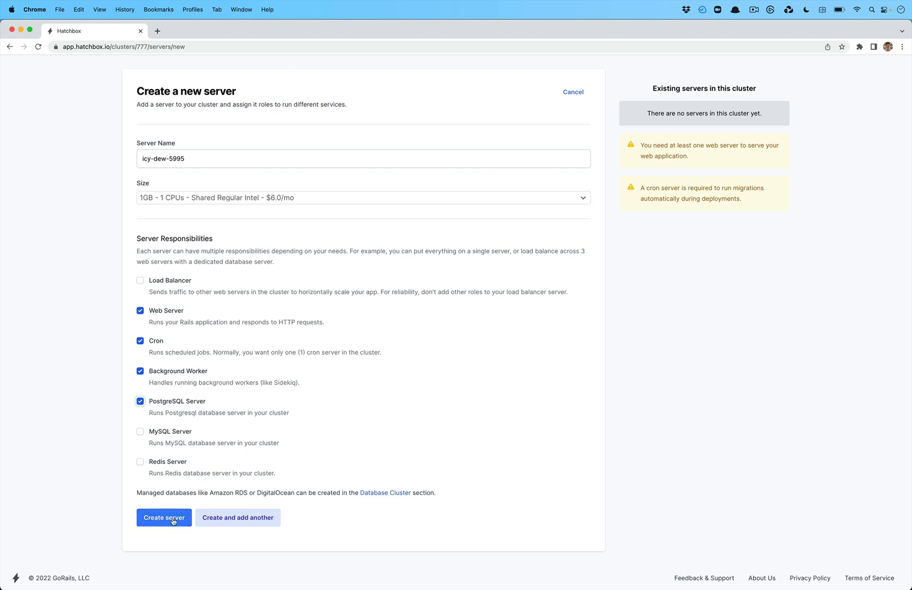
left_click(163, 517)
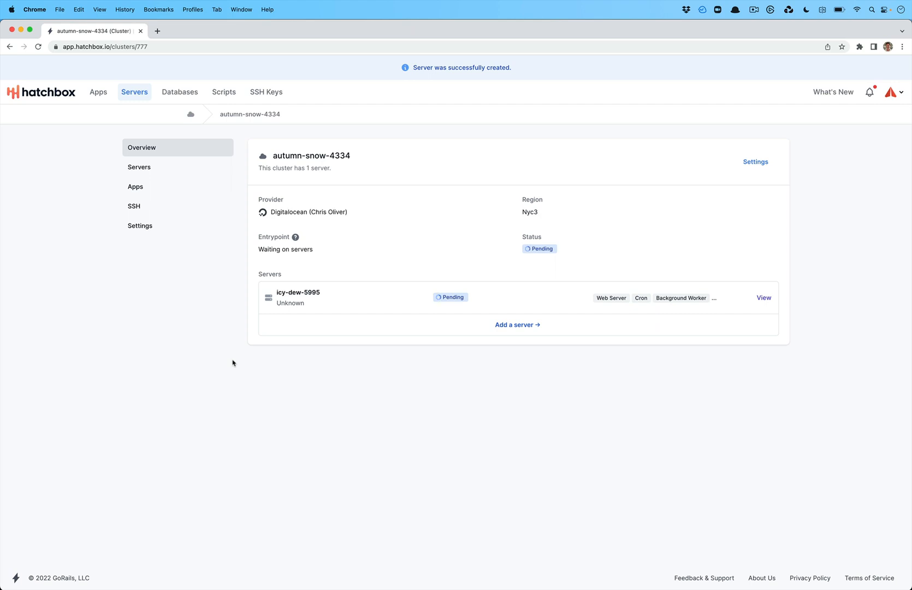
mouse_move(220, 320)
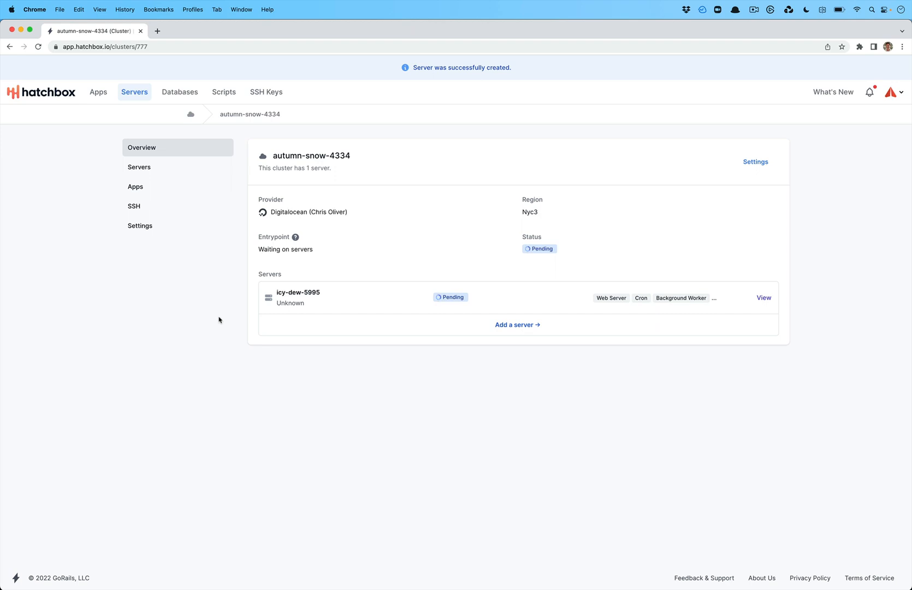
mouse_move(306, 297)
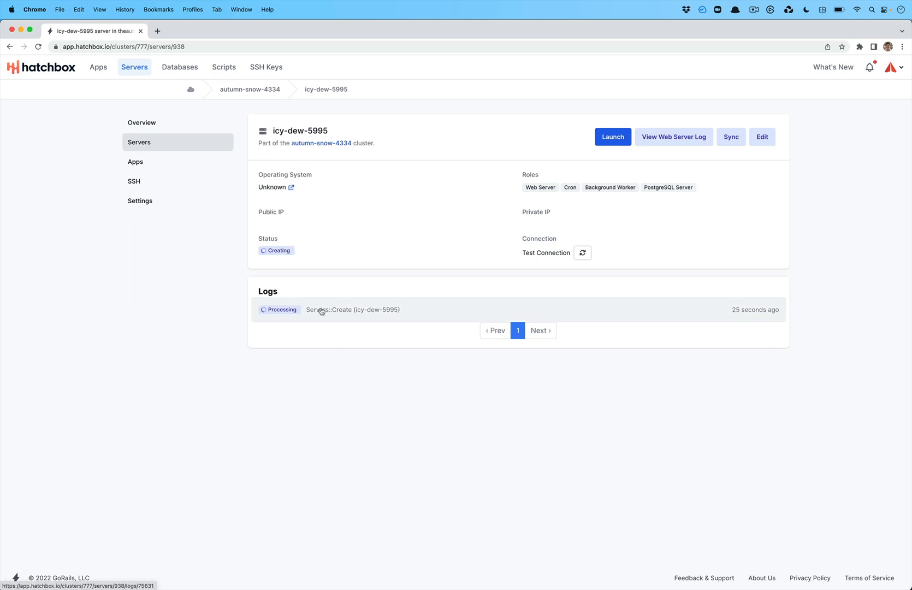
Review the Servers::Create log for icy-dew-5995, then return to its details page.
left_click(352, 309)
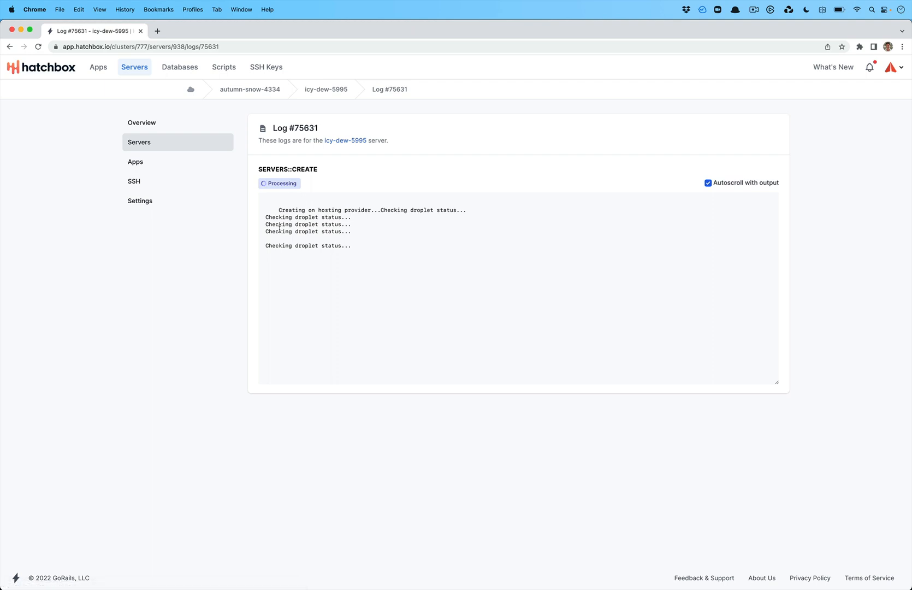
mouse_move(234, 251)
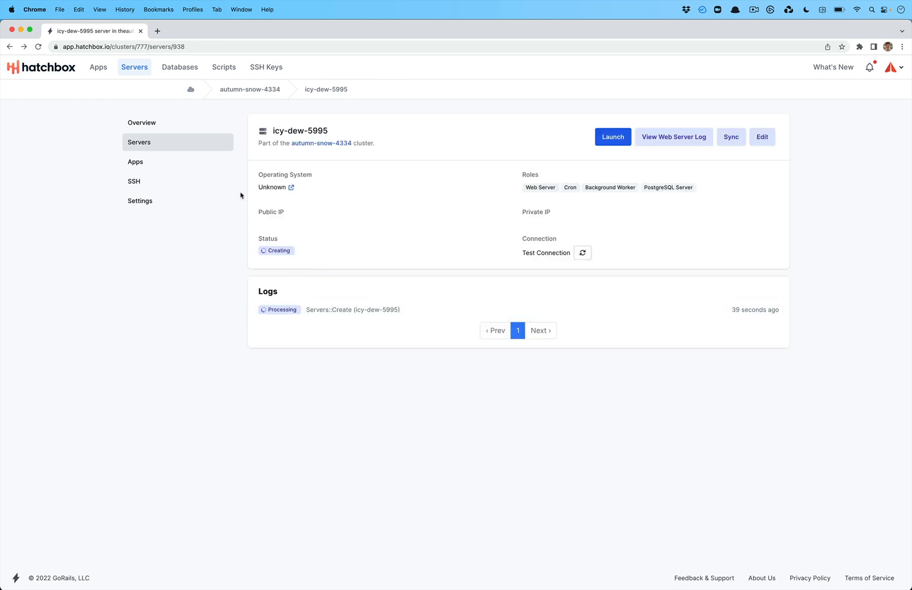
left_click(39, 47)
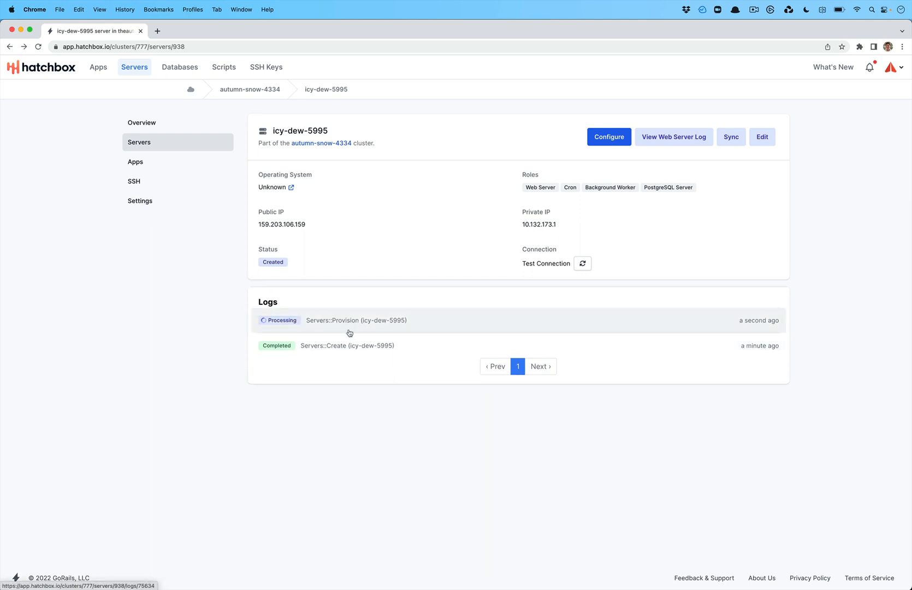
mouse_move(364, 329)
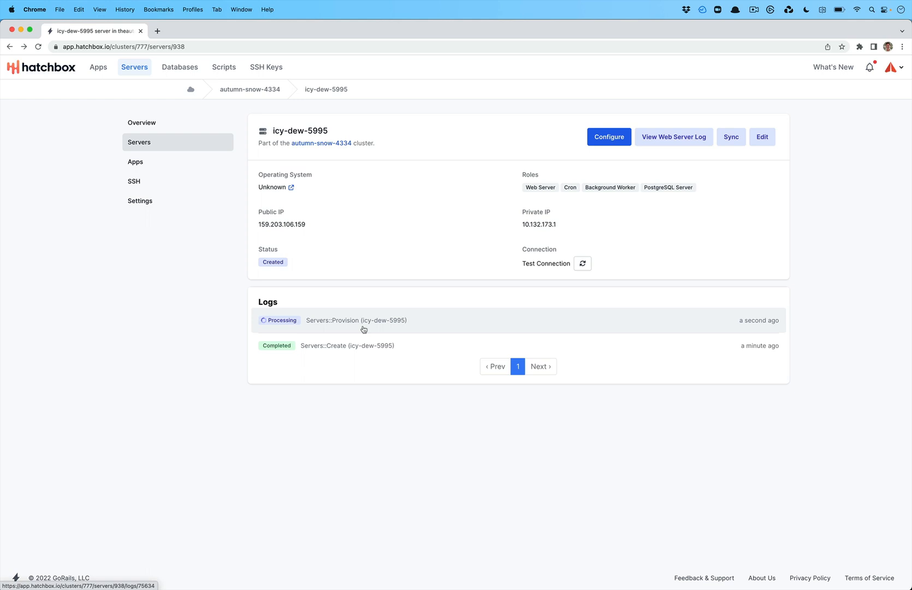
mouse_move(556, 267)
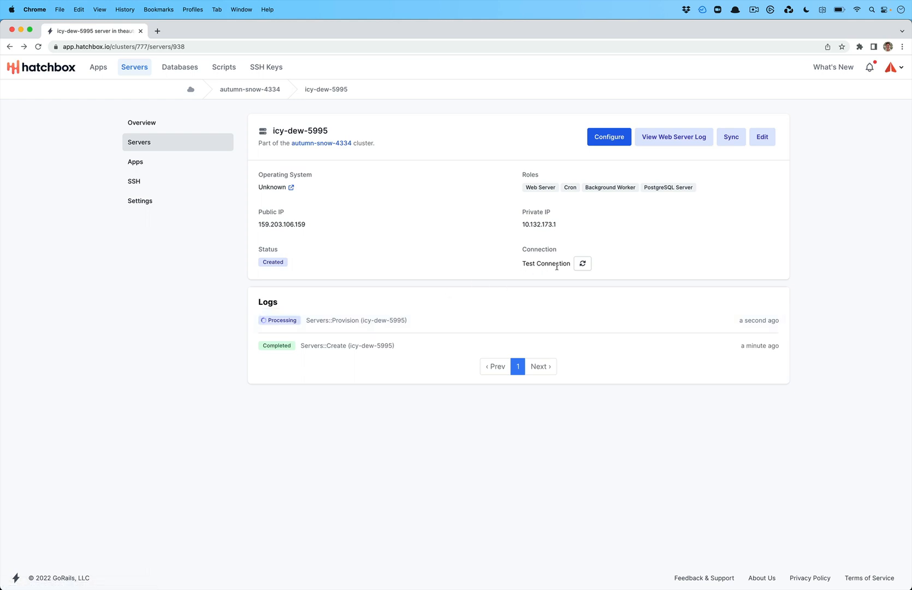
Test the server connection and inspect the failed connection test log.
left_click(582, 263)
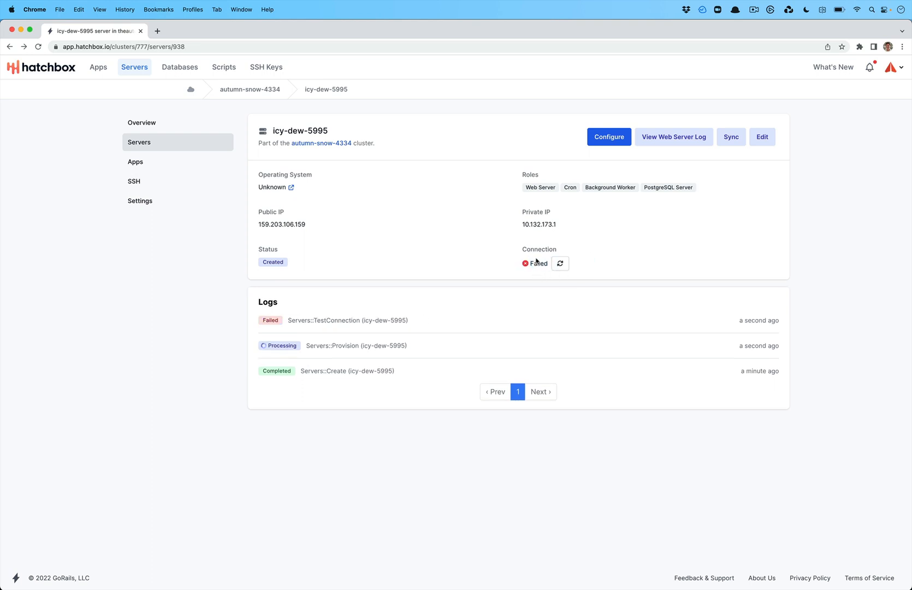
mouse_move(513, 269)
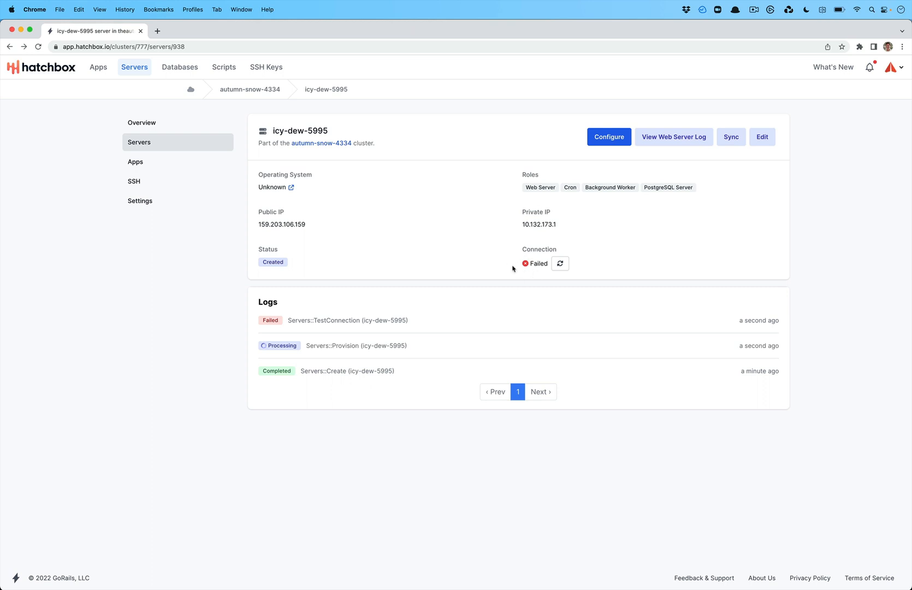
mouse_move(435, 345)
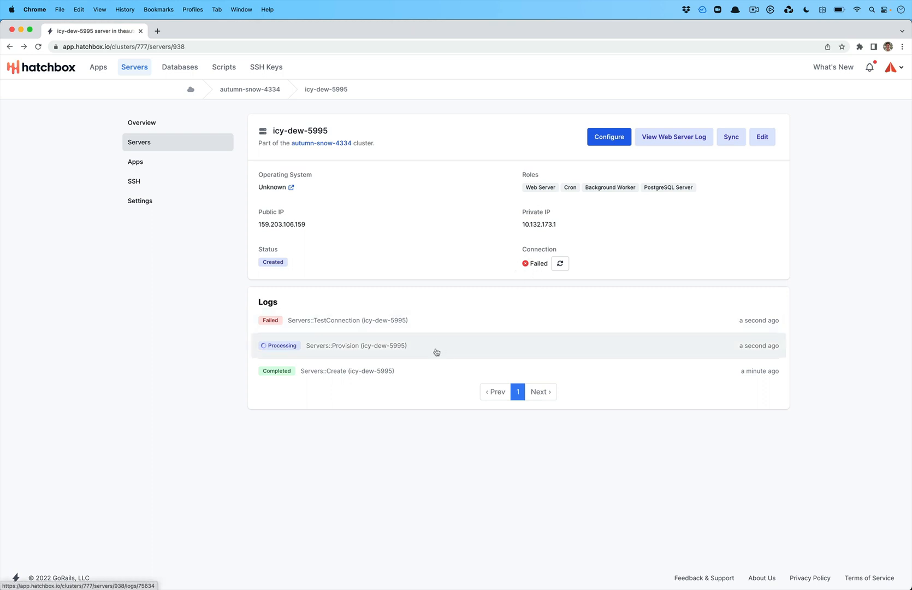
mouse_move(461, 323)
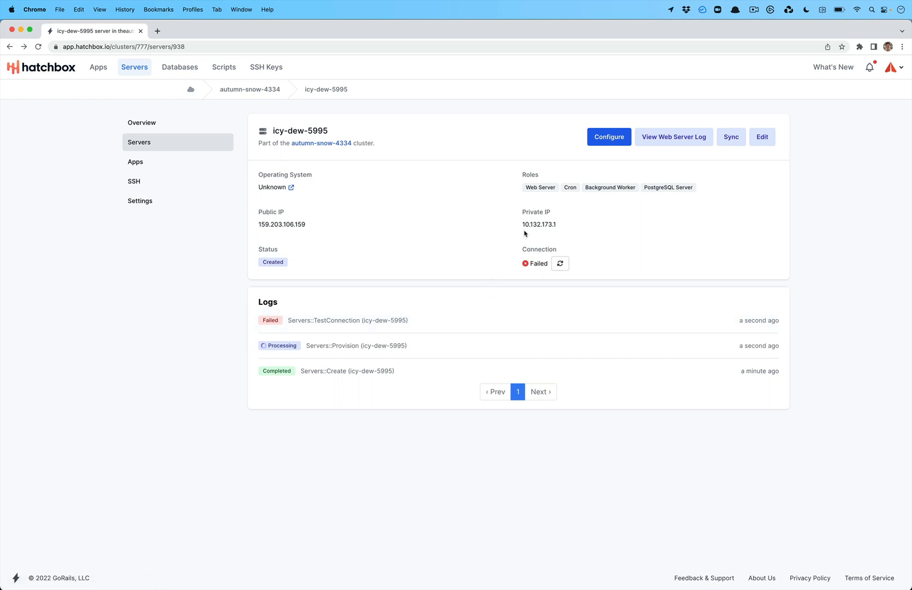
mouse_move(481, 324)
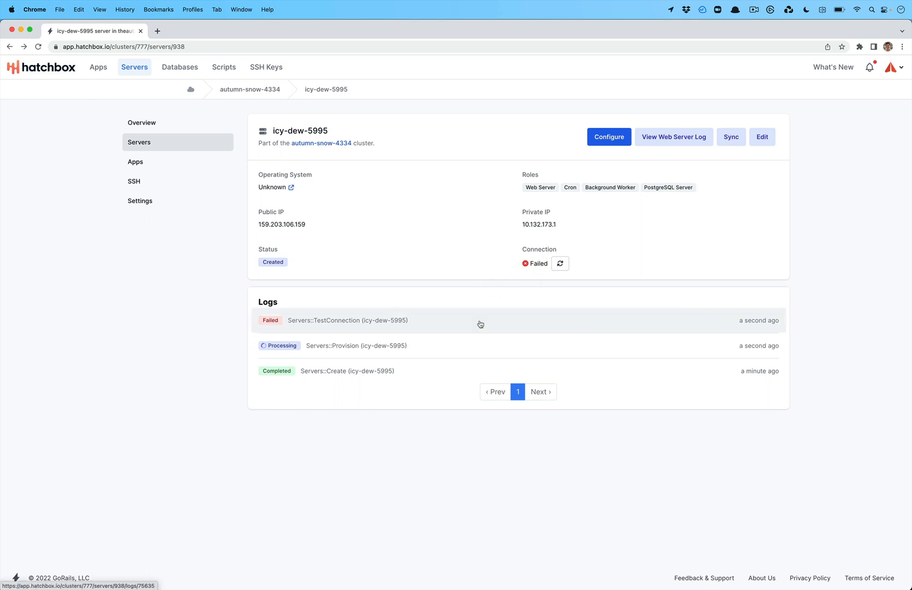
left_click(346, 320)
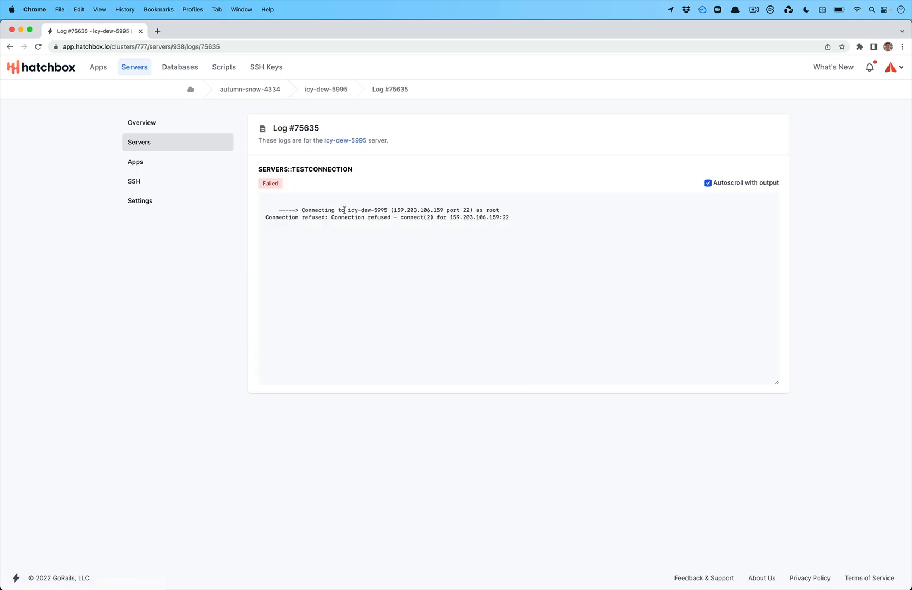
double_click(492, 210)
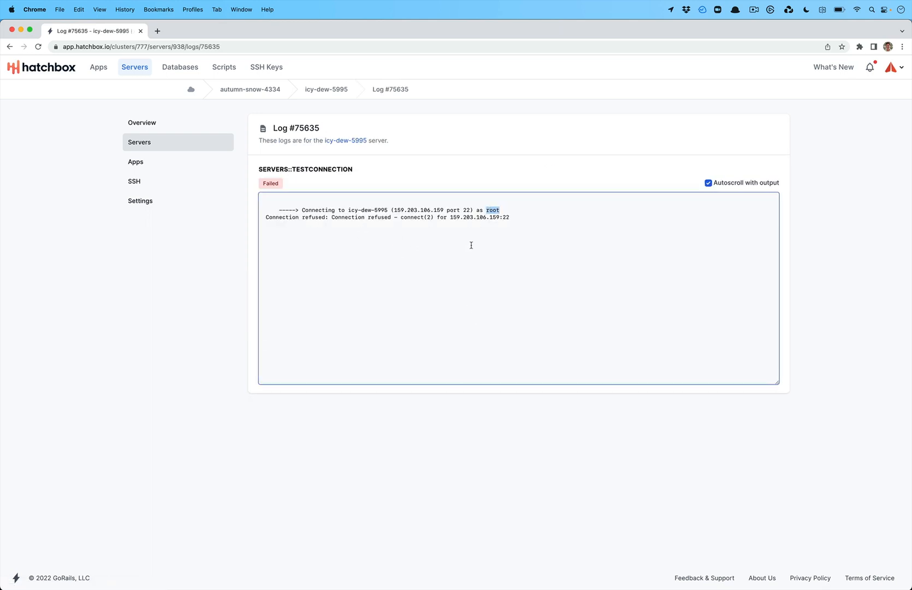
left_click(326, 89)
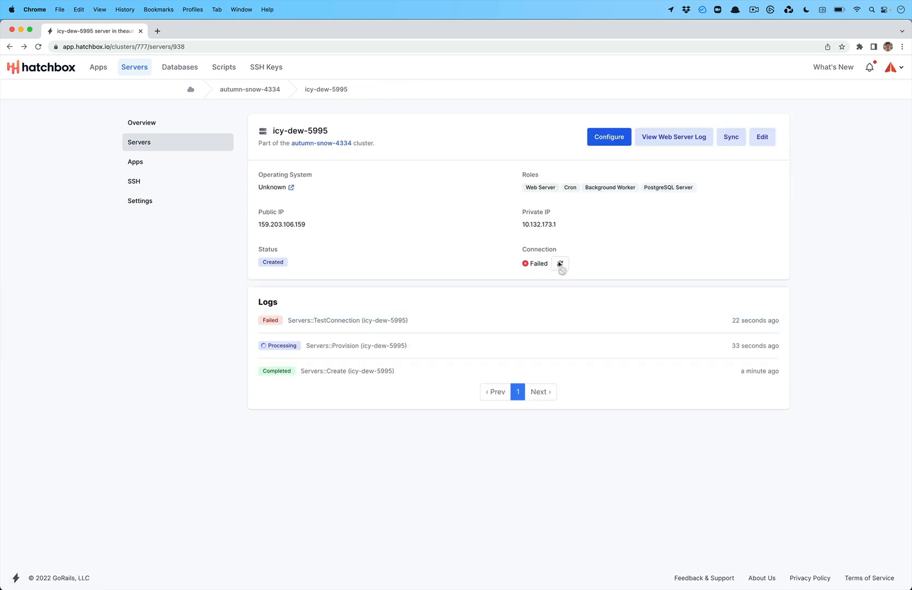
Rerun the connection test until icy-dew-5995 shows Connected, back on its overview.
left_click(559, 263)
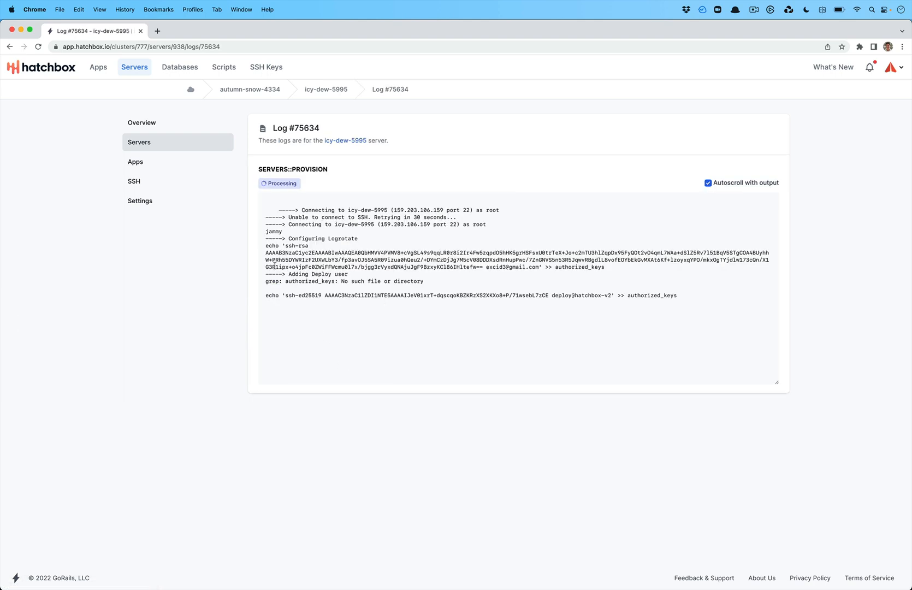
left_click(326, 88)
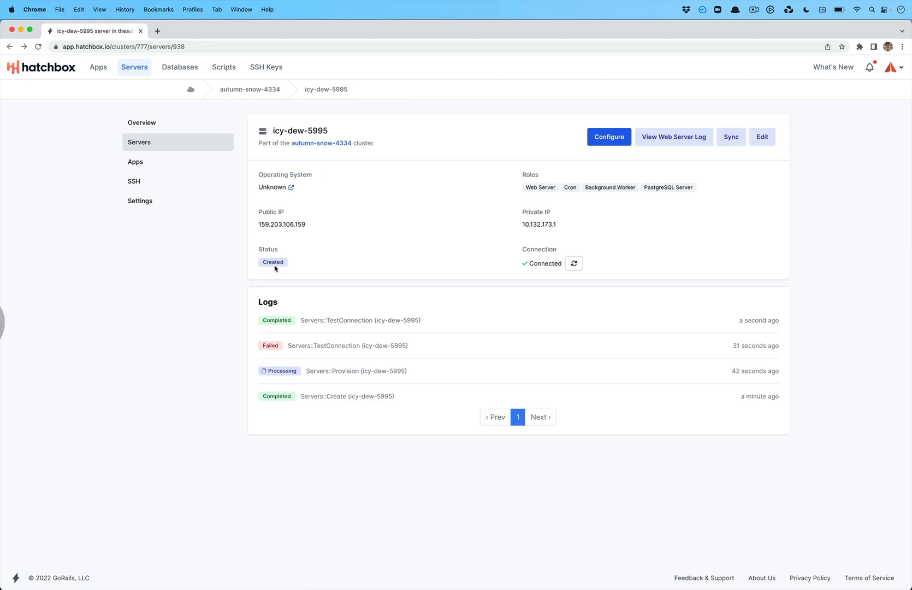
mouse_move(327, 193)
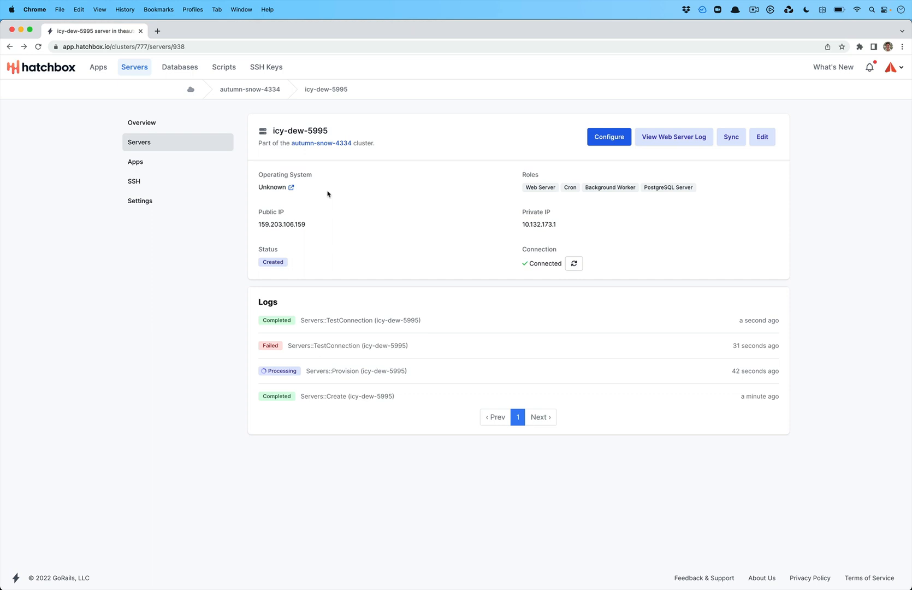
mouse_move(314, 215)
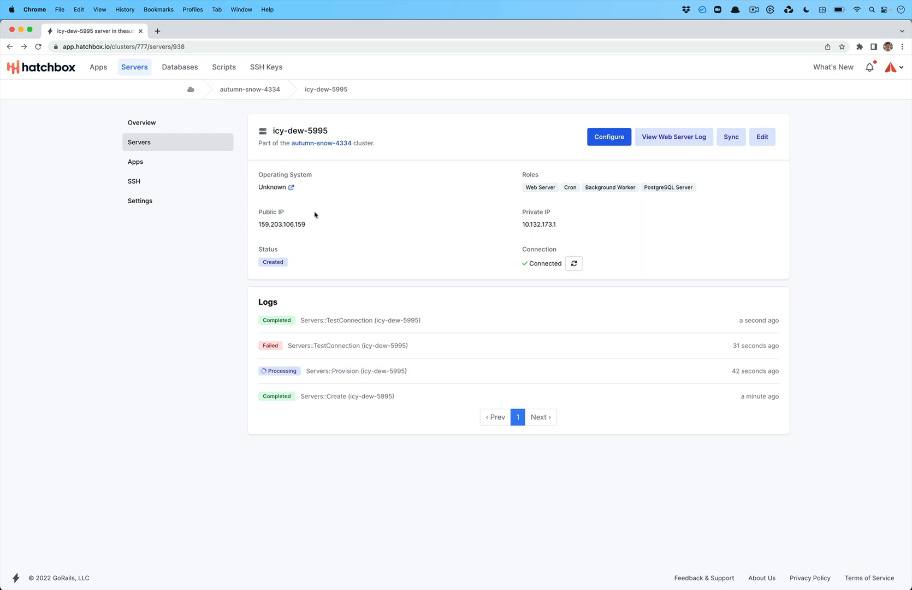
mouse_move(97, 70)
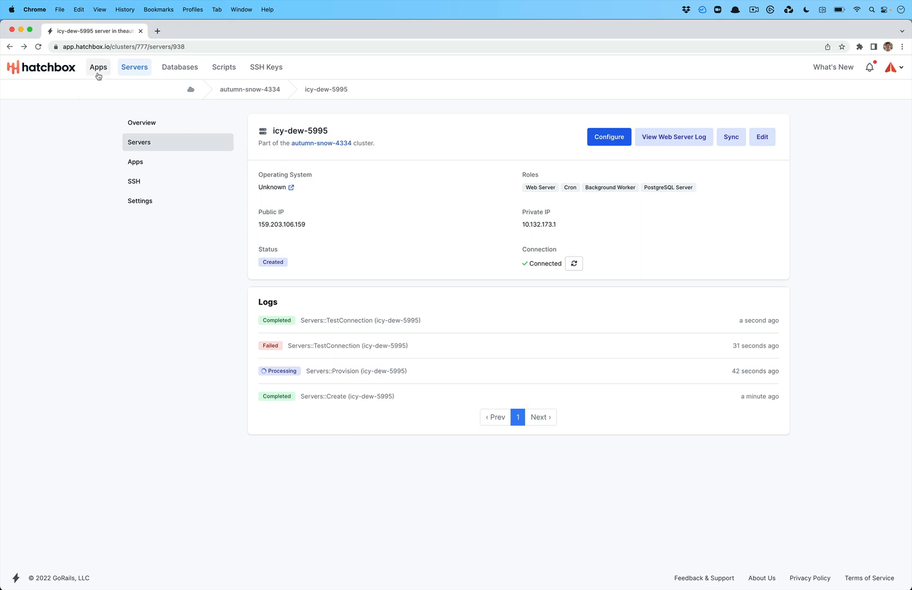
Create a new app aged-surf-8414 on the bold-wave-496 cluster.
left_click(98, 67)
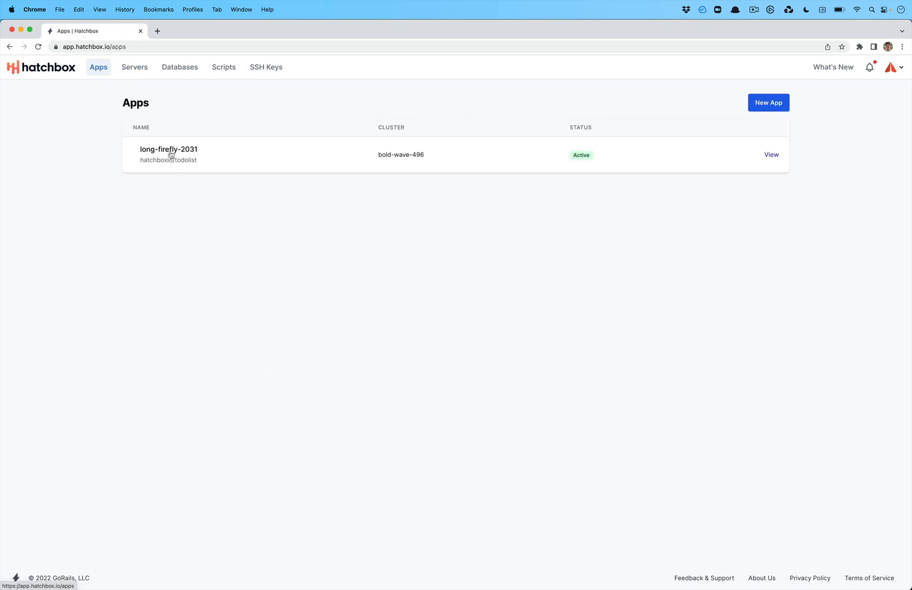
left_click(767, 103)
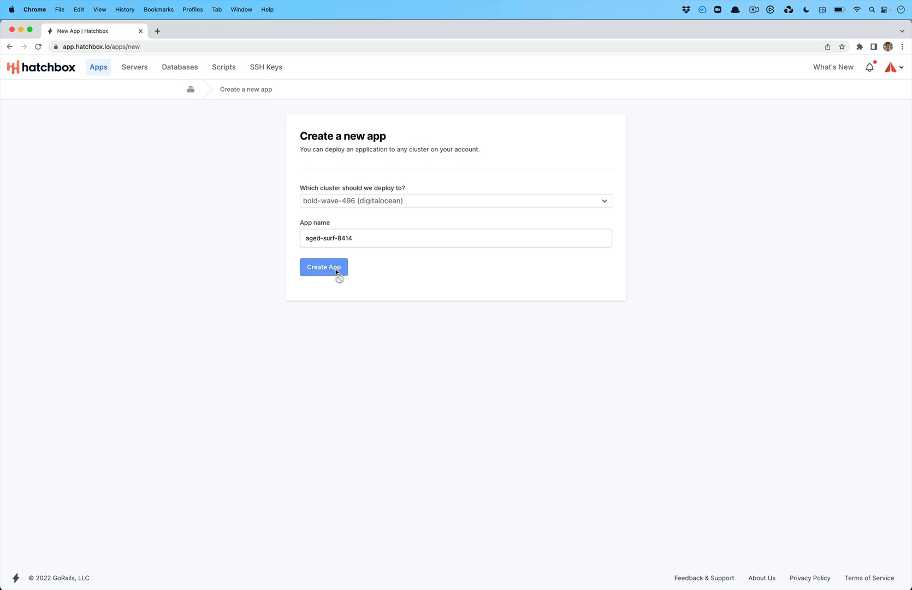
left_click(324, 266)
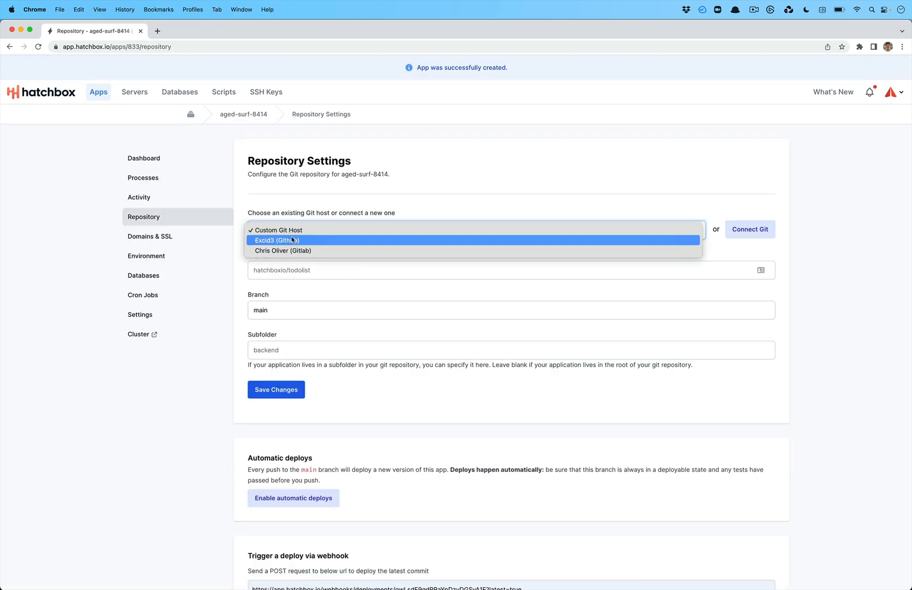
Set the repository to GitHub hatchboxio/todolist on branch master and save.
left_click(277, 240)
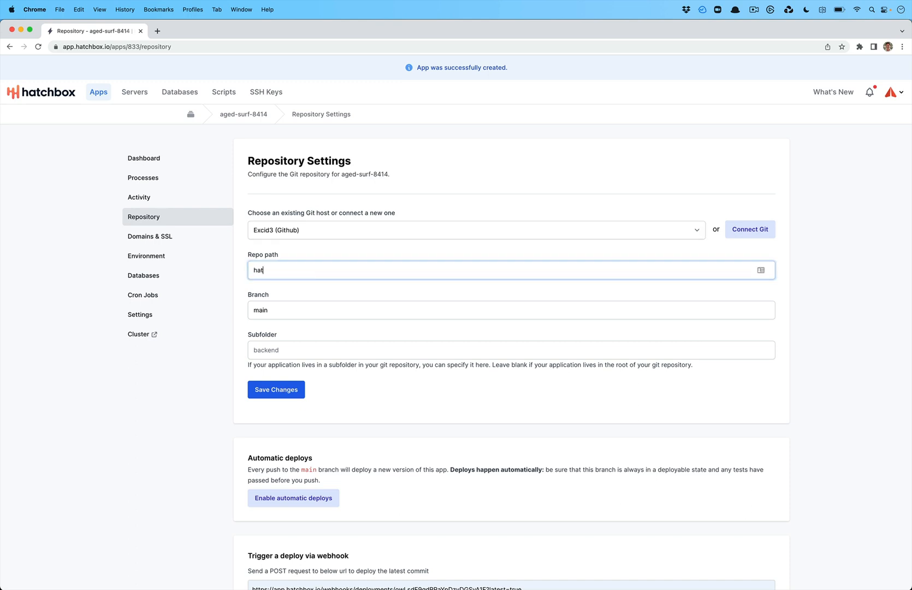
type("hatchboxio/t")
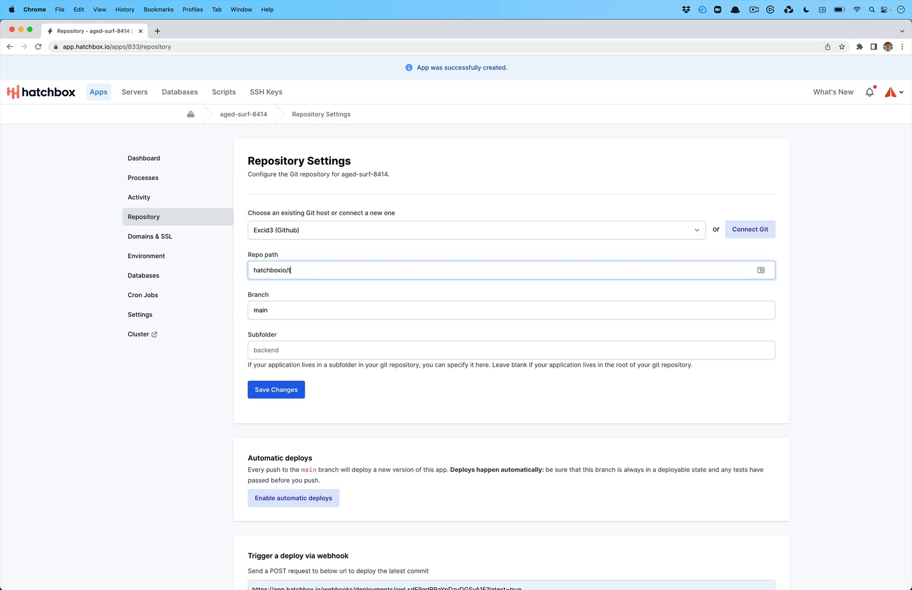
type("odolist")
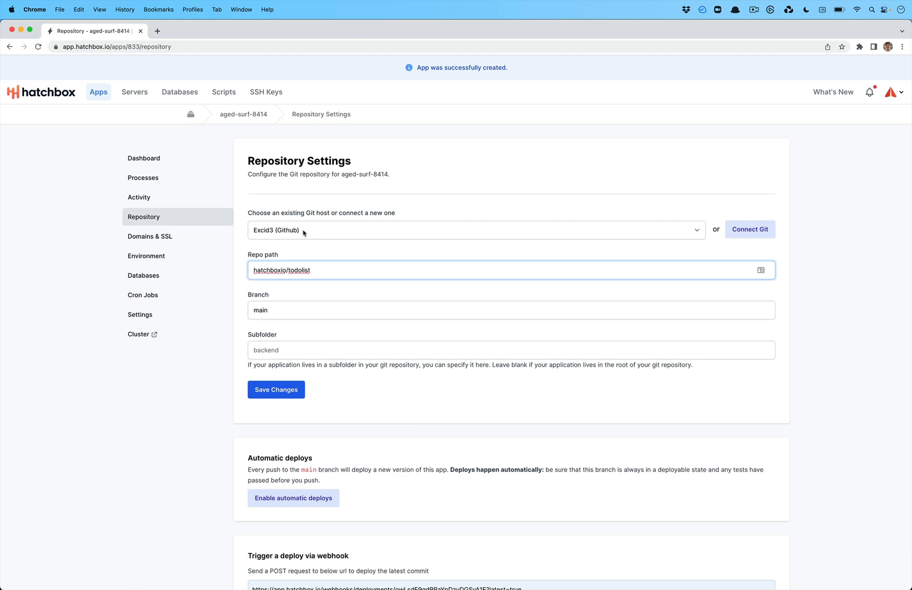
mouse_move(749, 229)
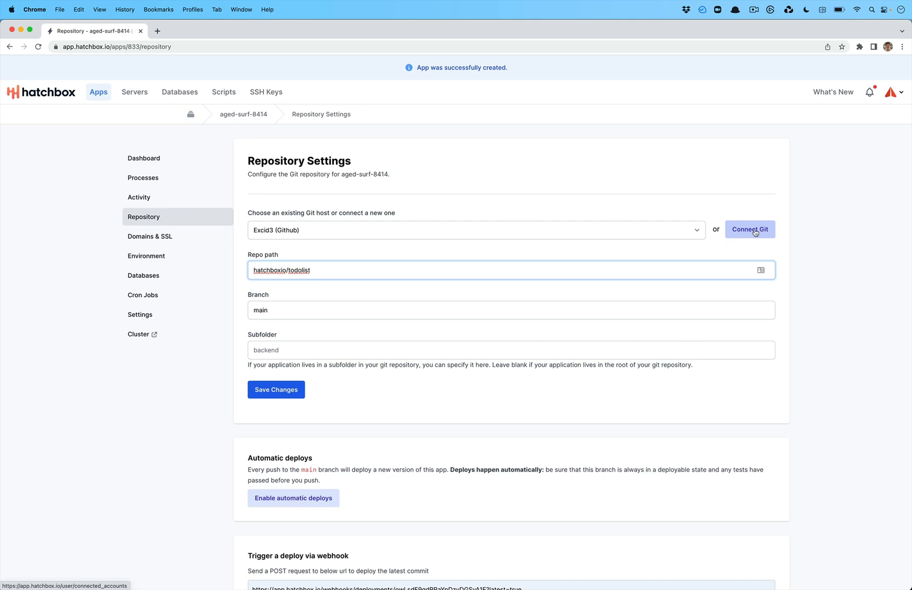
mouse_move(563, 211)
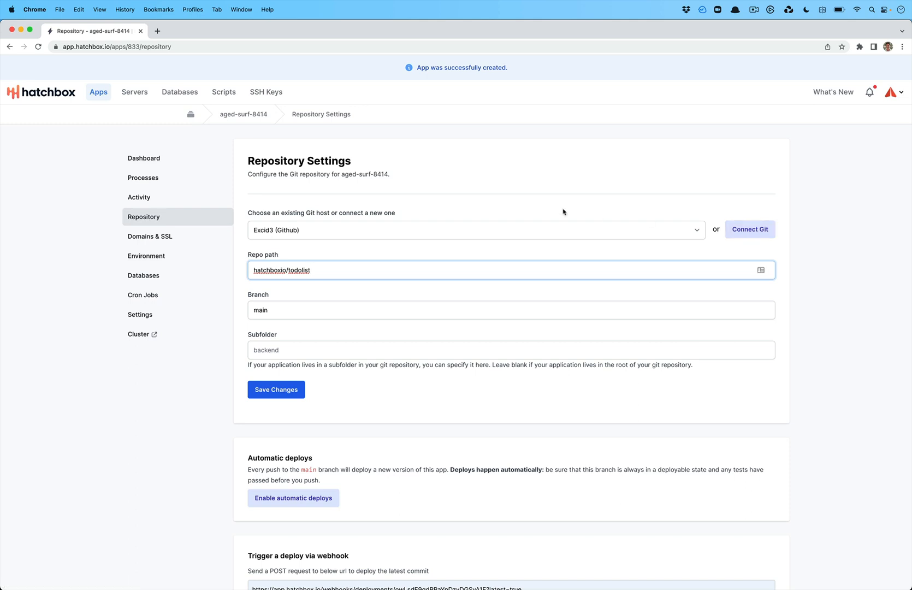
mouse_move(297, 238)
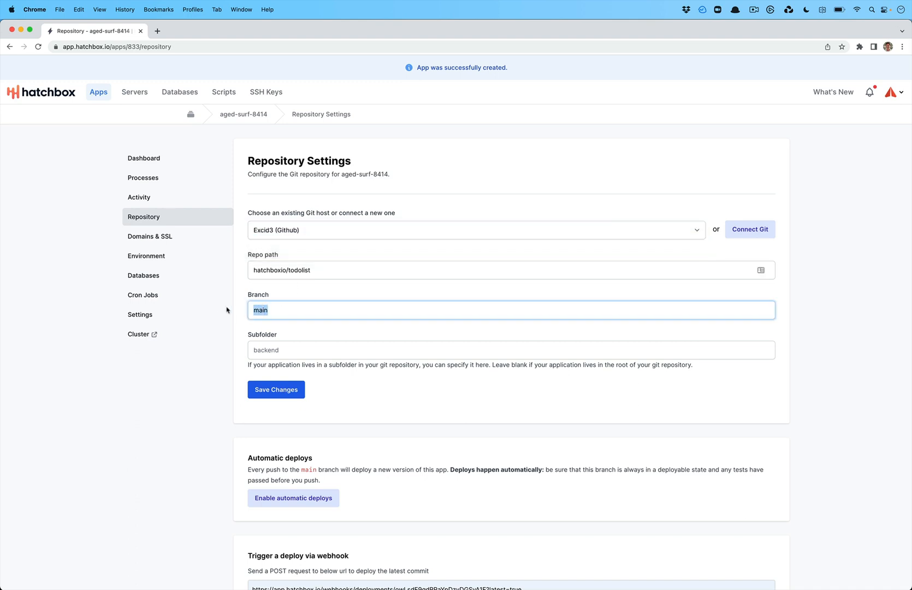
type("master")
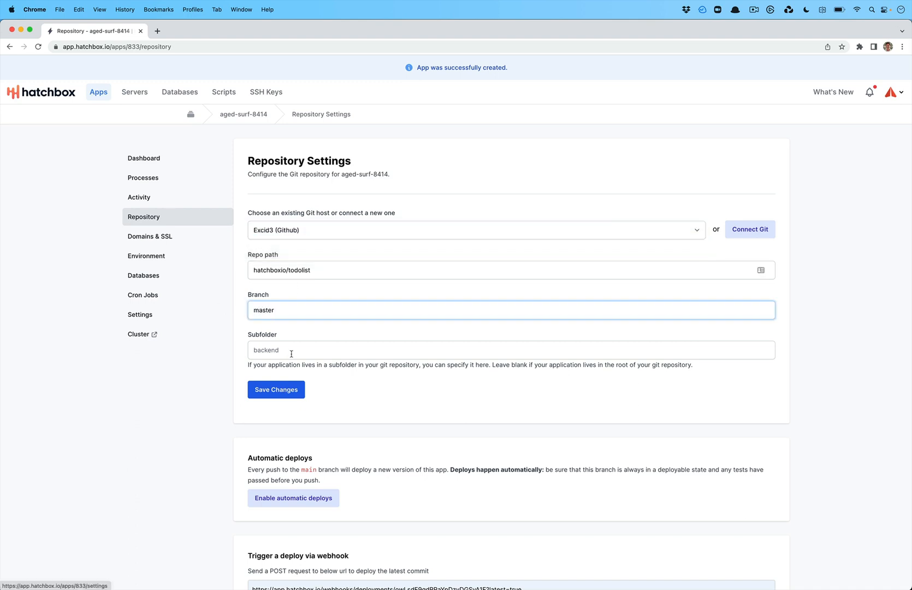
left_click(277, 389)
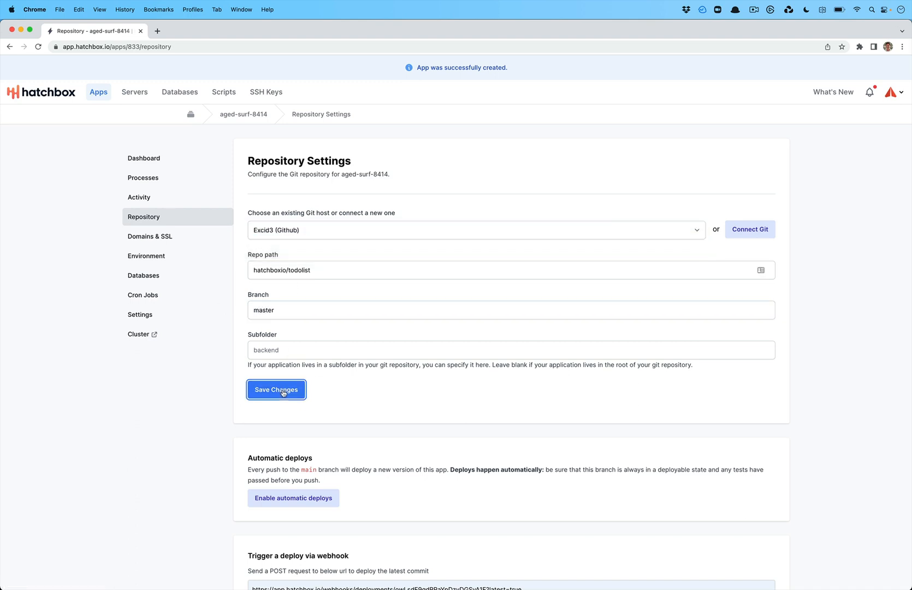
left_click(276, 388)
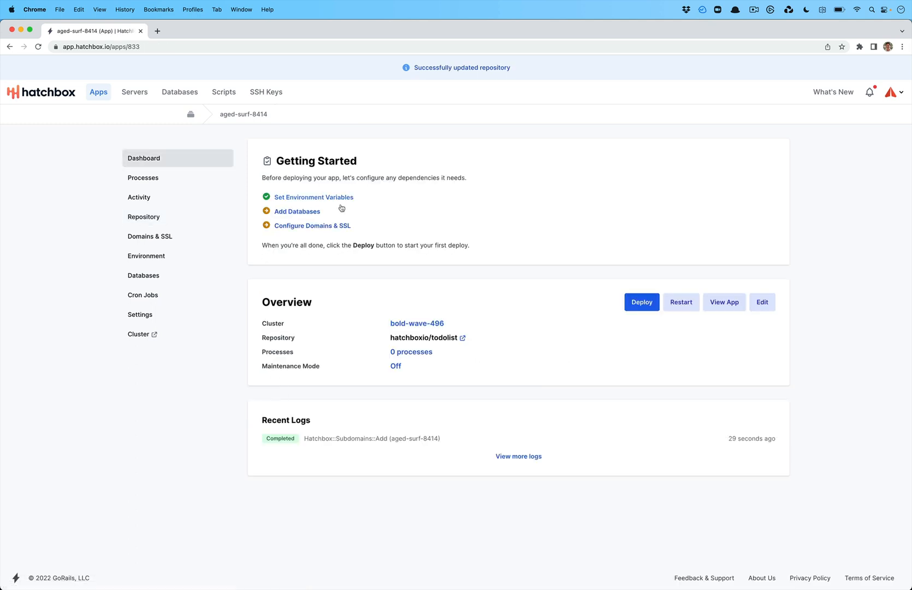
mouse_move(314, 198)
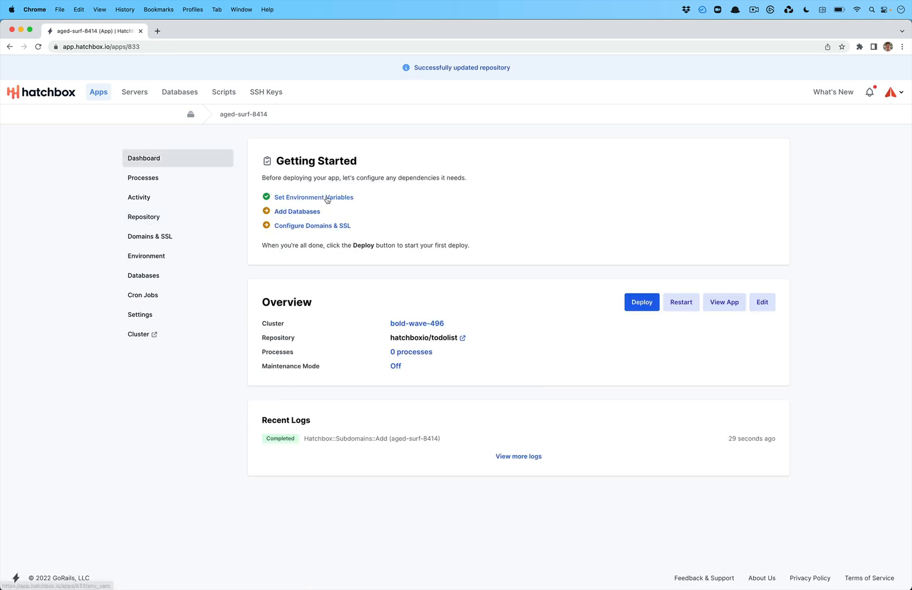
left_click(312, 198)
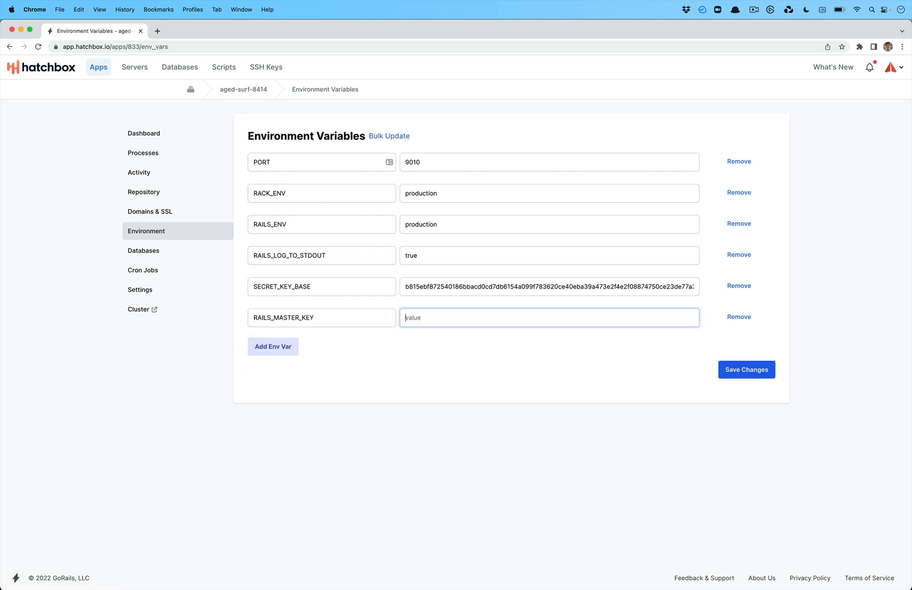
type("whatever")
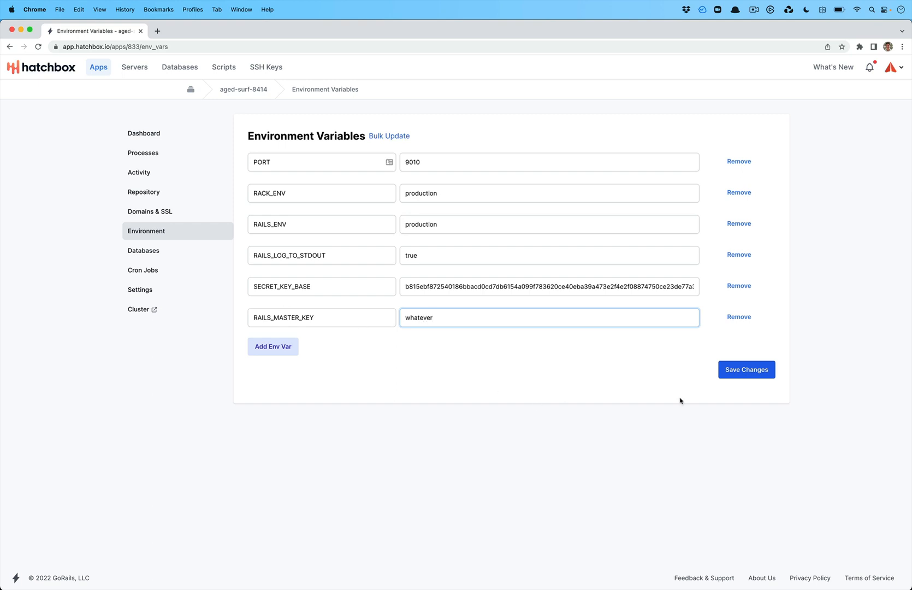
left_click(745, 369)
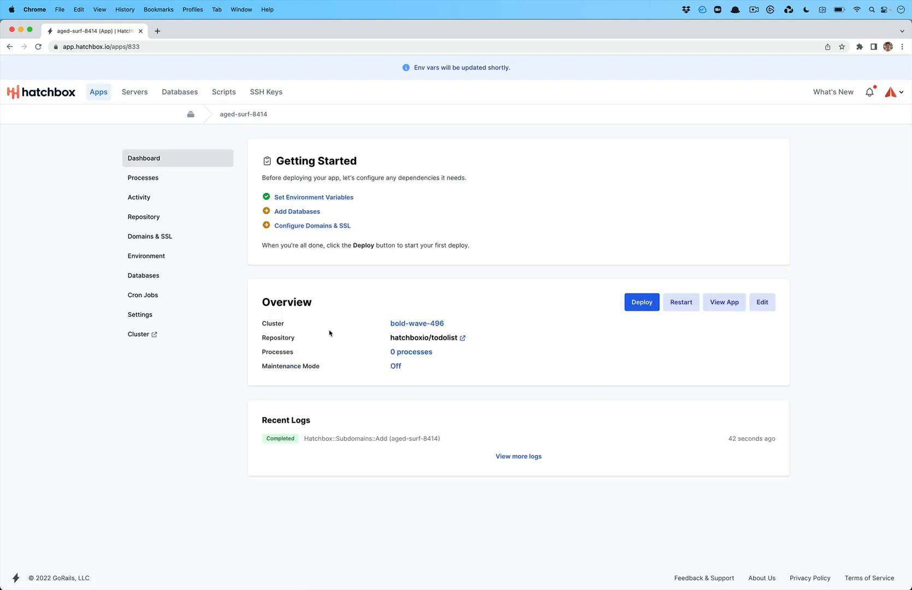
mouse_move(321, 327)
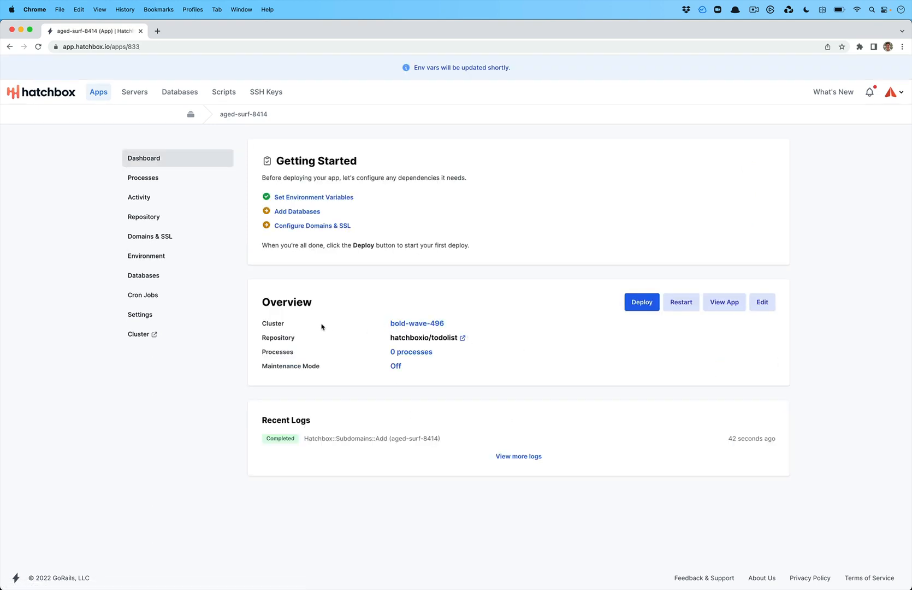
mouse_move(297, 215)
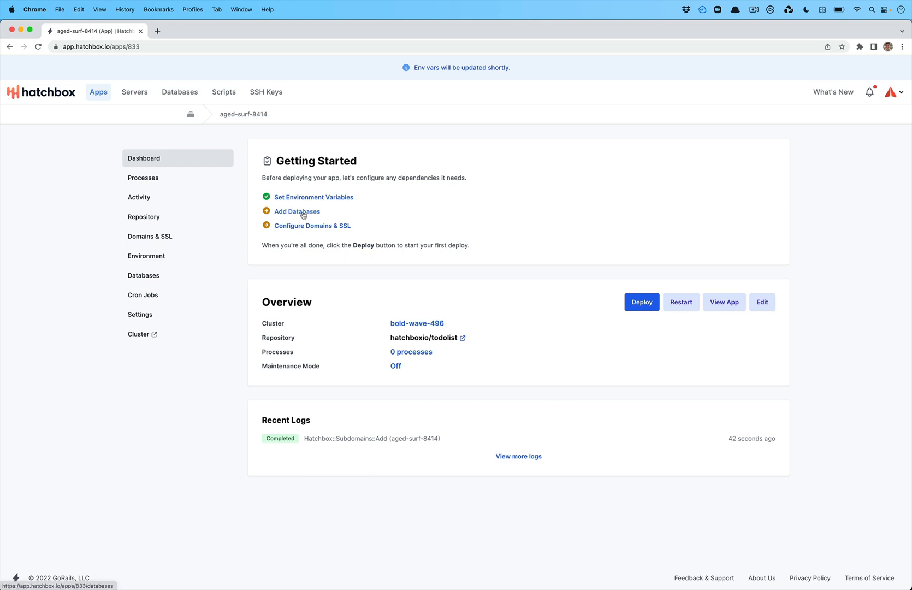
Add an unmanaged PostgreSQL database to the app and view the managed database options.
left_click(297, 211)
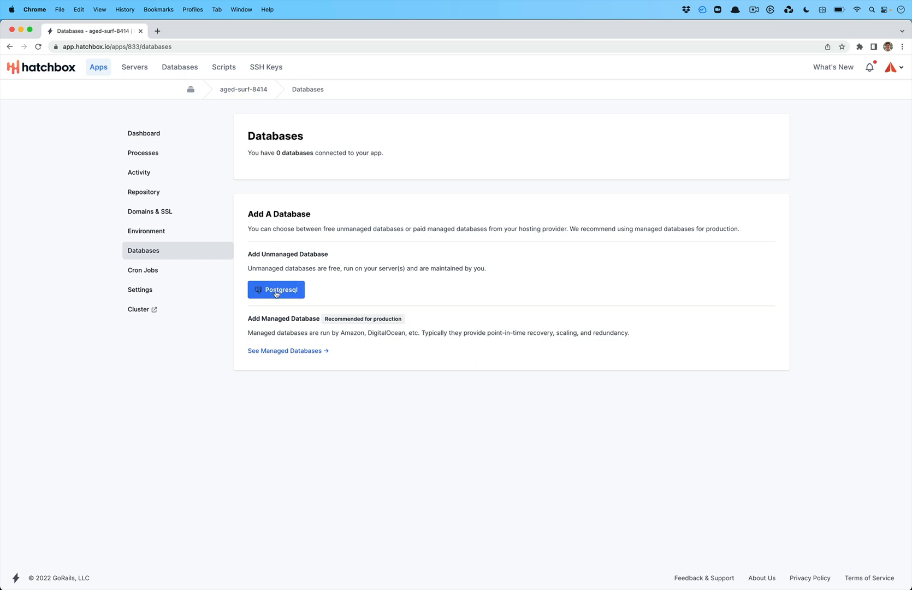
left_click(276, 290)
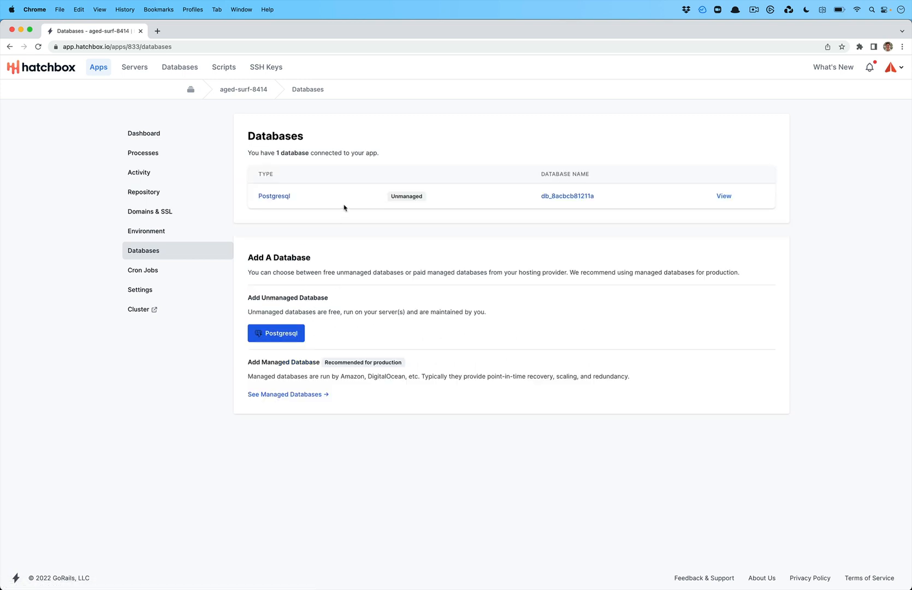
mouse_move(336, 278)
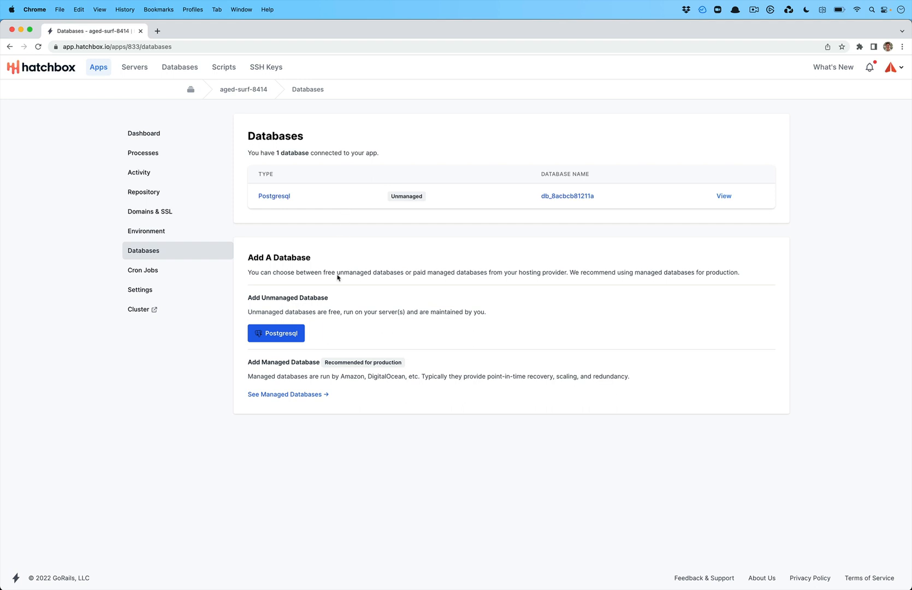
mouse_move(284, 394)
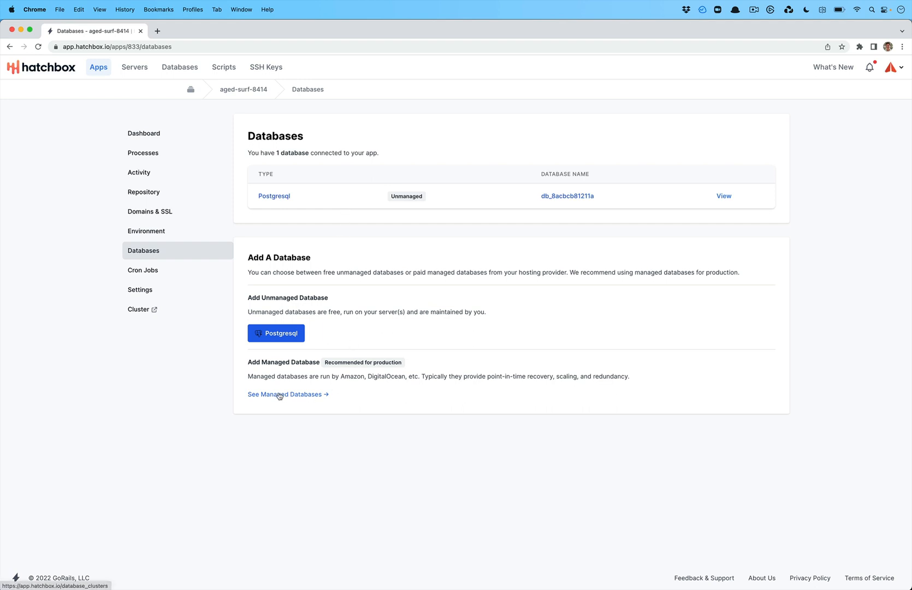
left_click(284, 394)
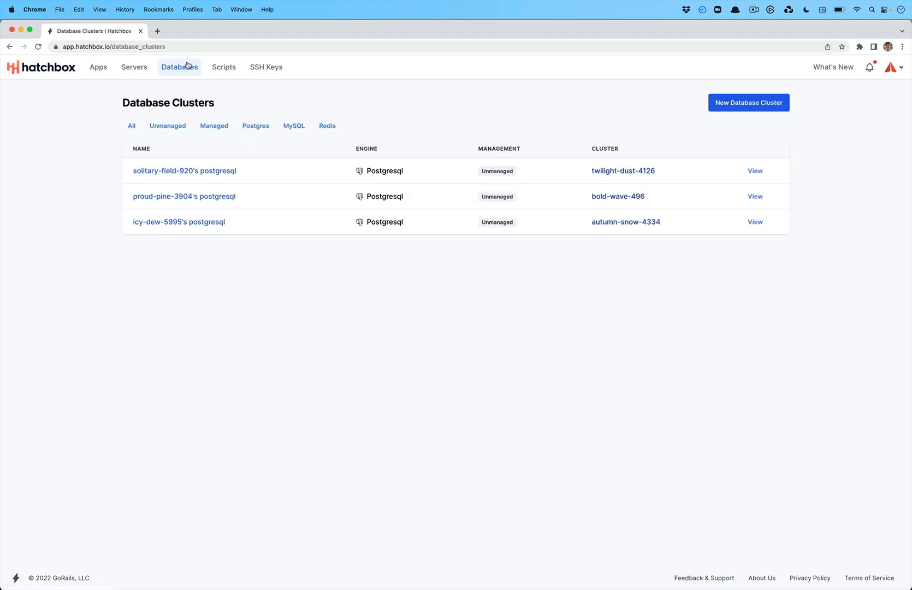
mouse_move(369, 240)
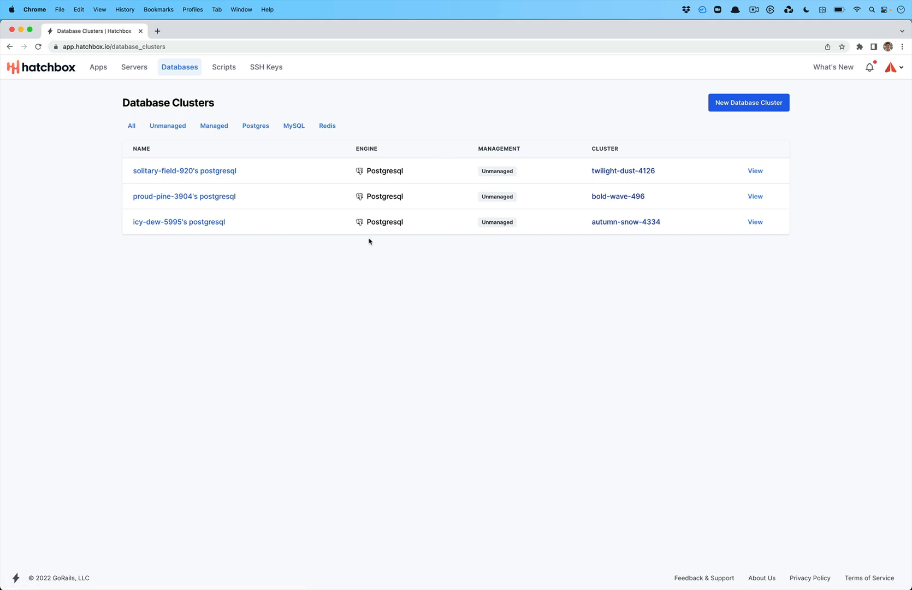
Browse the new managed database cluster form and clusters list, then reopen aged-surf-8414.
left_click(748, 102)
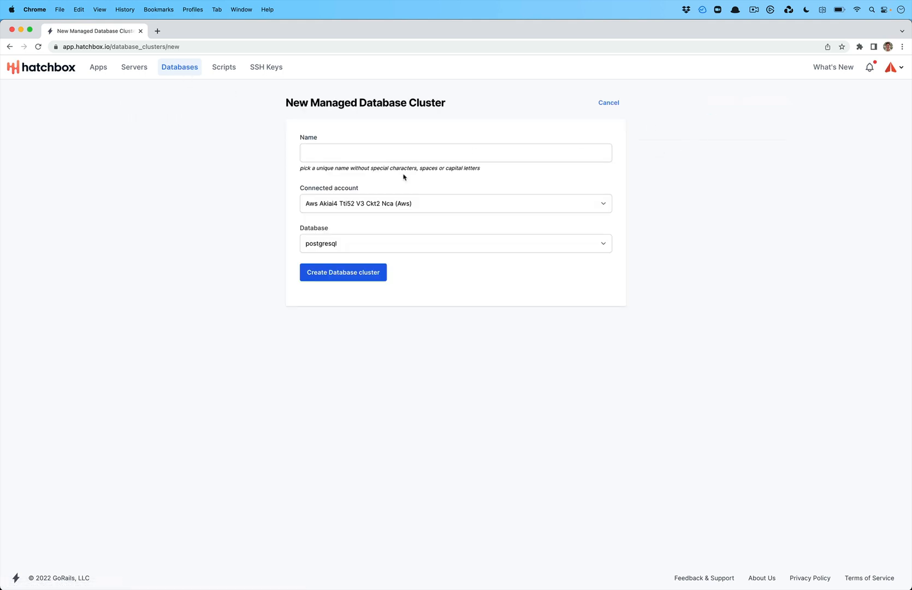
left_click(455, 203)
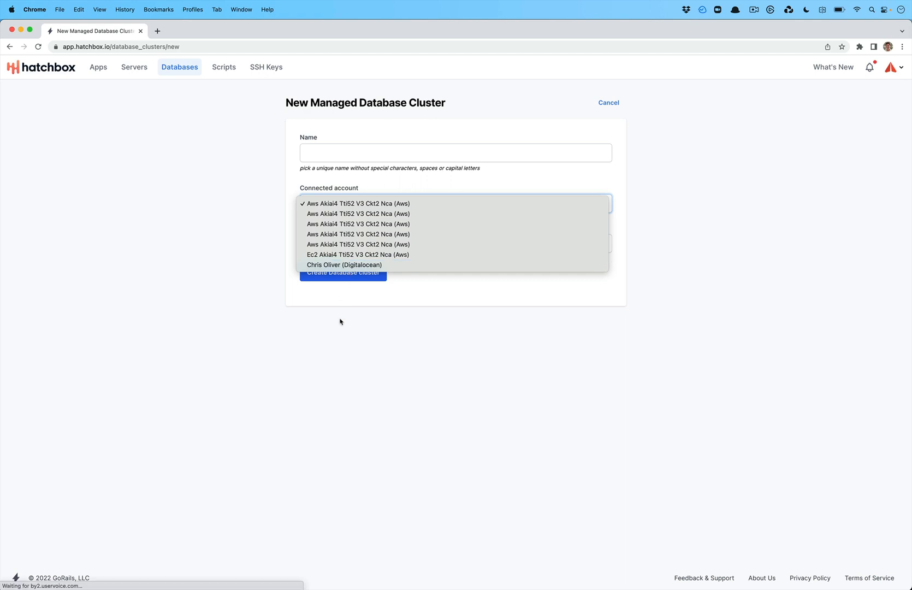
left_click(607, 102)
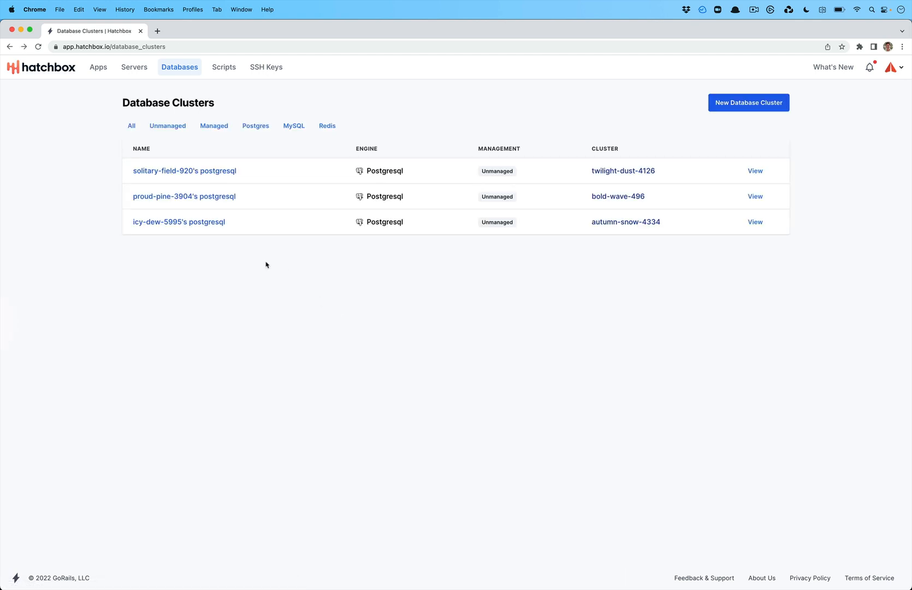
mouse_move(97, 68)
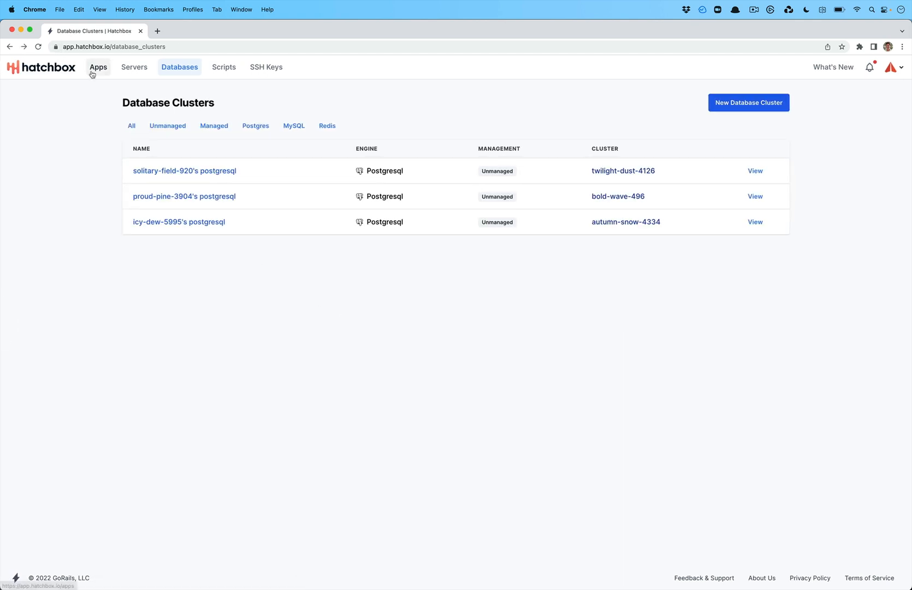
left_click(98, 67)
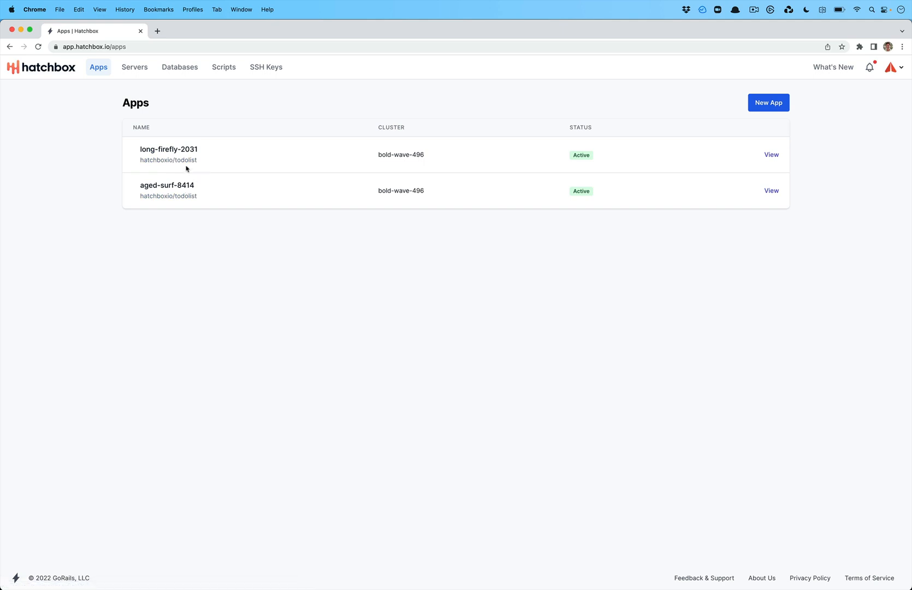
left_click(771, 190)
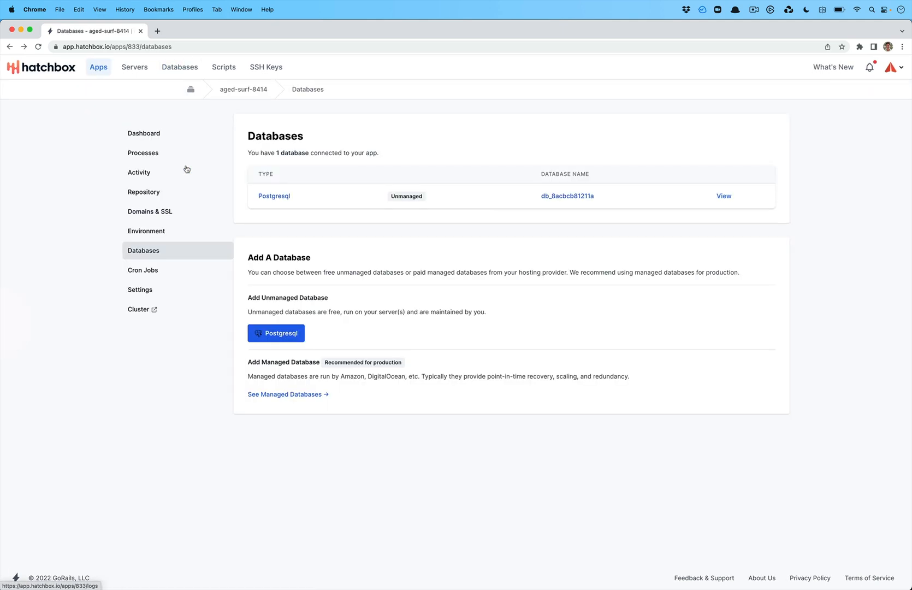
Add example.com as a domain for aged-surf-8414 under Domains & SSL.
left_click(144, 133)
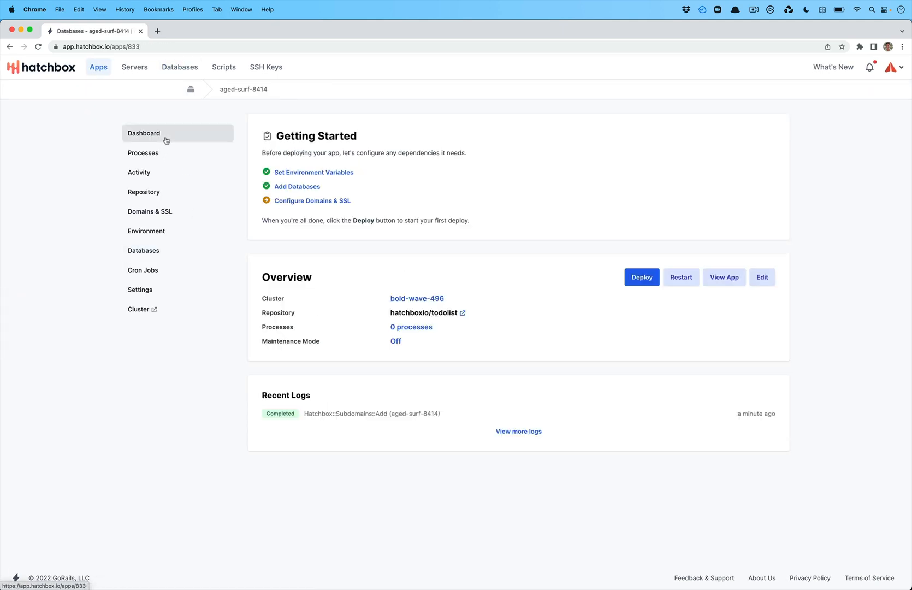
left_click(150, 210)
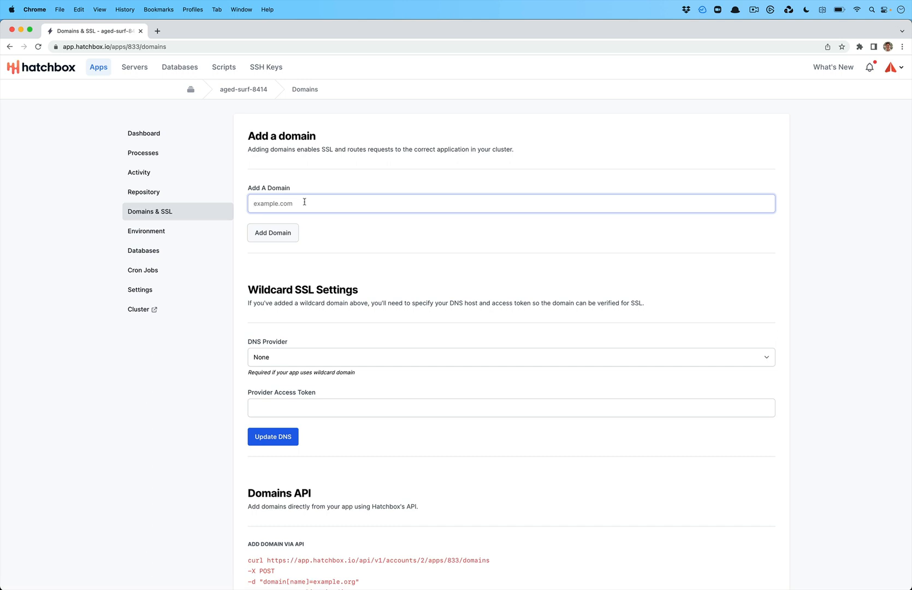
type("exa")
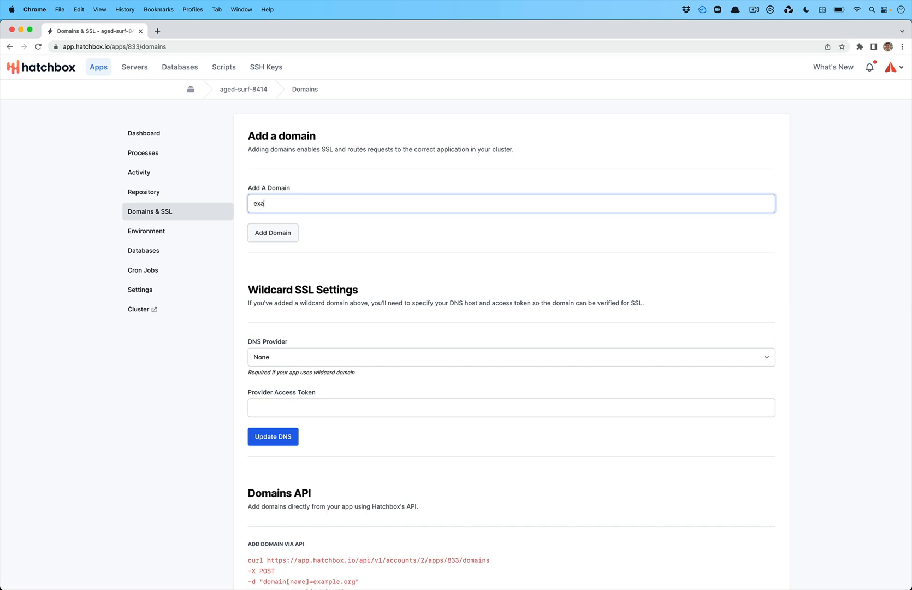
type("mple.com")
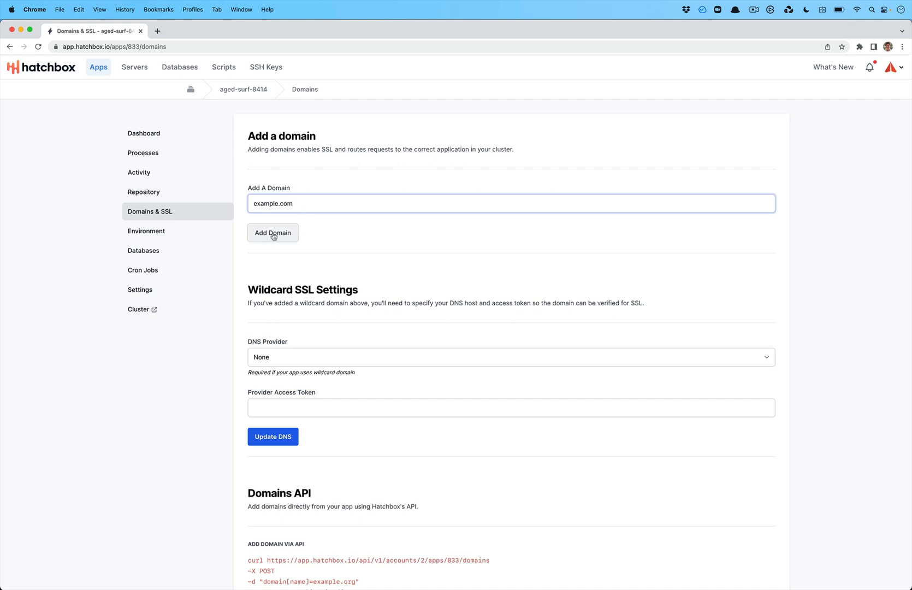
left_click(272, 232)
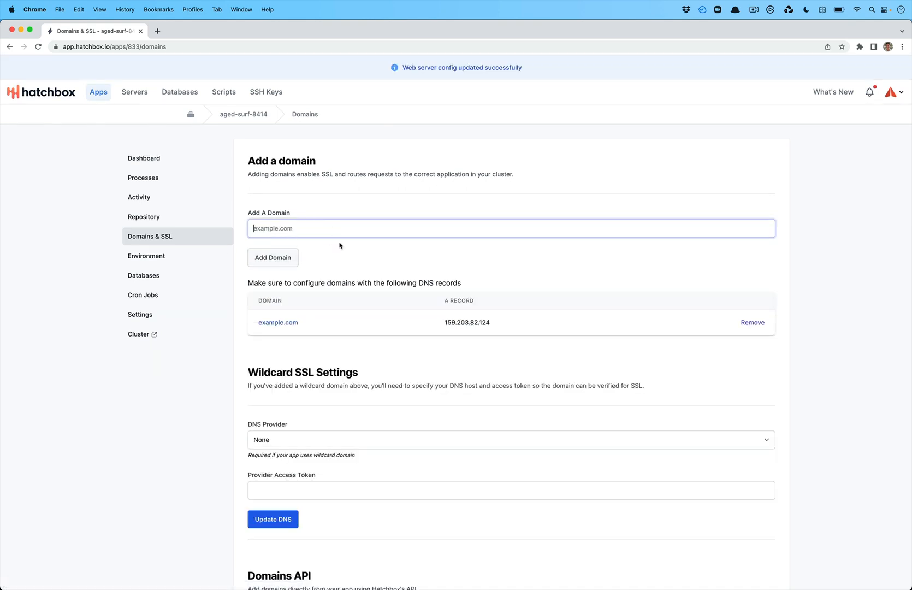
mouse_move(371, 316)
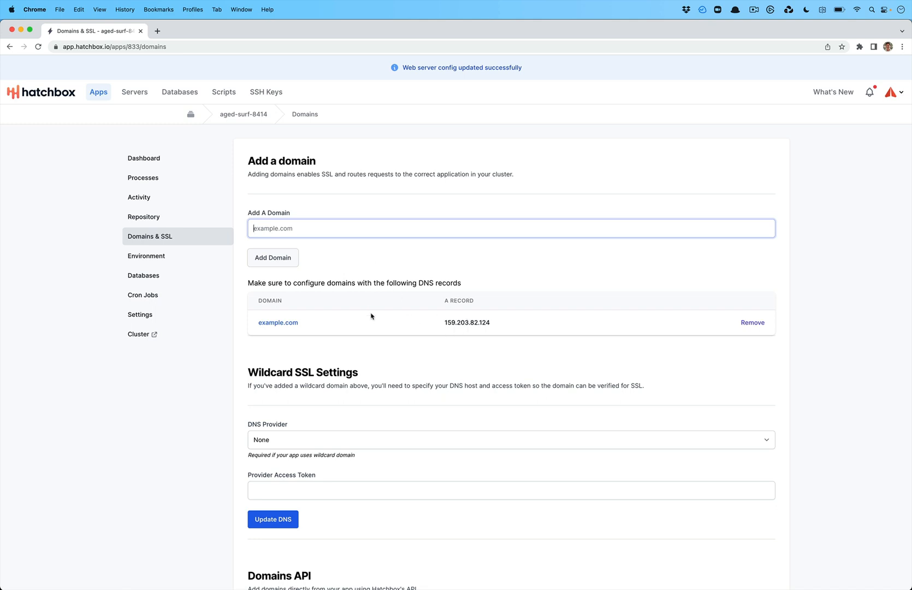
mouse_move(277, 322)
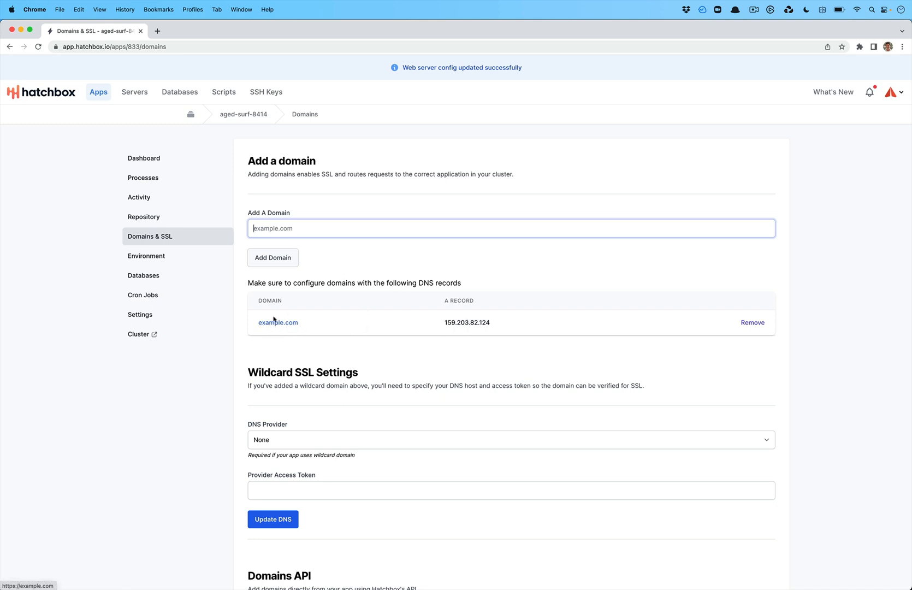
mouse_move(174, 163)
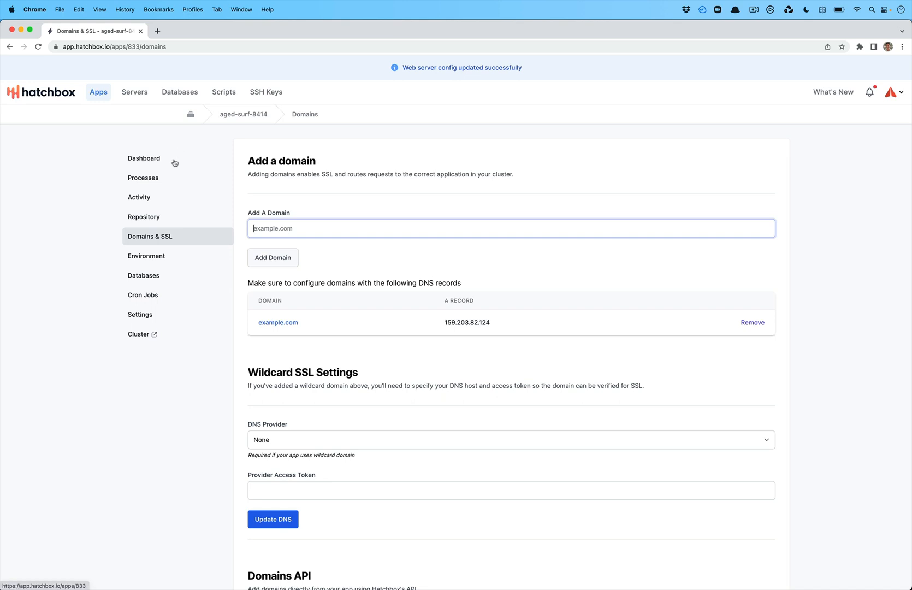
Deploy aged-surf-8414 from its overview and bring up the processing Apps::Deploy log.
left_click(144, 159)
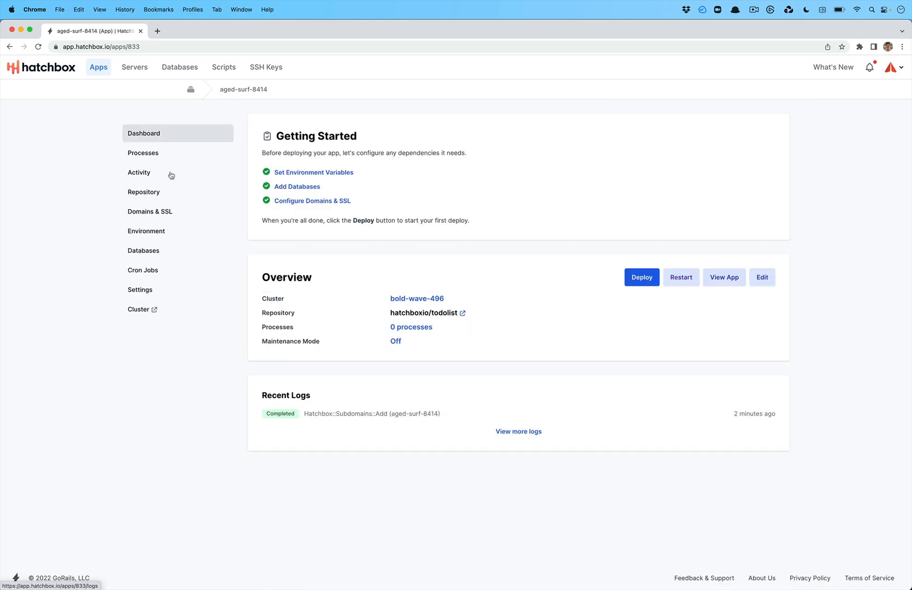
left_click(143, 153)
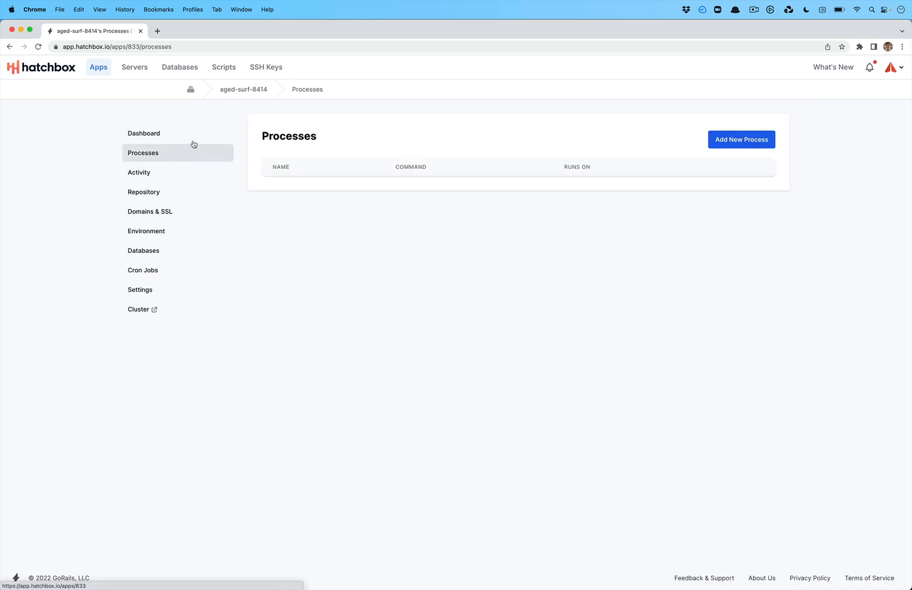
left_click(144, 133)
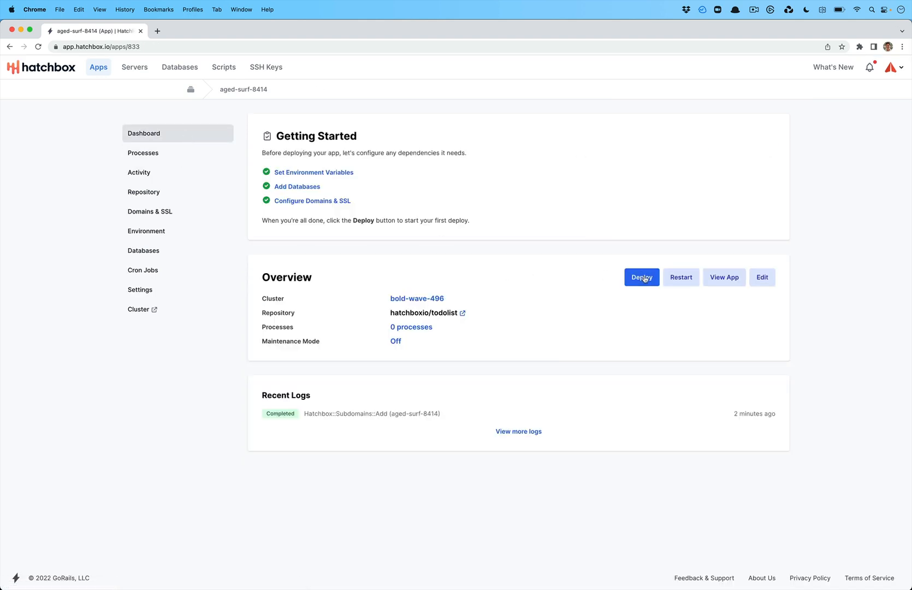
left_click(641, 276)
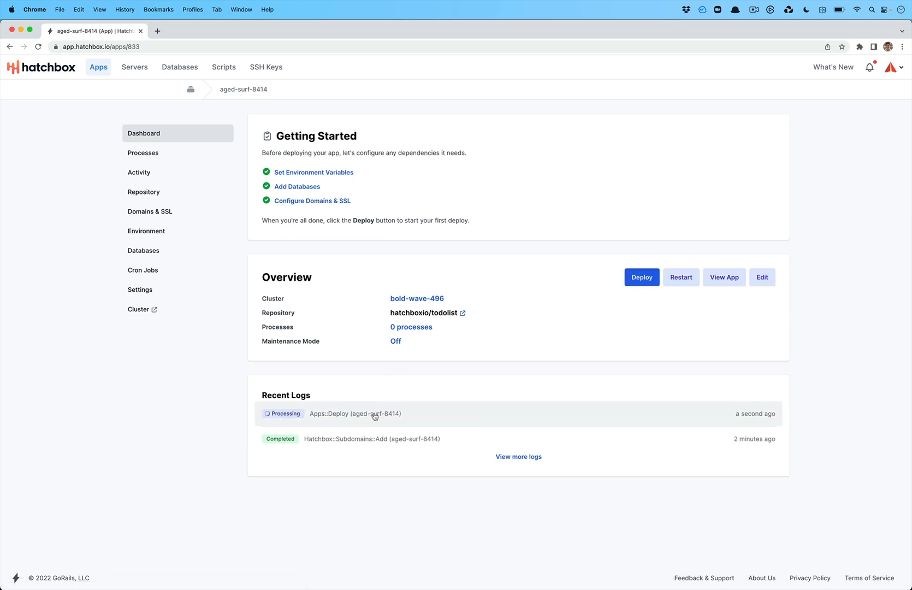
mouse_move(375, 417)
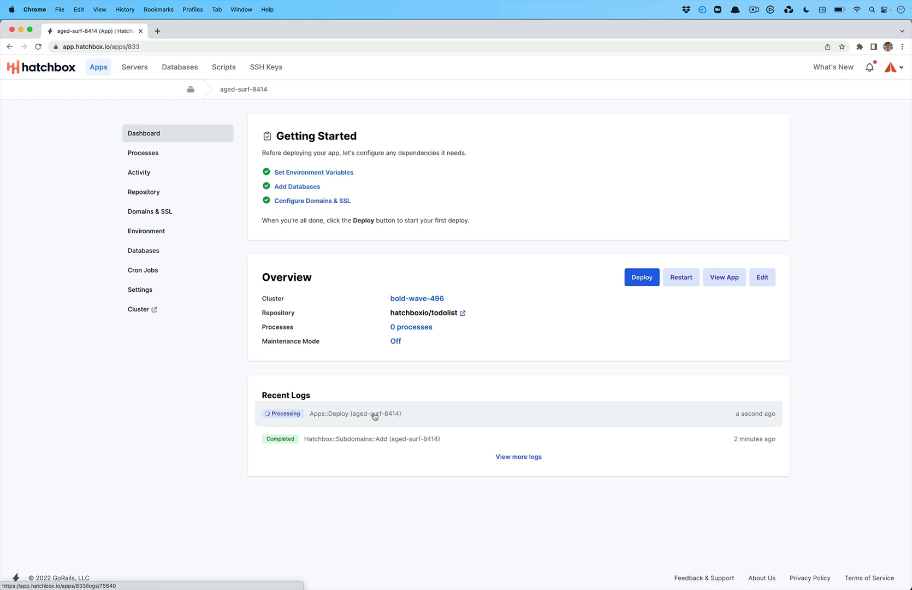
left_click(355, 414)
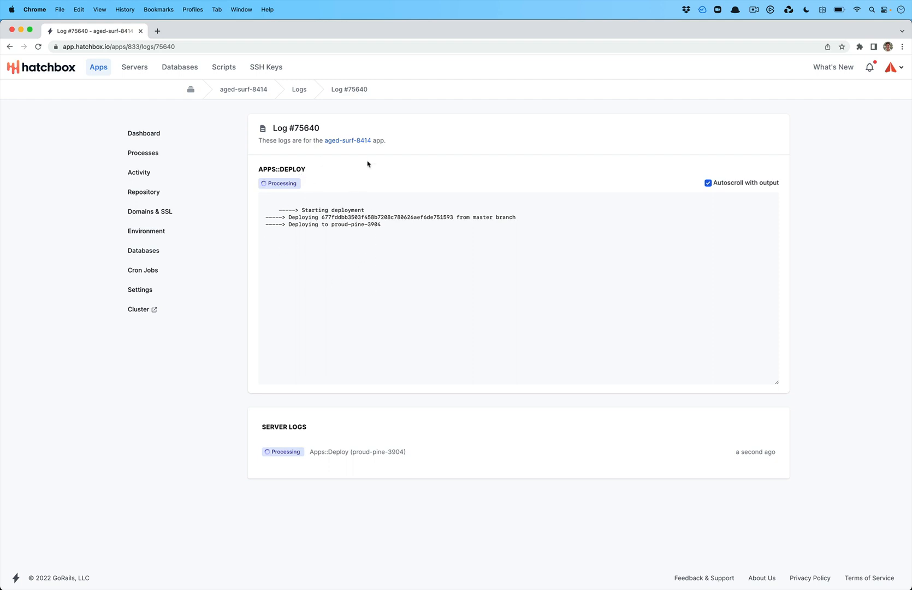
mouse_move(345, 266)
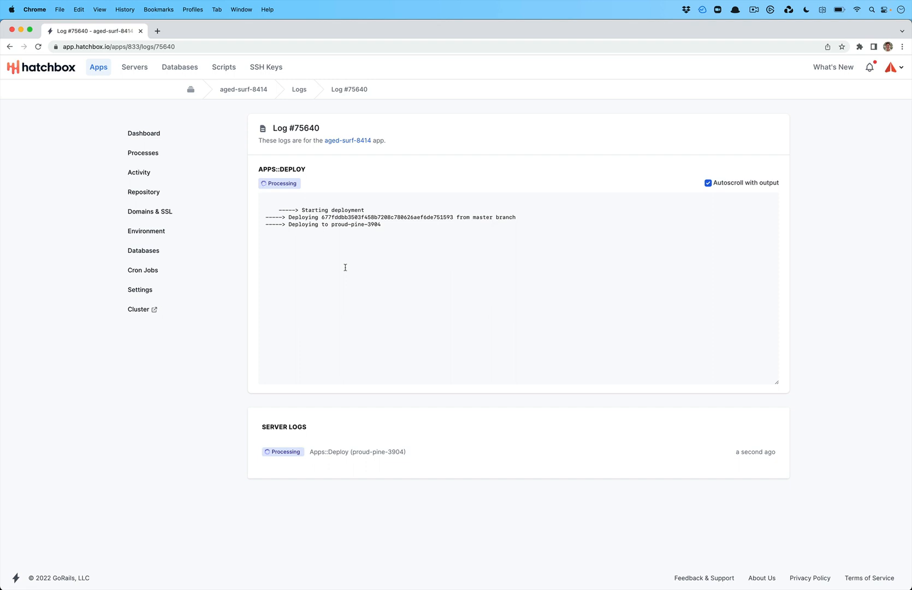
mouse_move(332, 391)
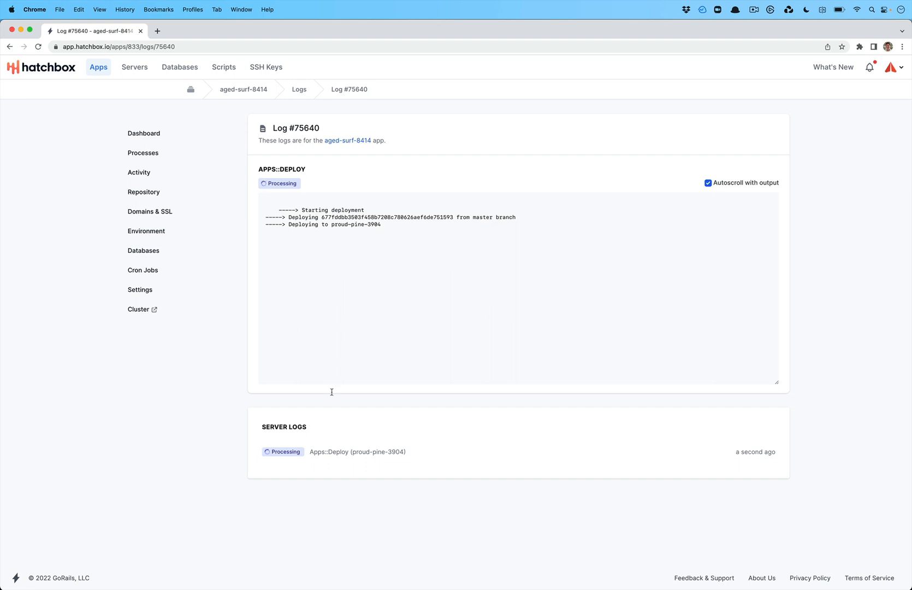
mouse_move(308, 458)
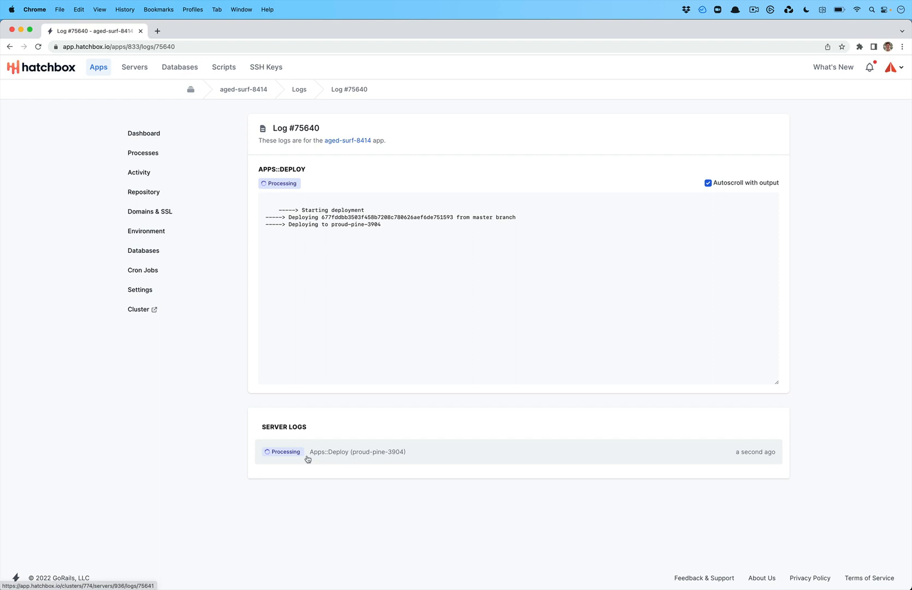
mouse_move(343, 460)
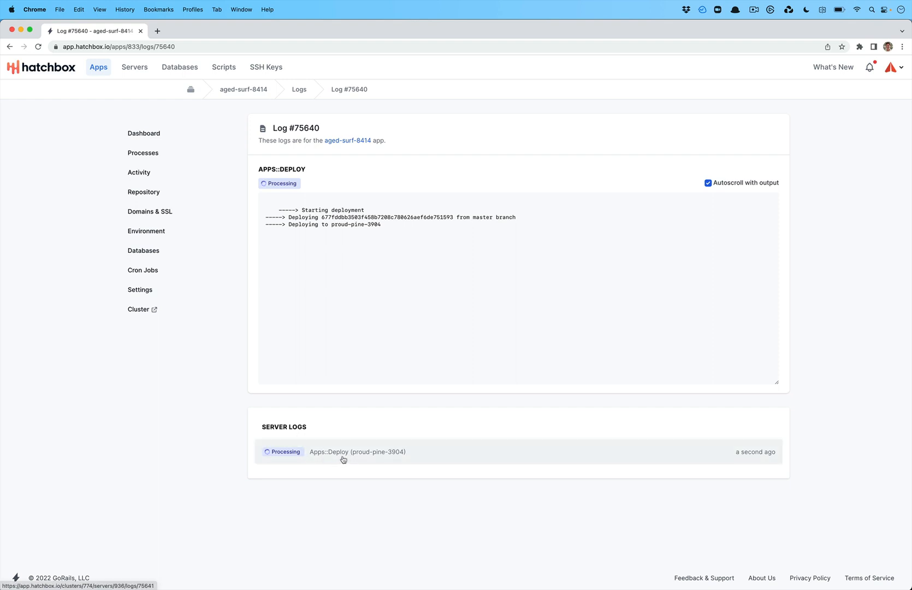
Follow the server-side deploy log to Completed, then return to the aged-surf-8414 overview.
left_click(357, 451)
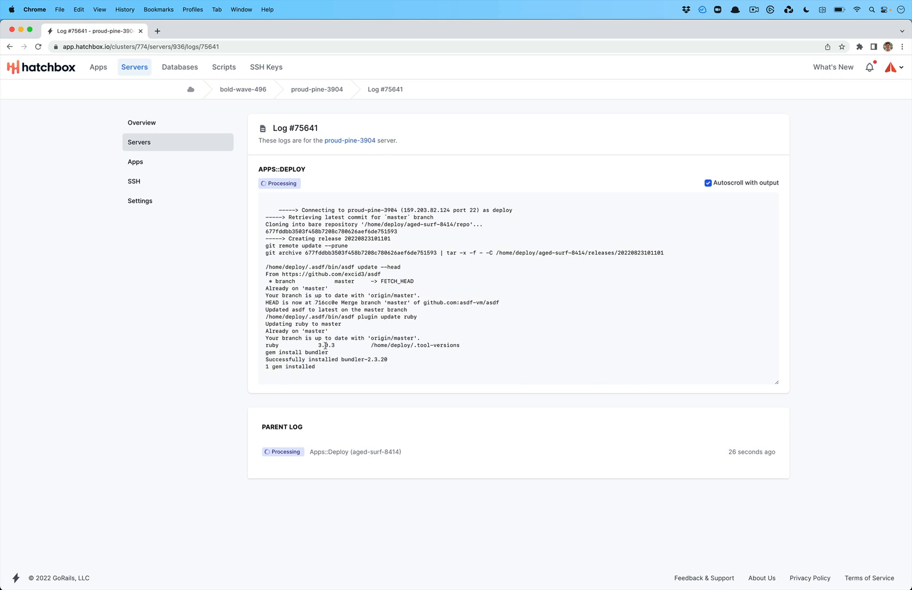
scroll("down", 3)
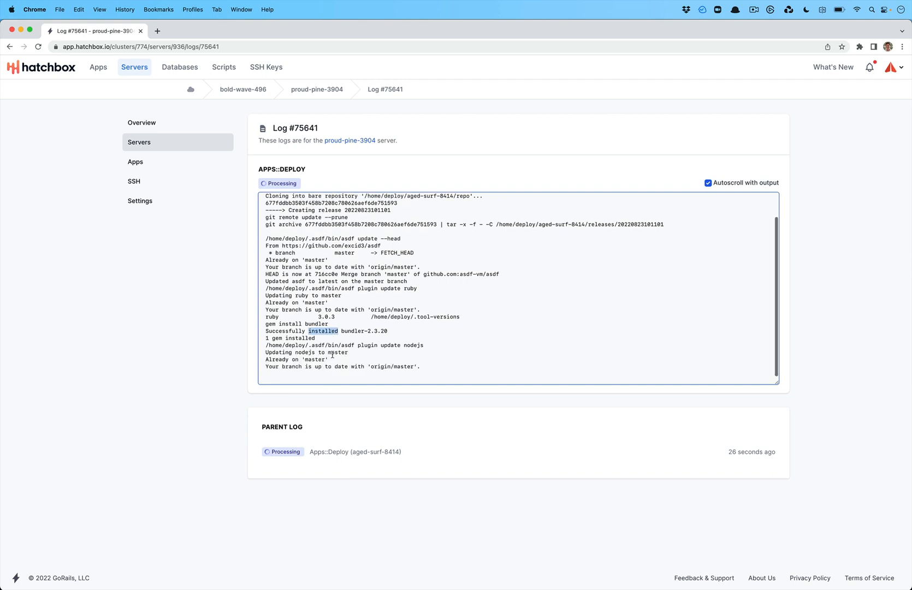
scroll("down", 3)
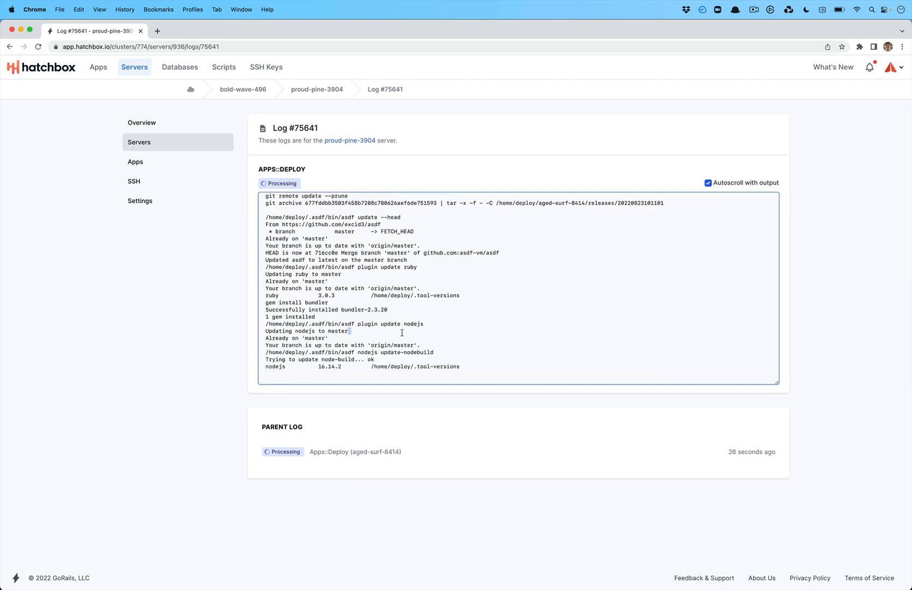
scroll("down", 3)
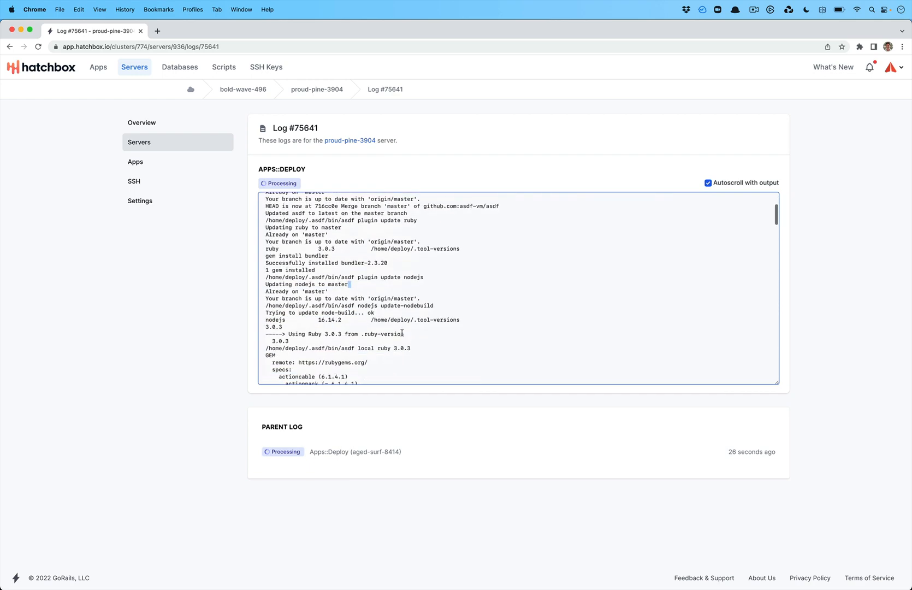
scroll("down", 3)
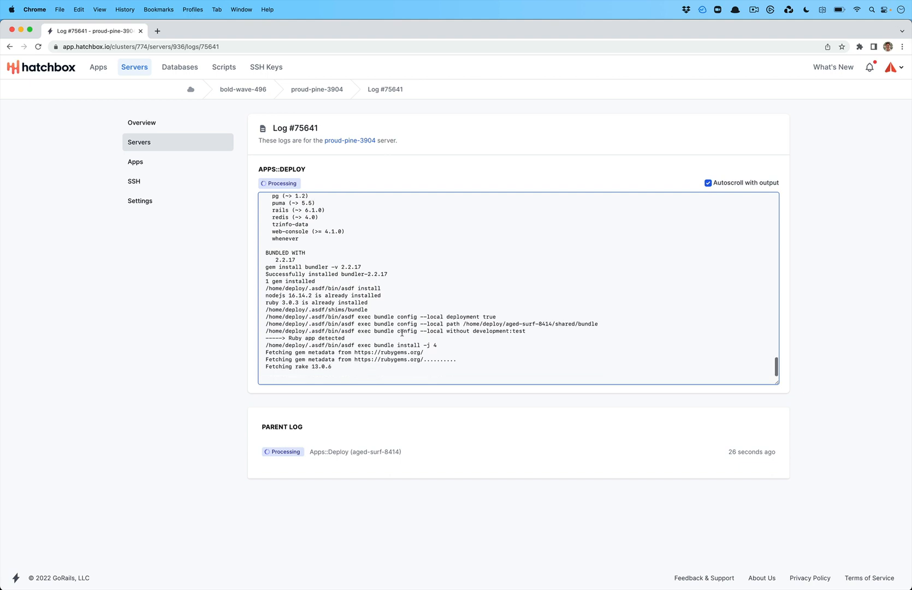
scroll("down", 3)
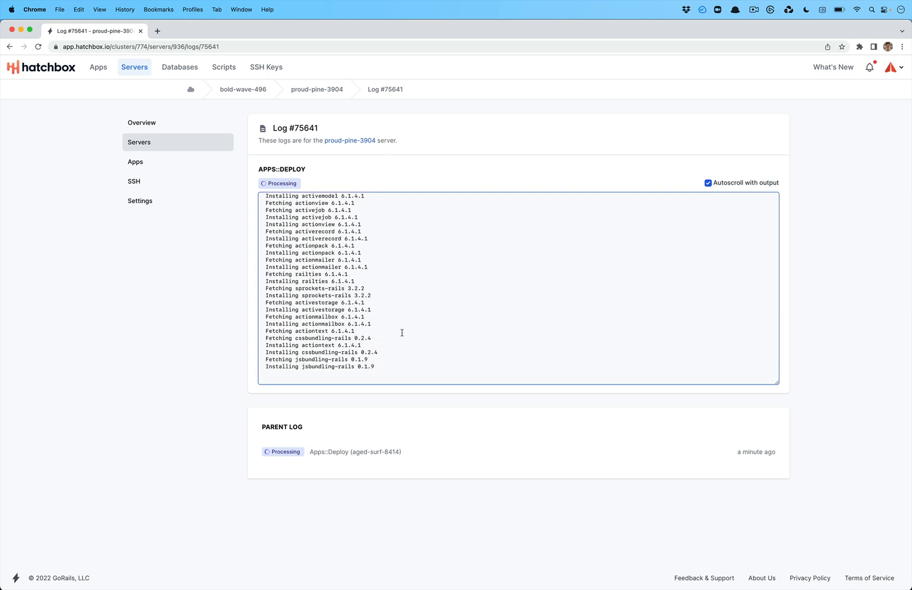
scroll("down", 3)
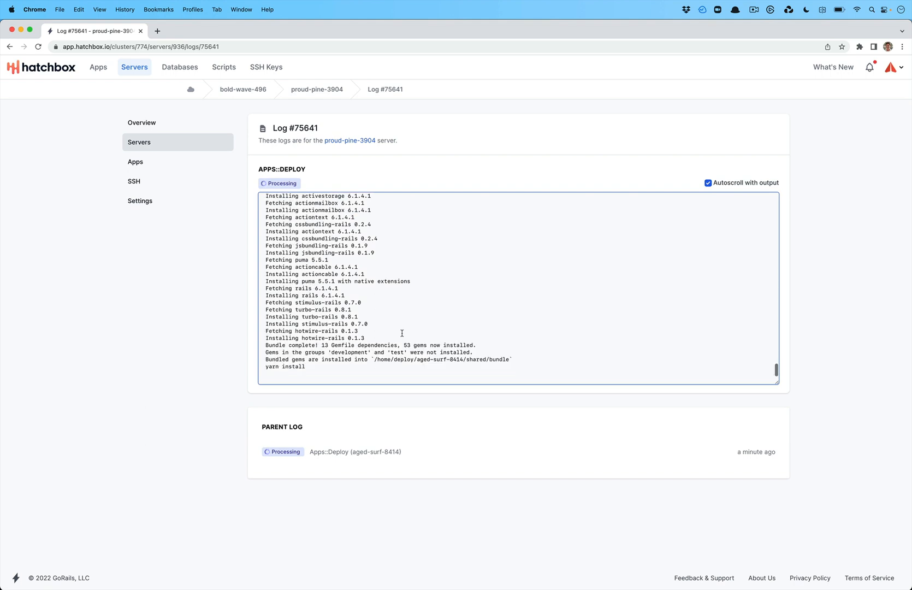
scroll("down", 3)
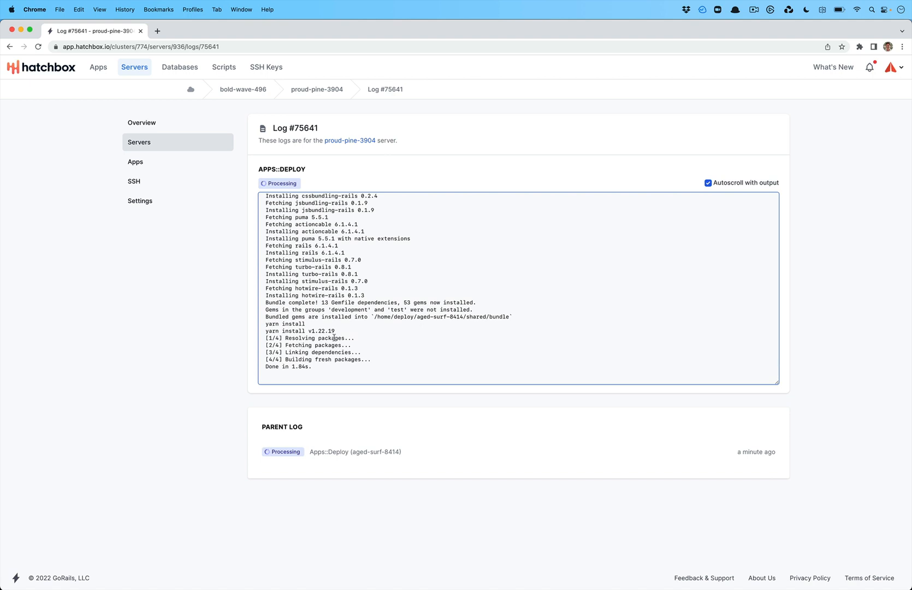
scroll("down", 3)
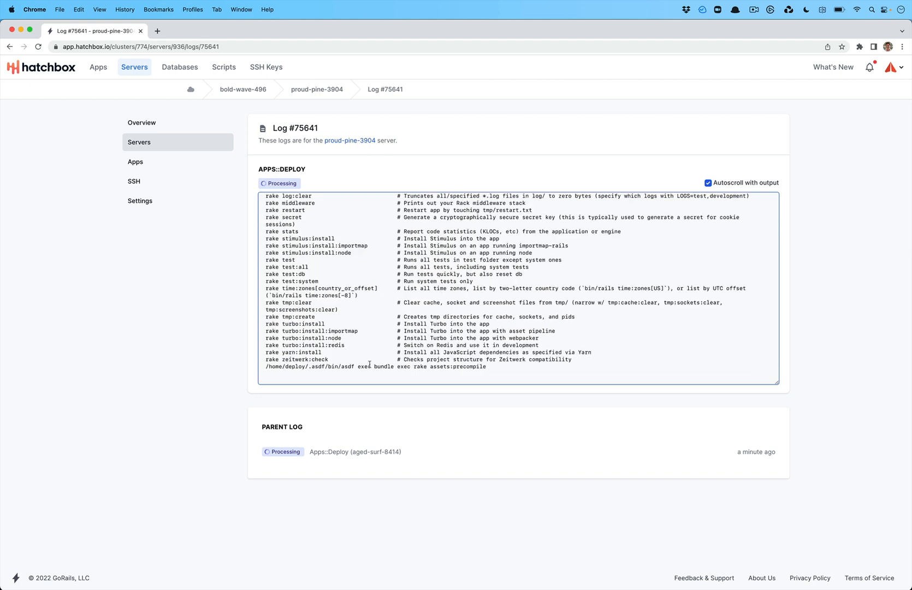
scroll("down", 3)
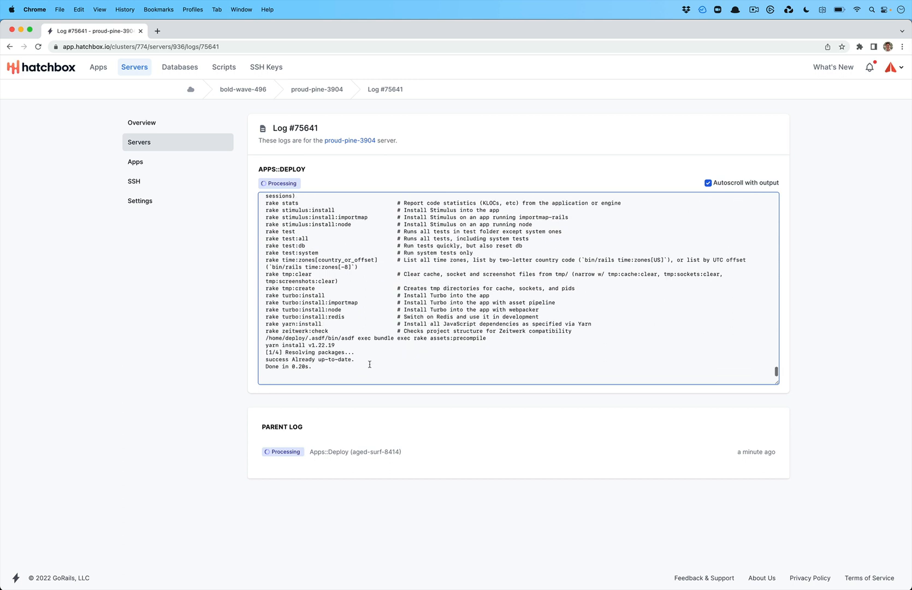
scroll("down", 3)
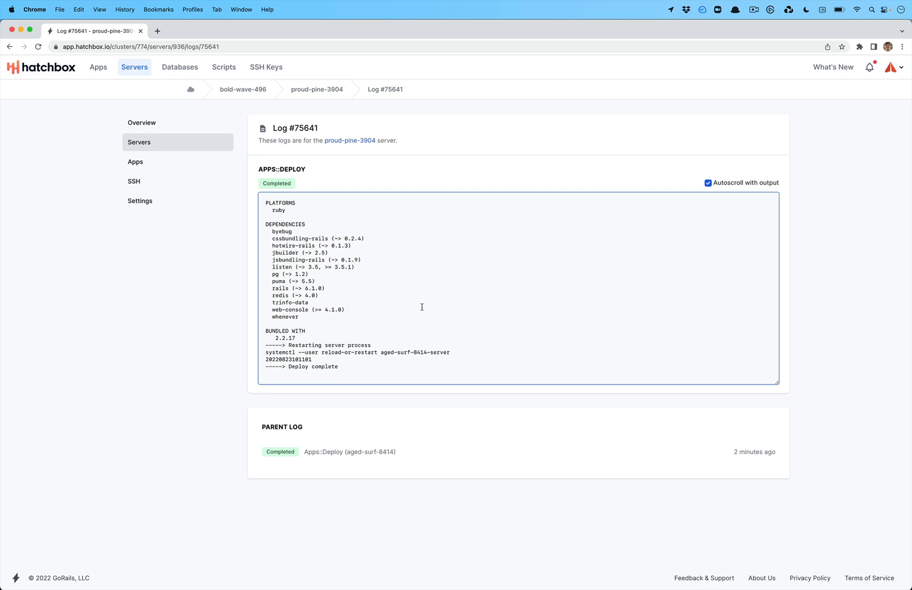
scroll("up", 3)
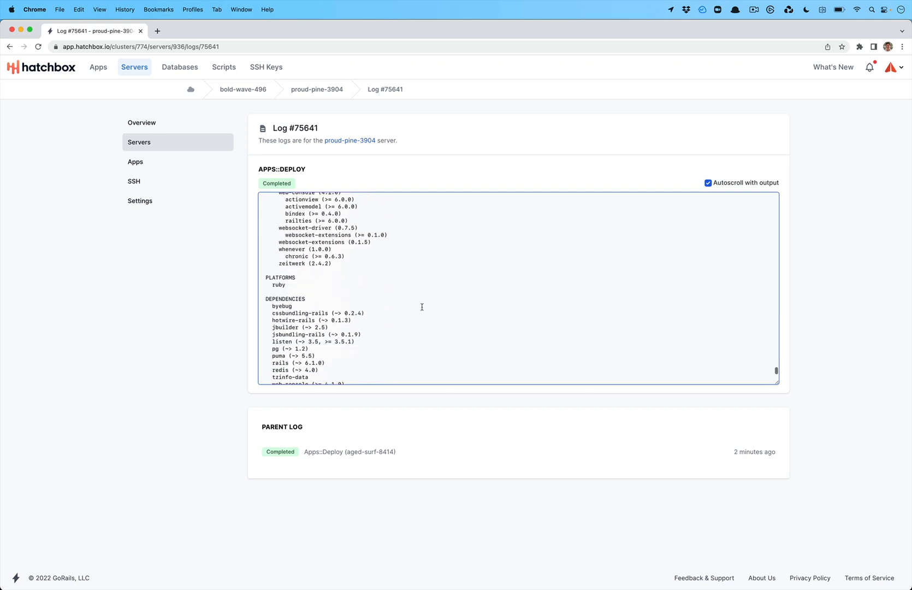
scroll("down", 3)
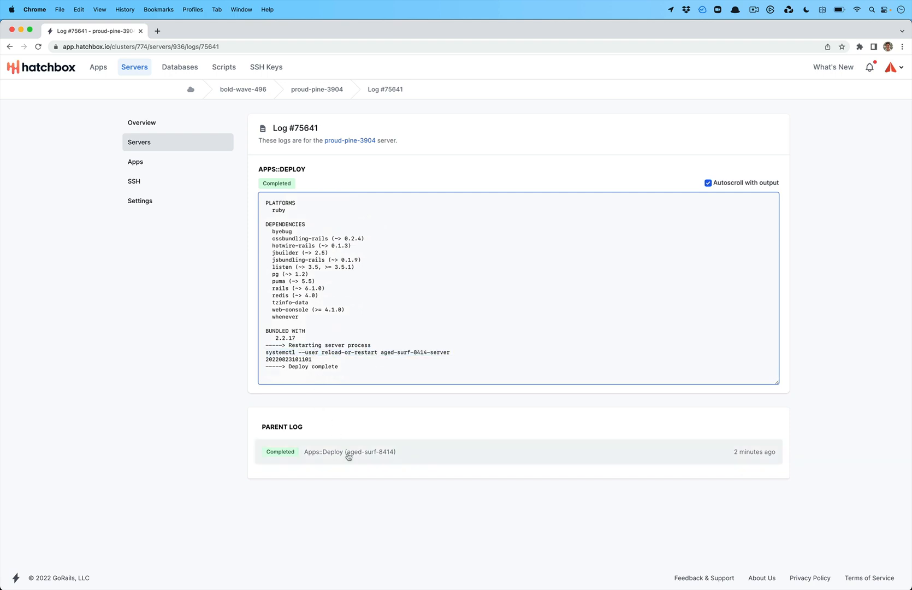
left_click(349, 451)
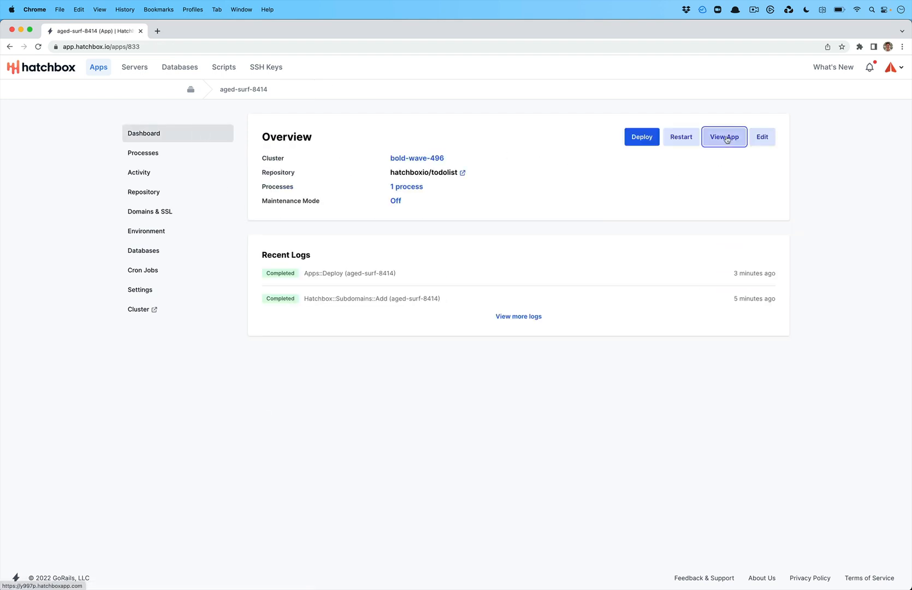
View the live My Todo List app and check its y997p.hatchboxapp.com address.
left_click(724, 137)
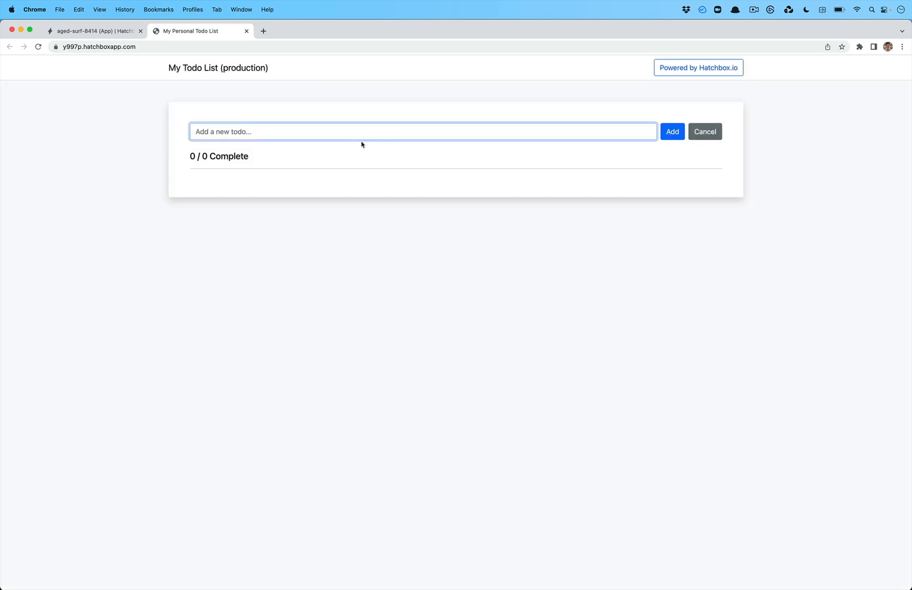
mouse_move(358, 144)
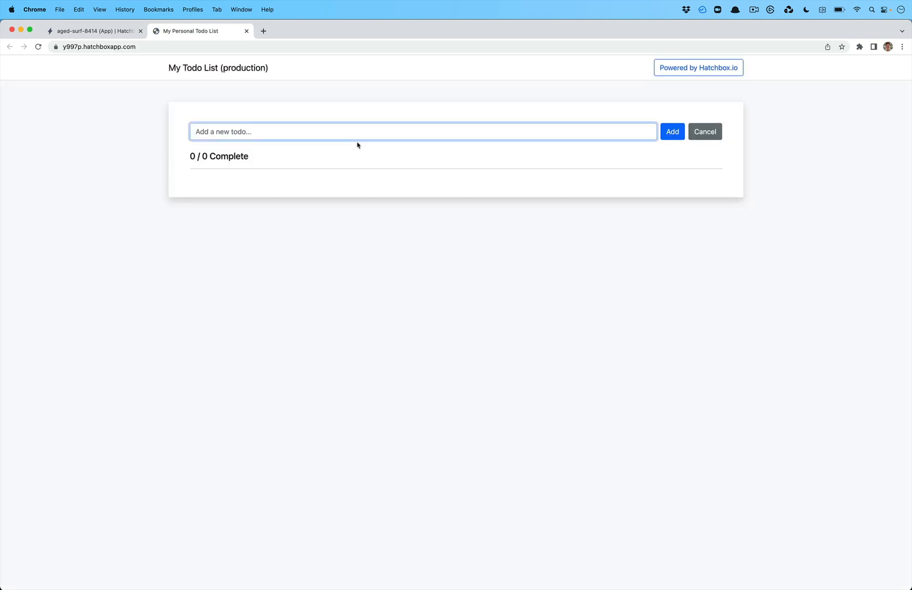
left_click(98, 47)
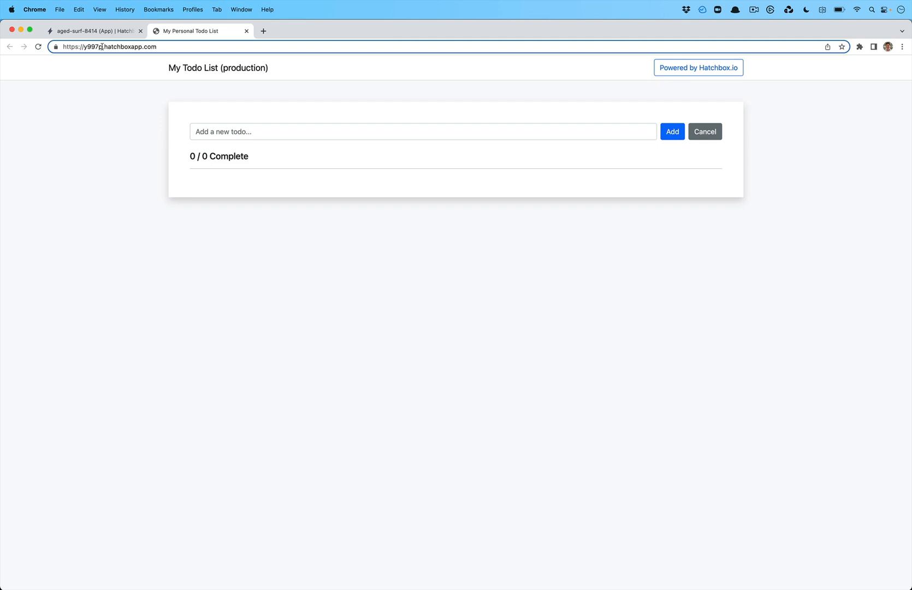
left_click(108, 47)
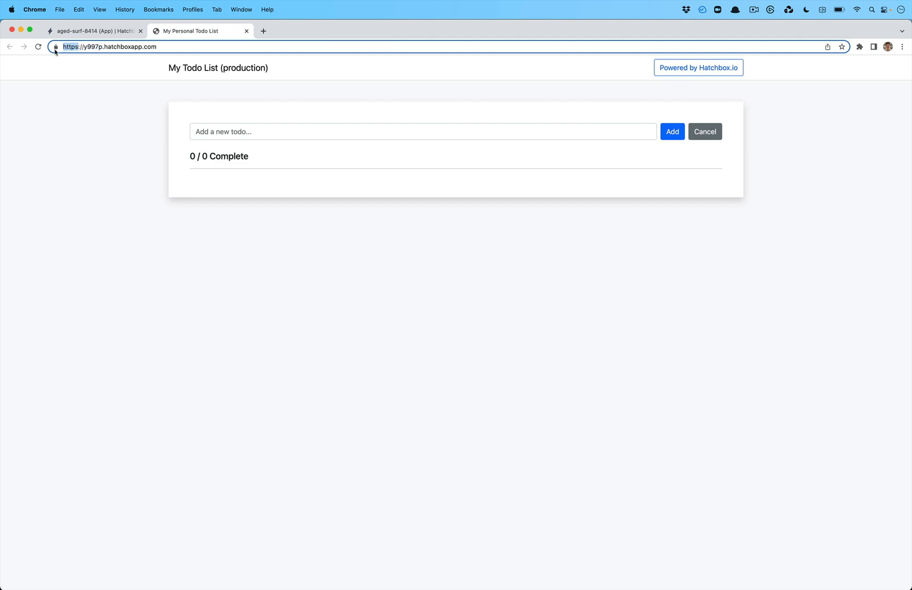
mouse_move(165, 63)
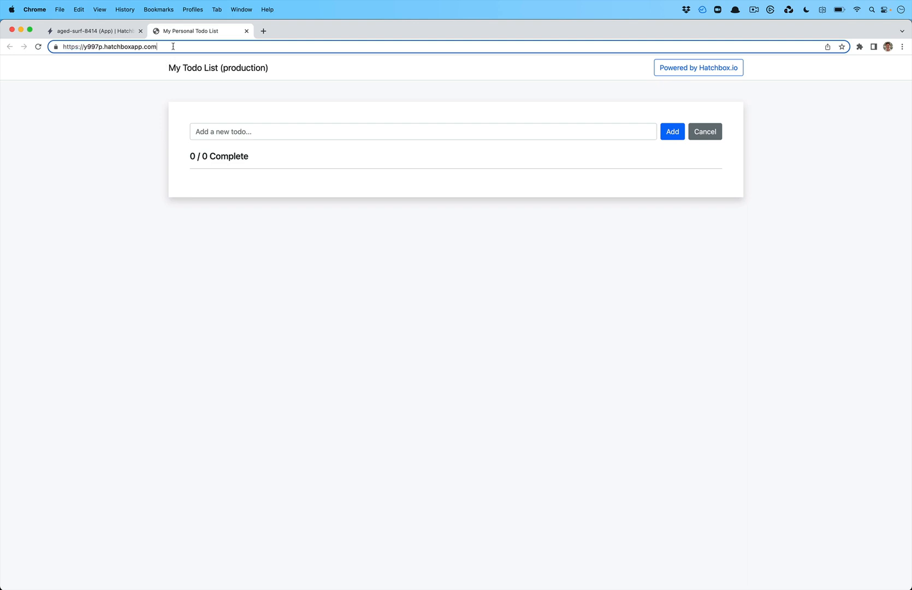
mouse_move(145, 92)
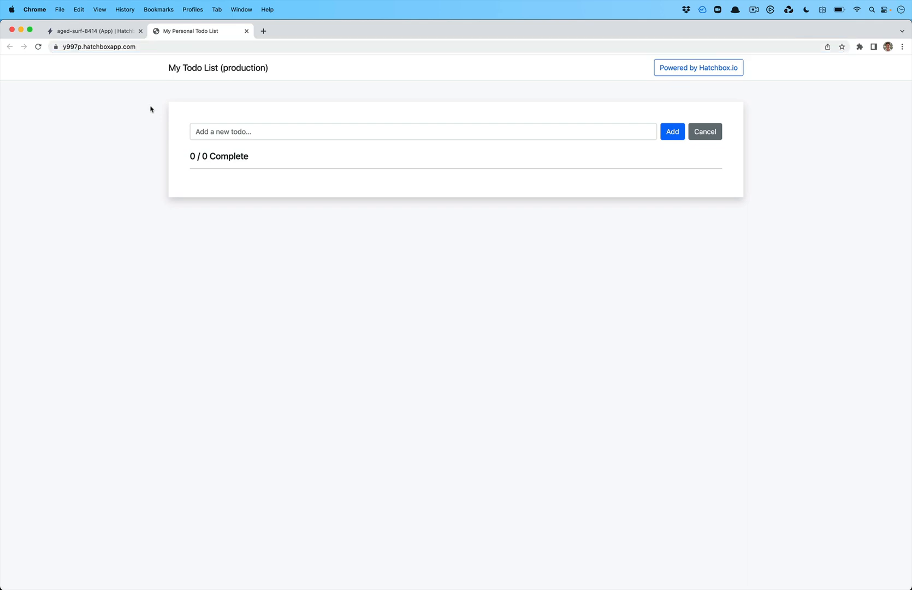
left_click(99, 47)
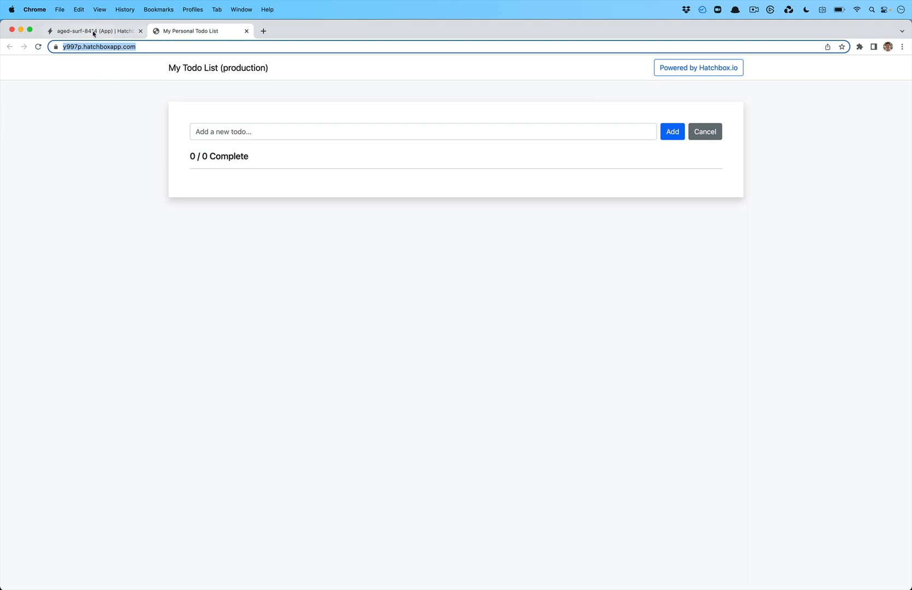
Back in Hatchbox, bring up the server process page from Processes.
left_click(93, 30)
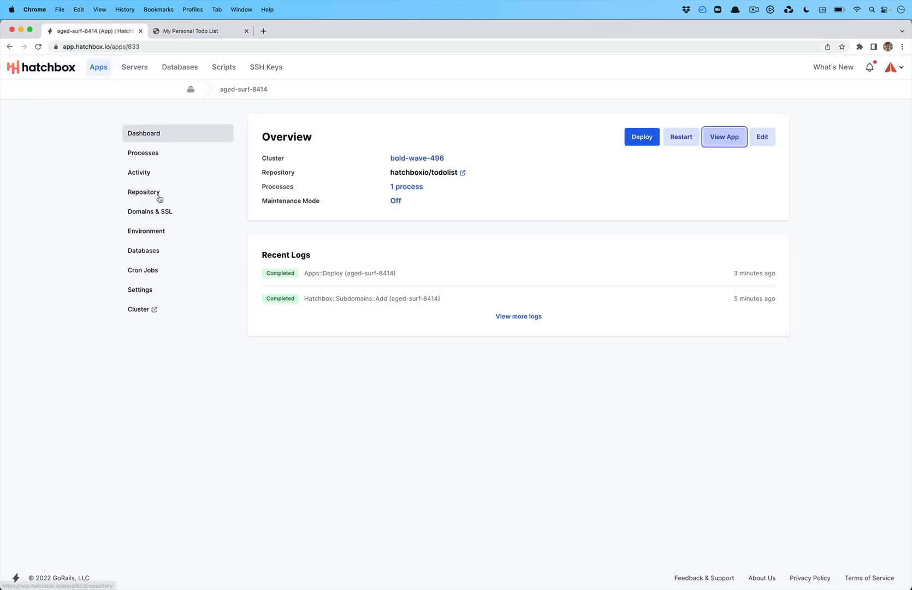
left_click(142, 153)
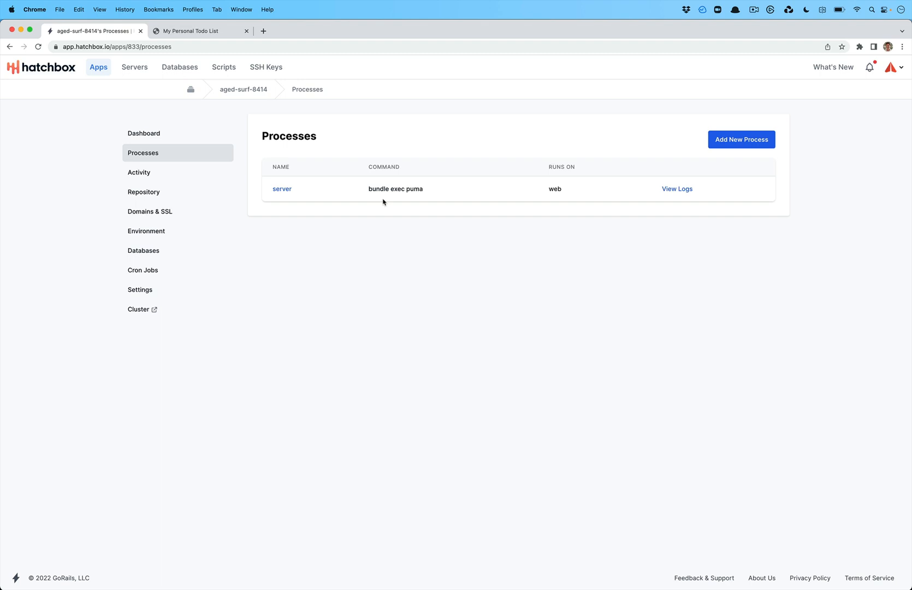
mouse_move(628, 195)
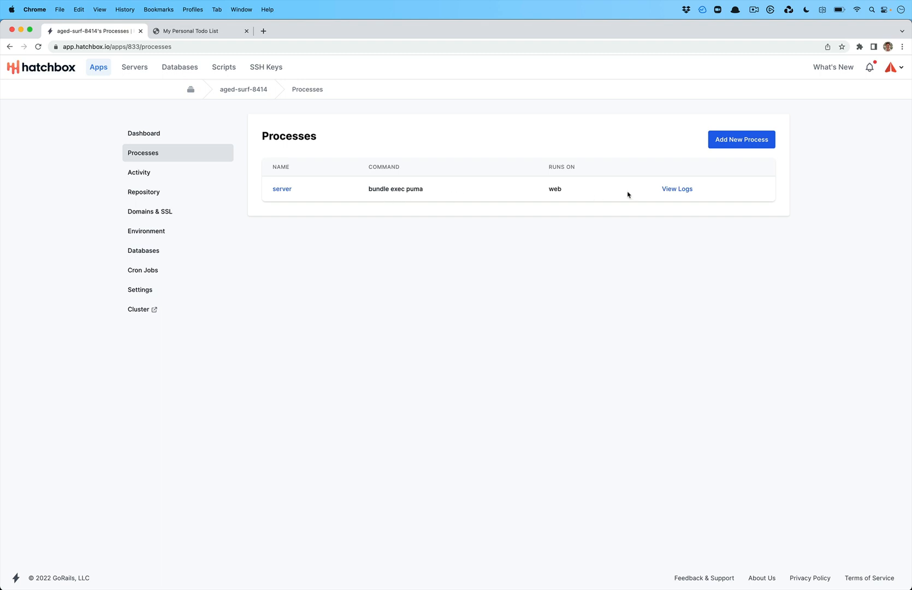
left_click(282, 189)
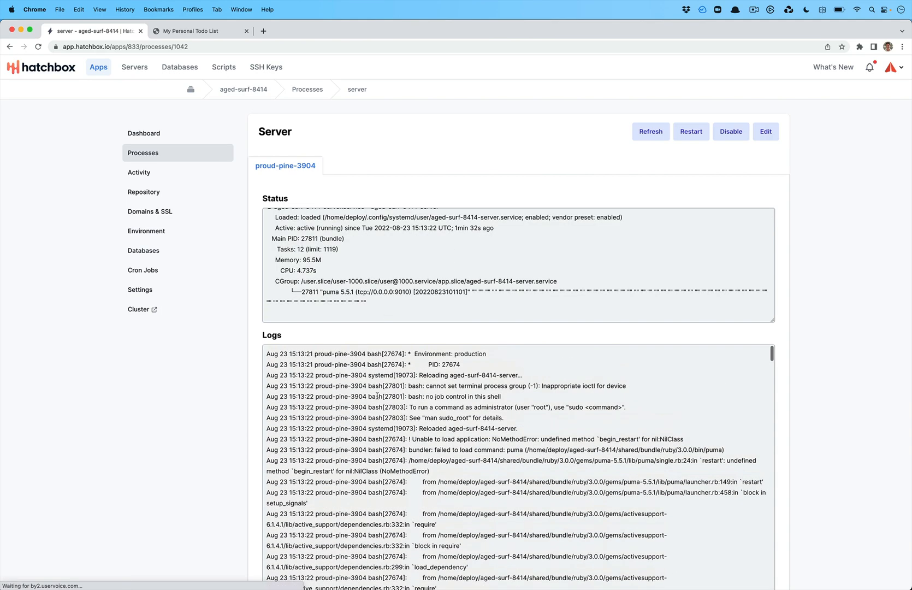
Scroll through the server process logs showing Puma listening after a restart error.
scroll("down", 3)
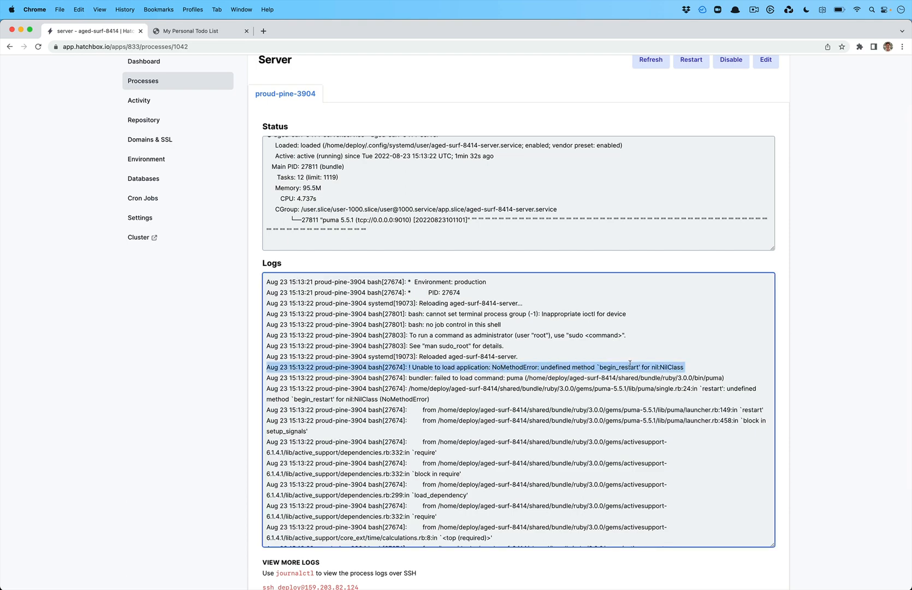
scroll("down", 3)
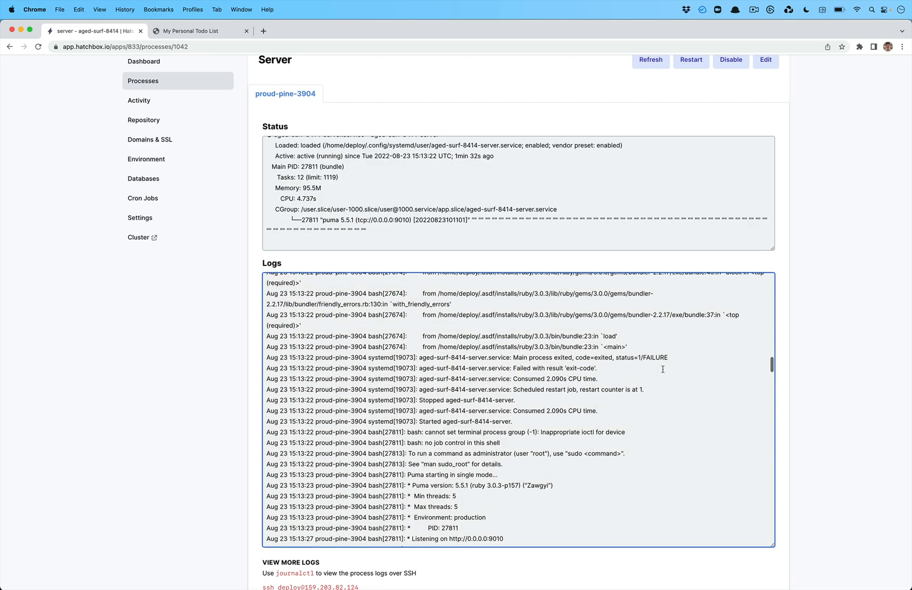
scroll("down", 3)
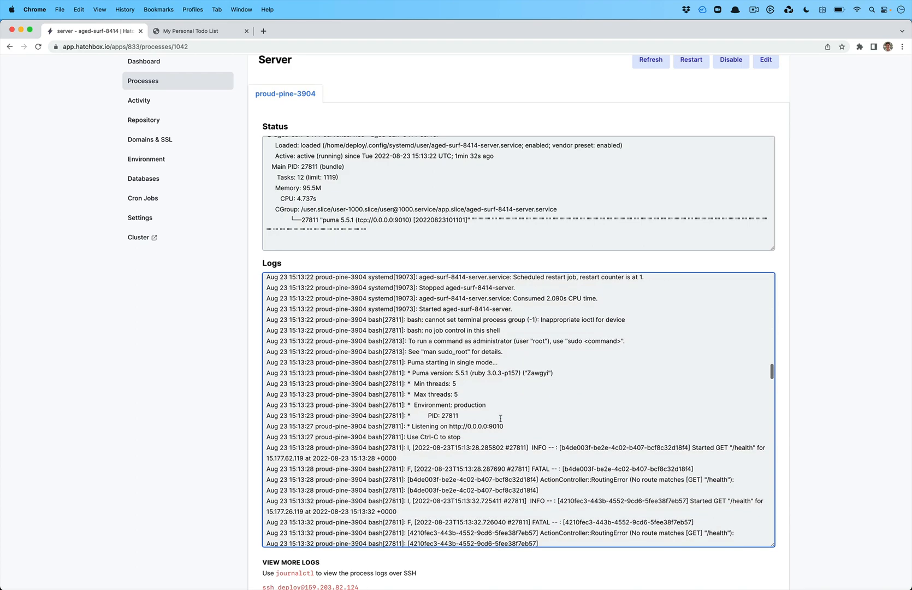
scroll("down", 3)
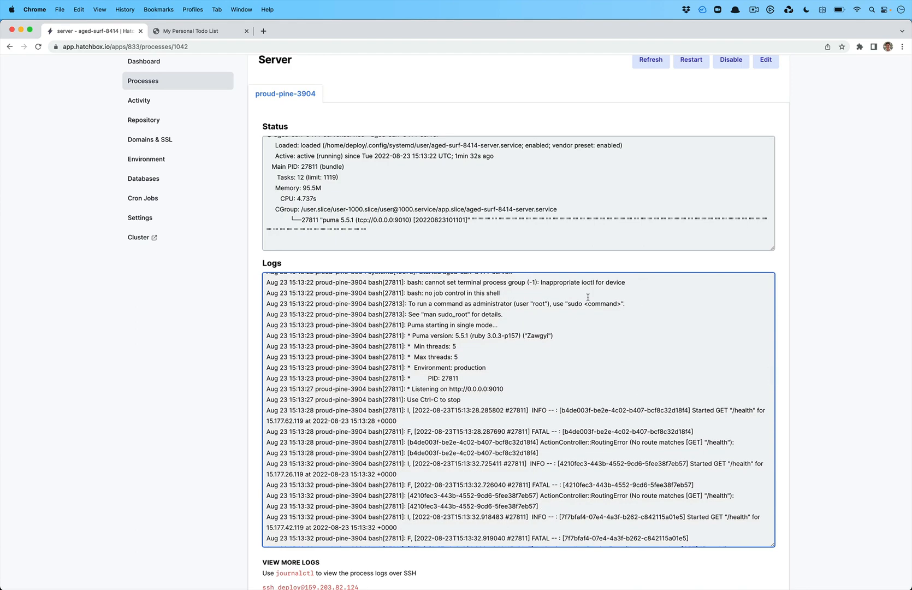
scroll("down", 3)
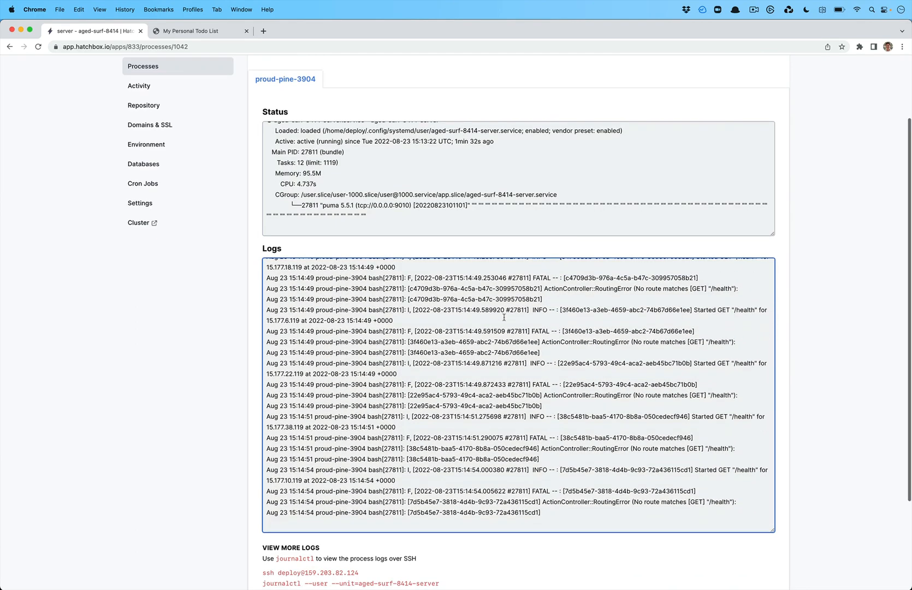
scroll("down", 3)
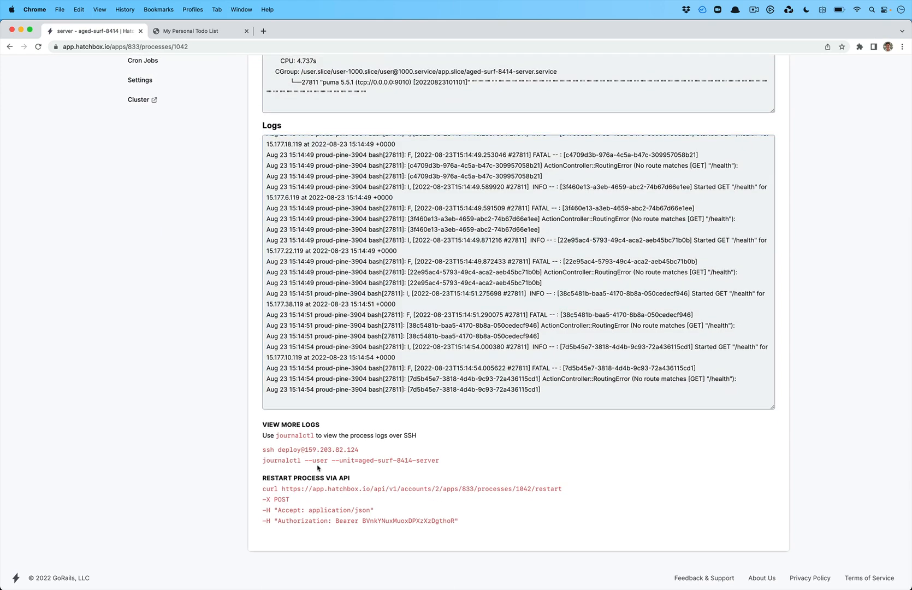
scroll("up", 3)
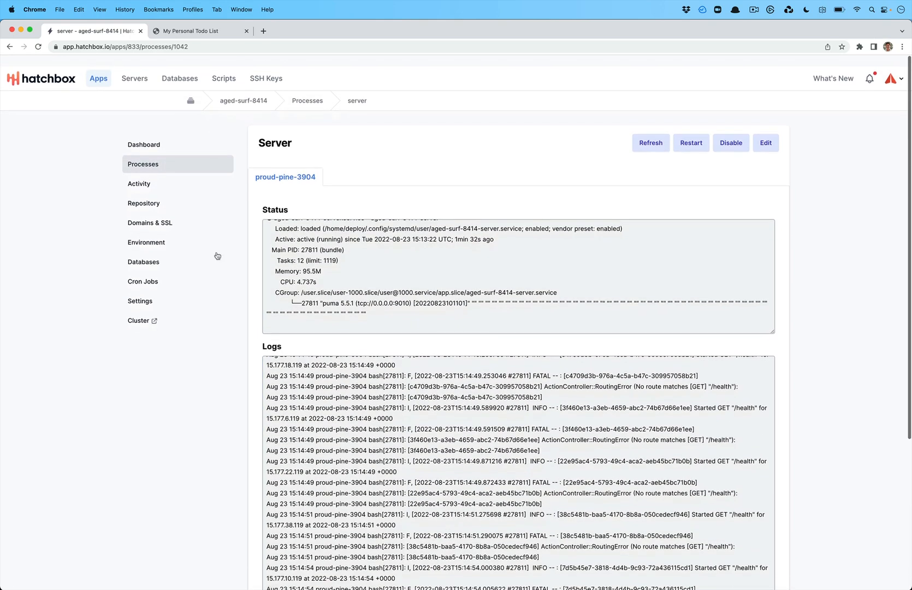
left_click(266, 78)
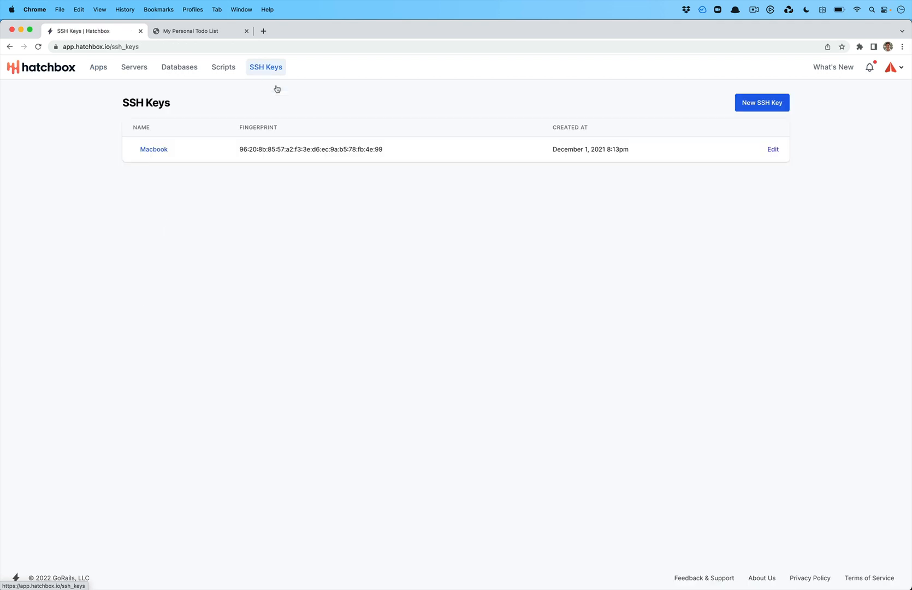
left_click(761, 102)
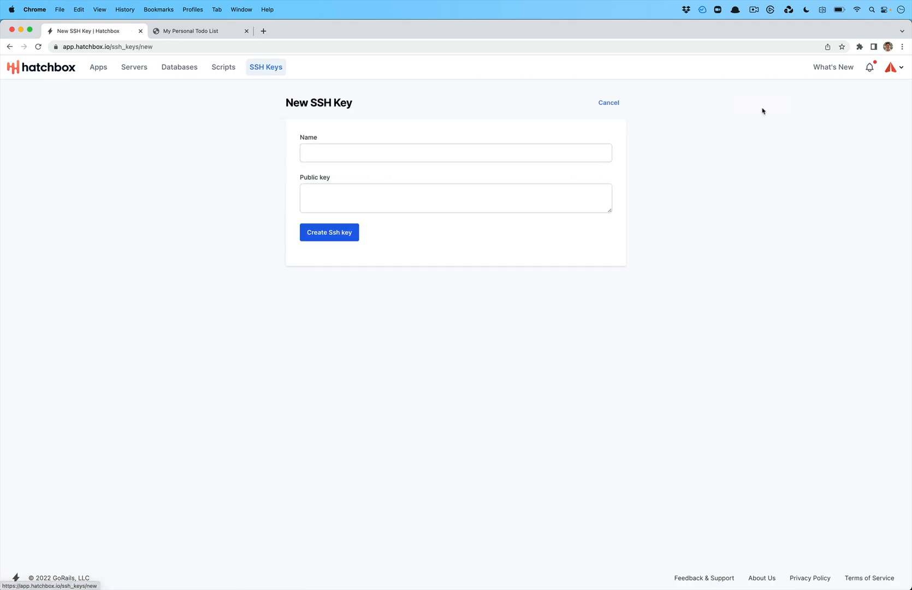
mouse_move(313, 124)
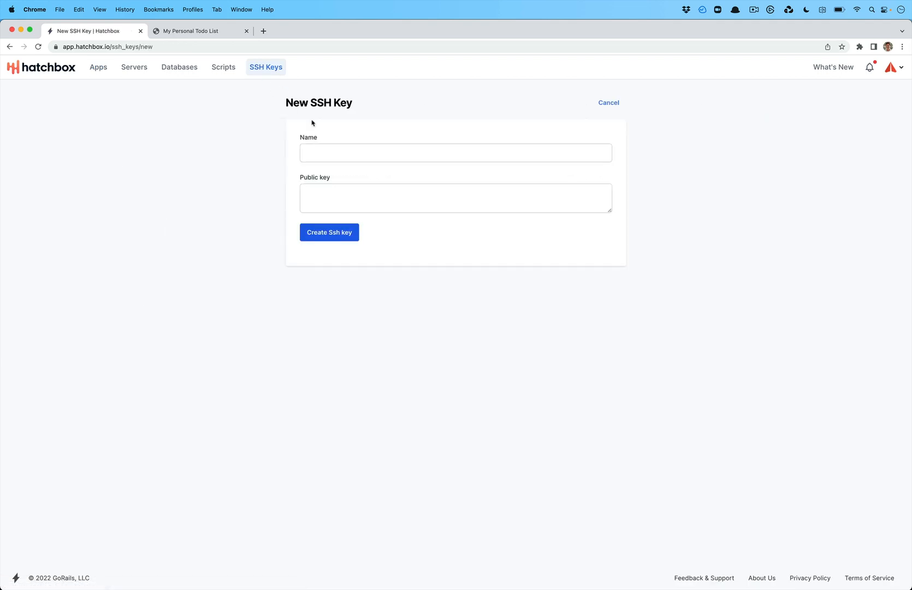
left_click(607, 103)
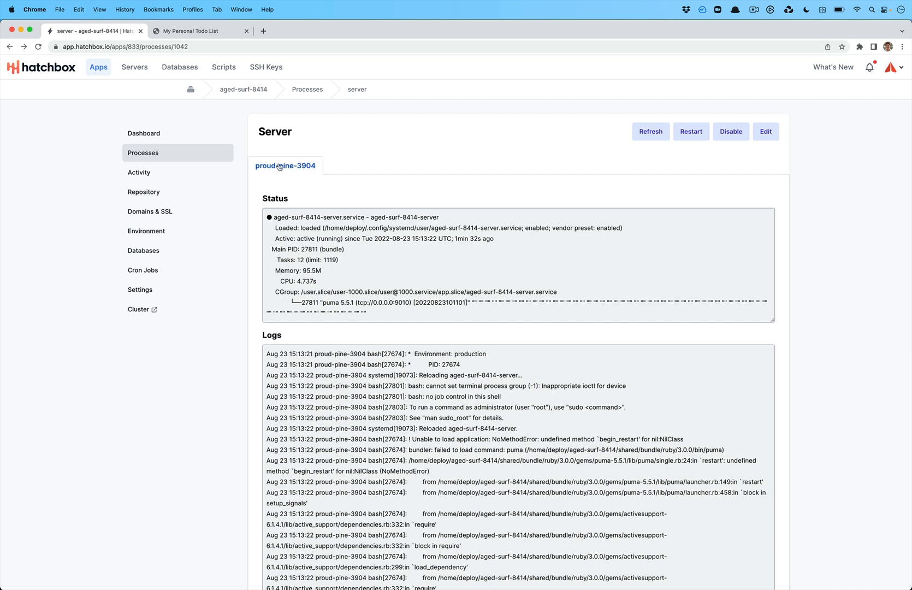
mouse_move(300, 239)
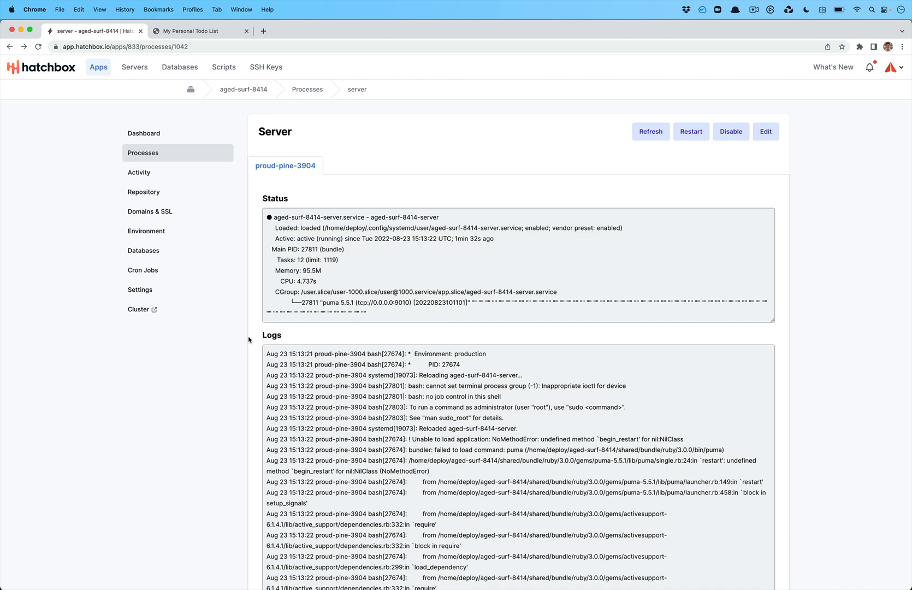
mouse_move(199, 262)
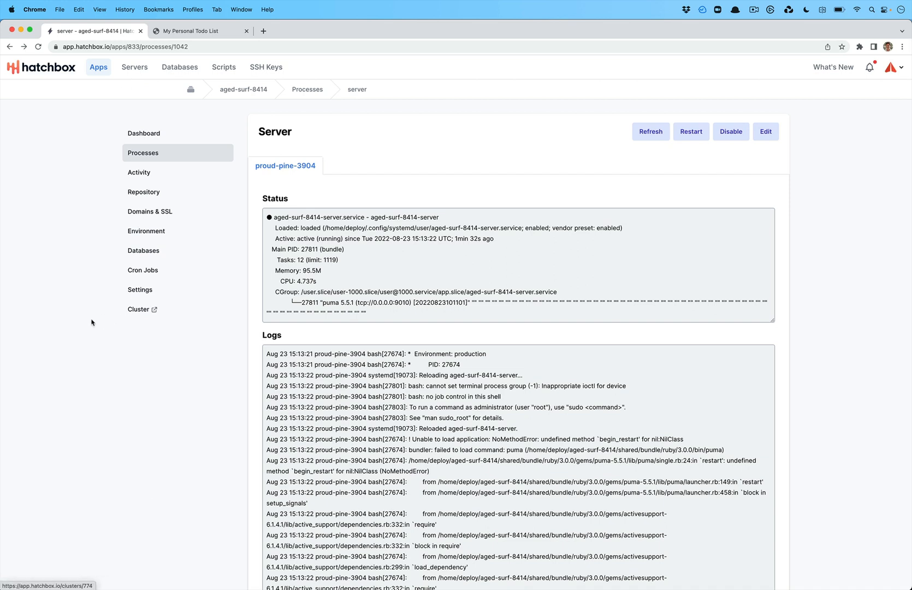
mouse_move(120, 370)
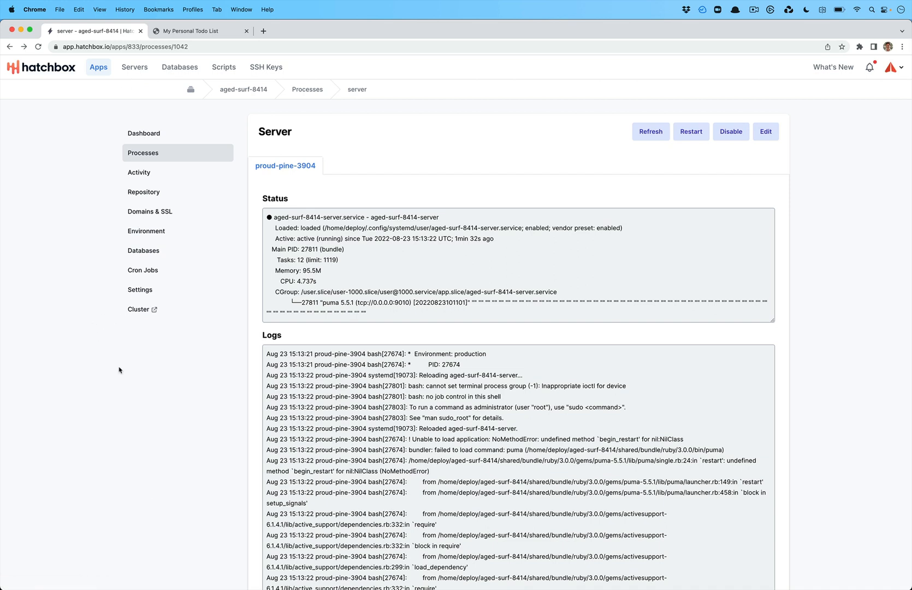
mouse_move(167, 211)
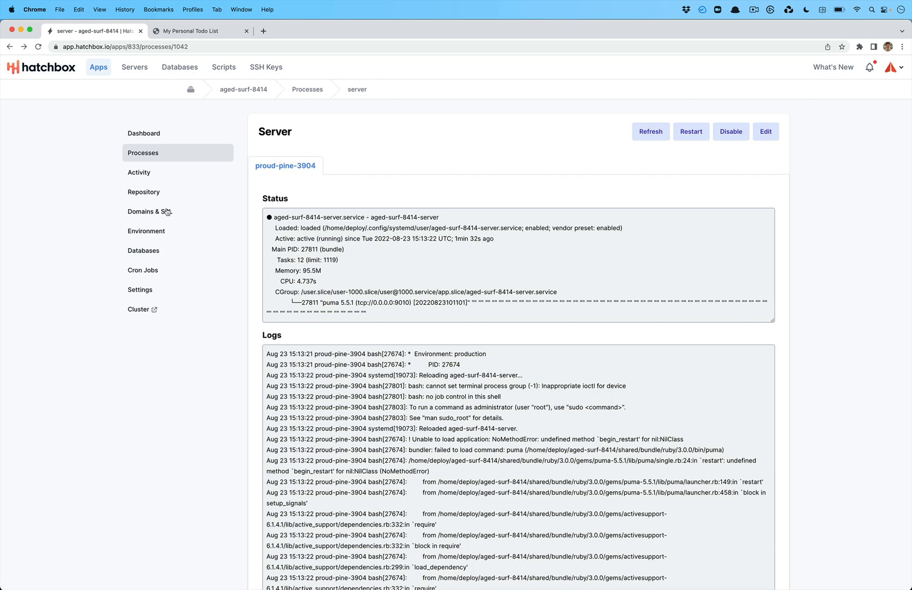
Go to the Repository settings and scroll to the deploy-via-webhook section.
left_click(139, 173)
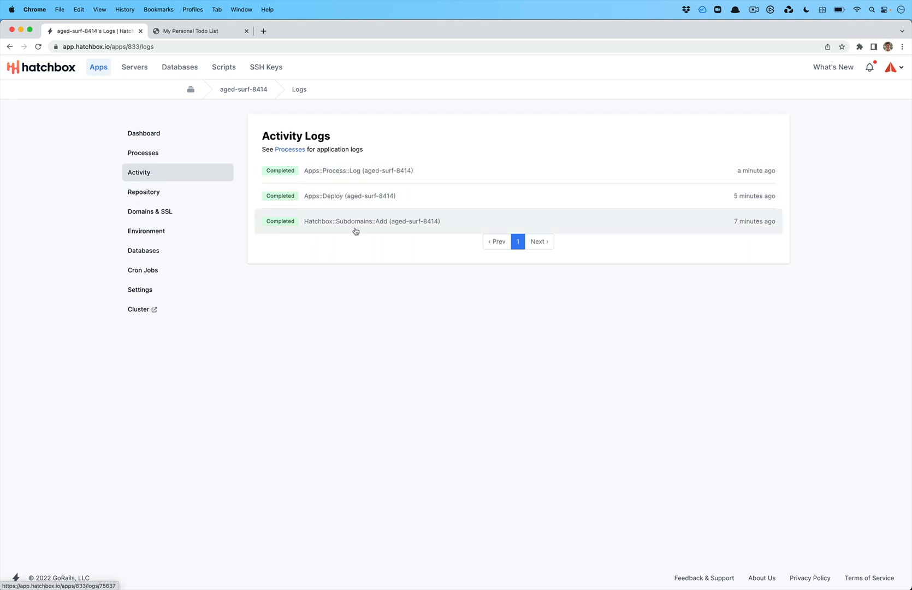
mouse_move(318, 170)
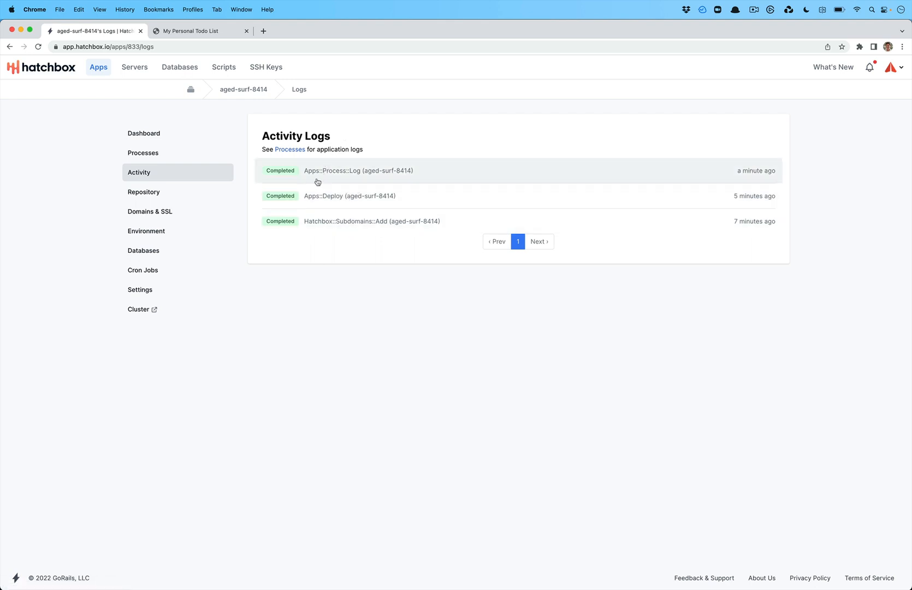
left_click(144, 193)
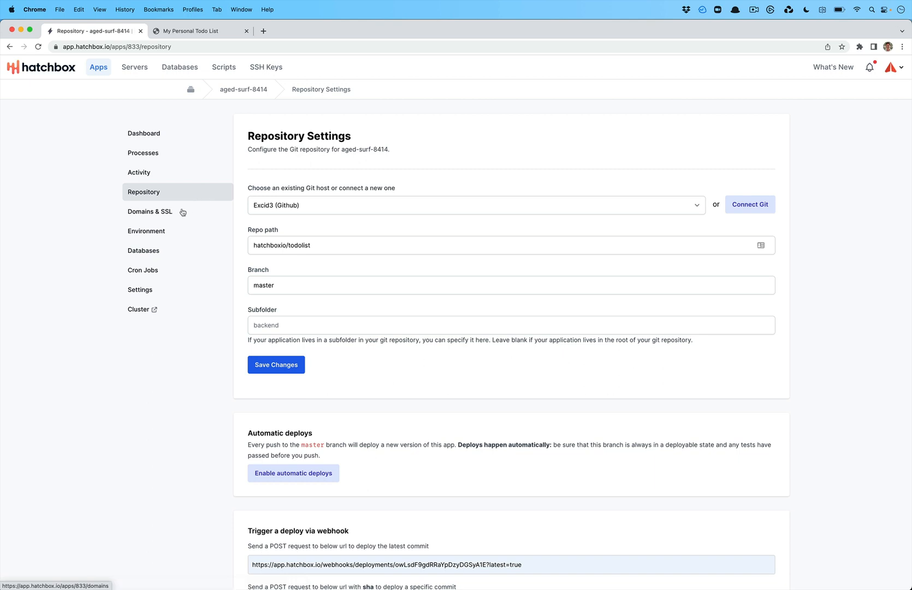
scroll("down", 3)
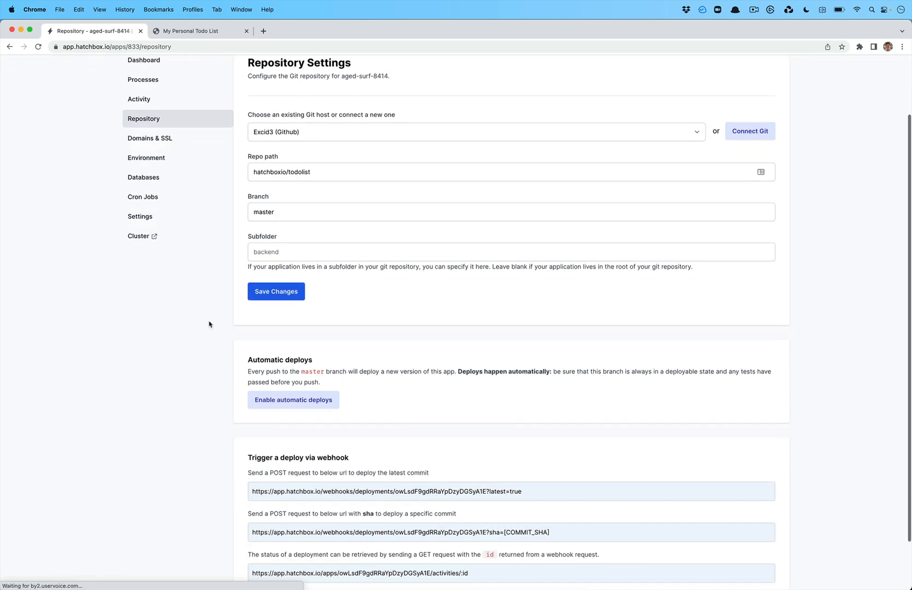
scroll("down", 3)
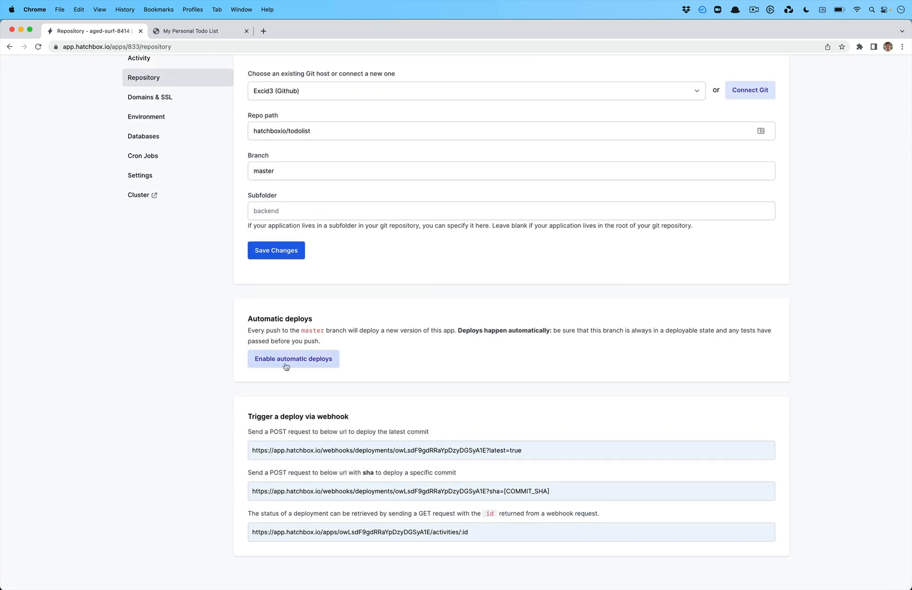
mouse_move(242, 315)
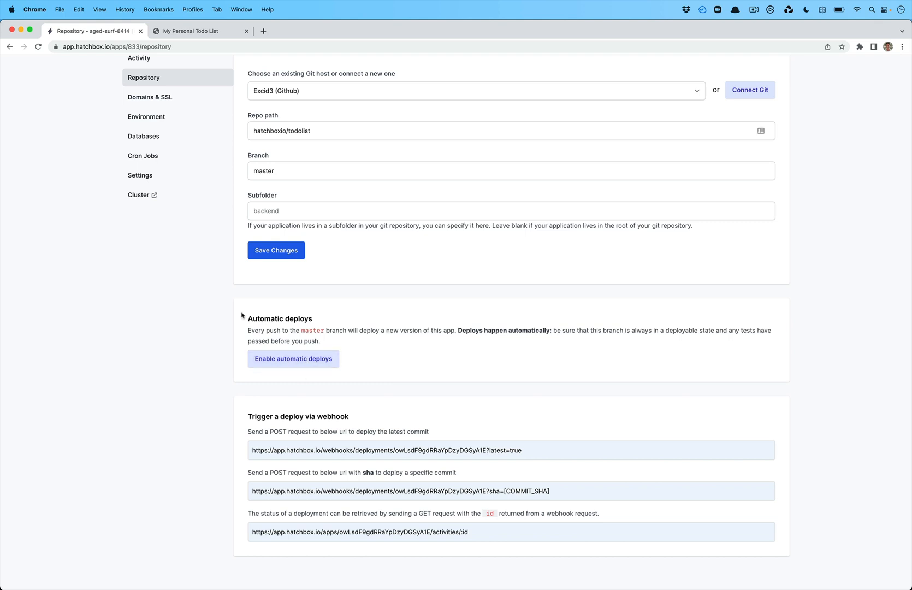
mouse_move(293, 358)
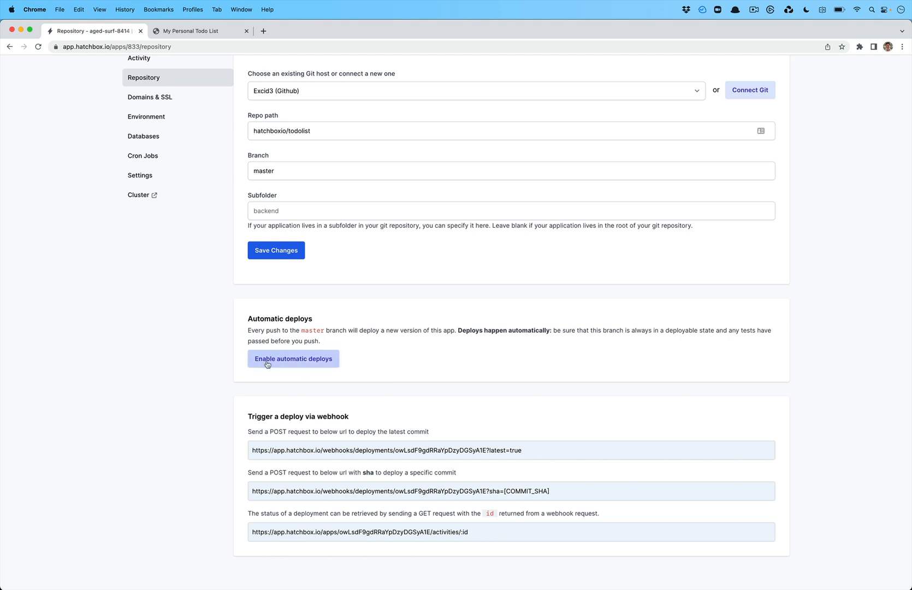
mouse_move(309, 457)
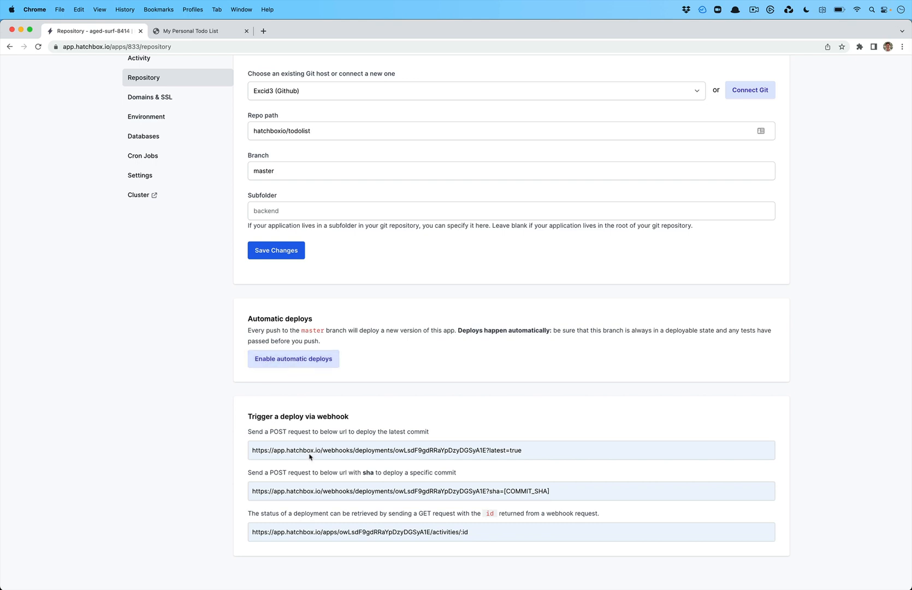
Select the latest-commit, specific-commit and deployment-status webhook URLs in turn.
triple_click(387, 450)
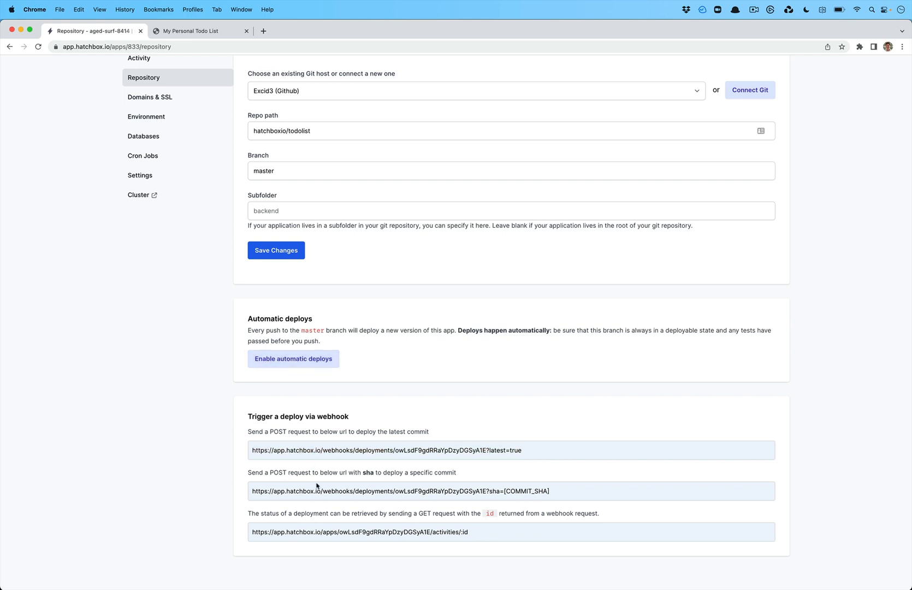
triple_click(398, 491)
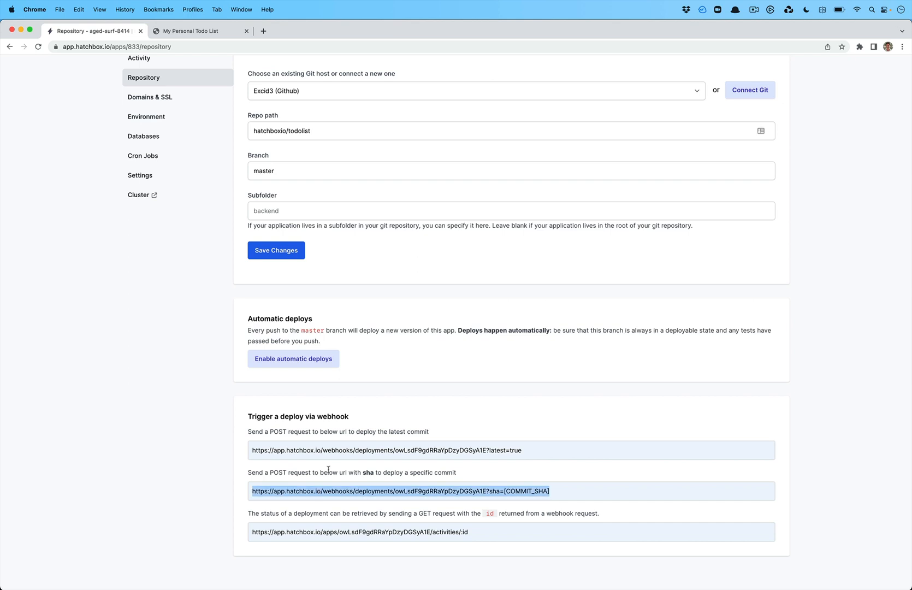
triple_click(360, 532)
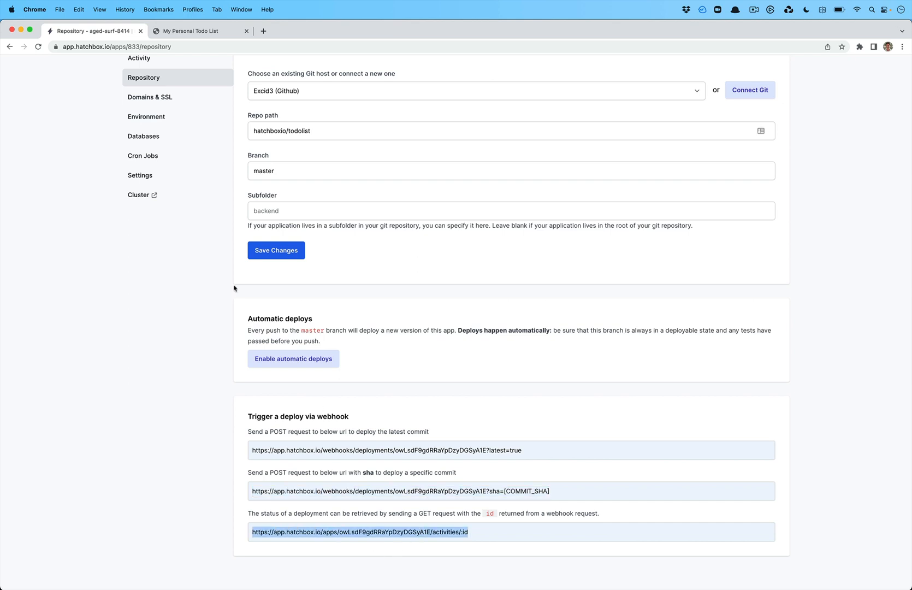
scroll("up", 3)
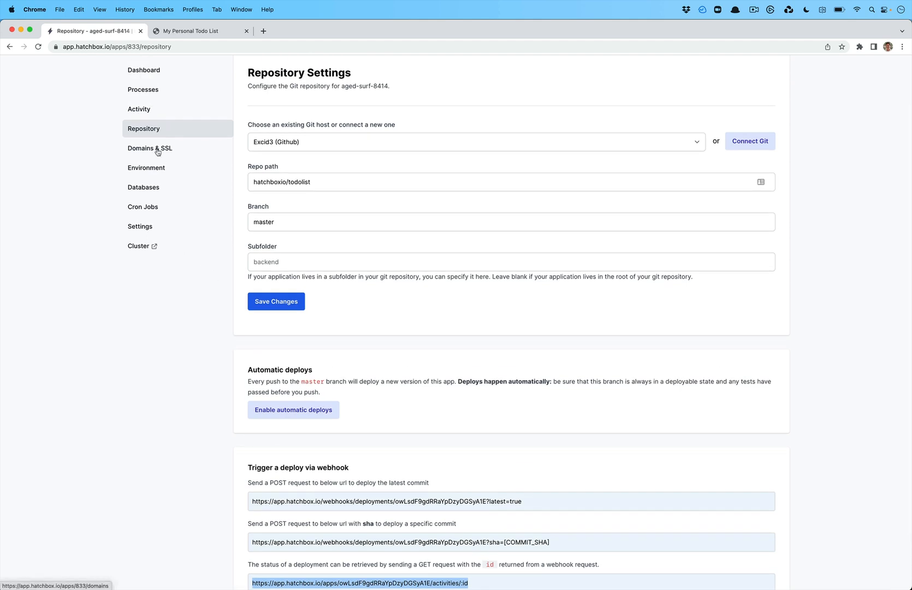
Pass through Environment and Databases to the empty Cron Jobs list.
left_click(146, 167)
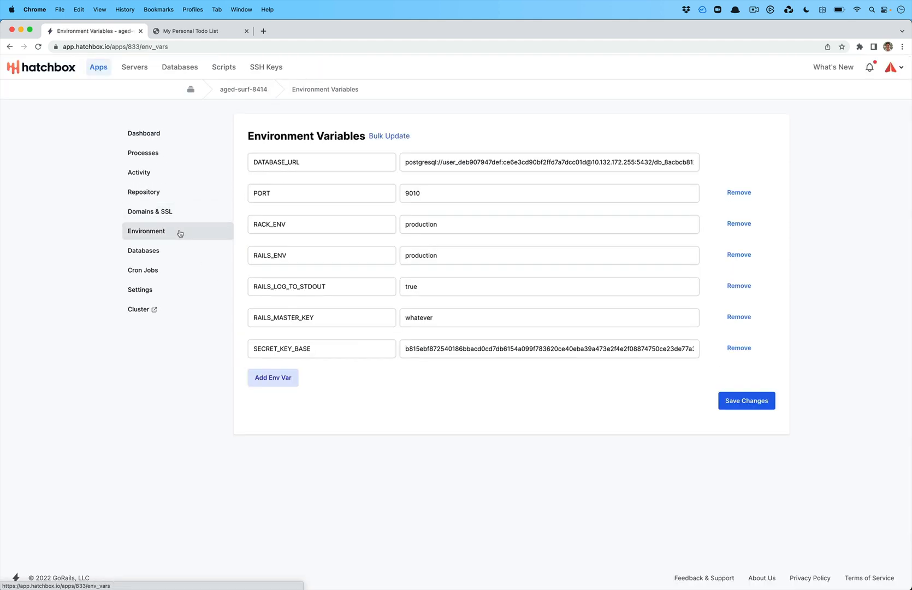
mouse_move(143, 250)
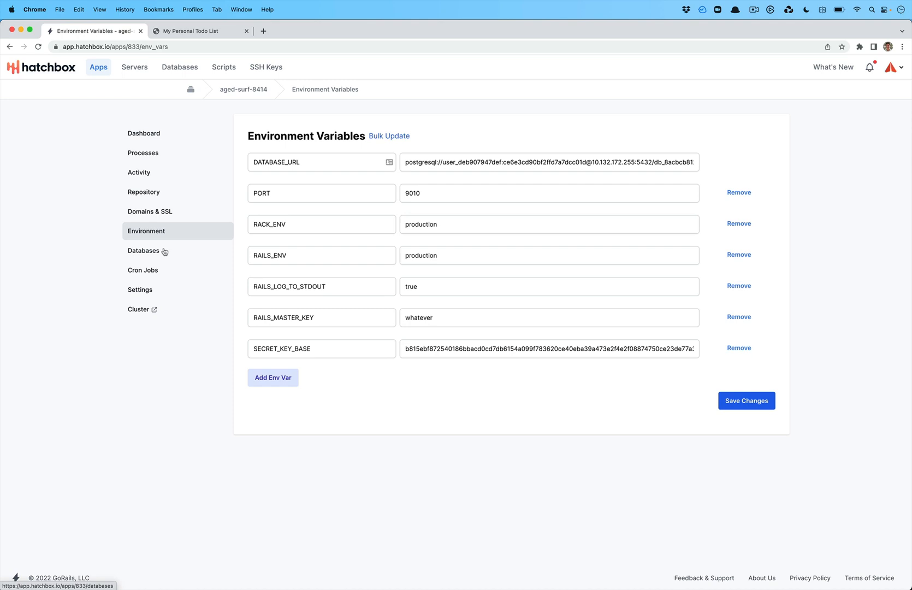
left_click(144, 250)
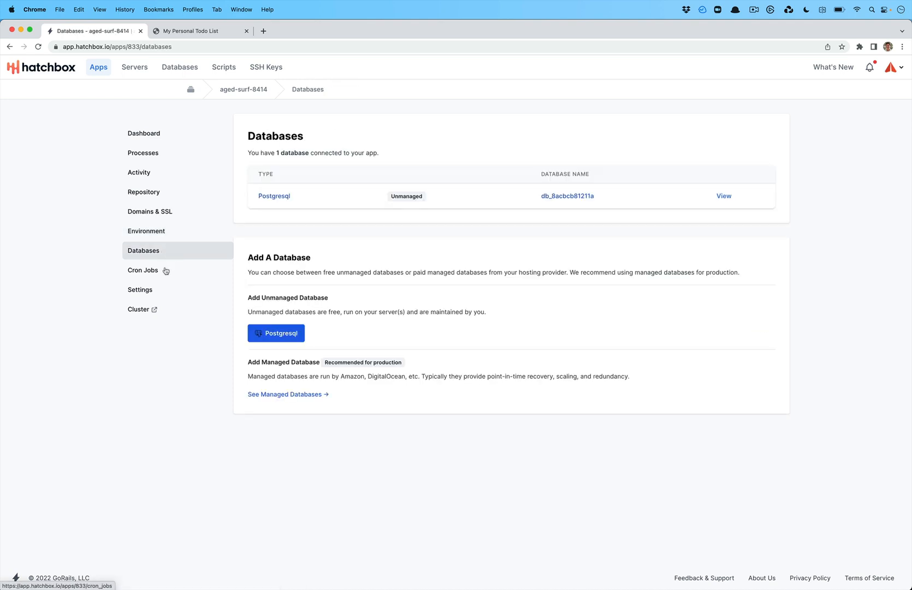
left_click(142, 269)
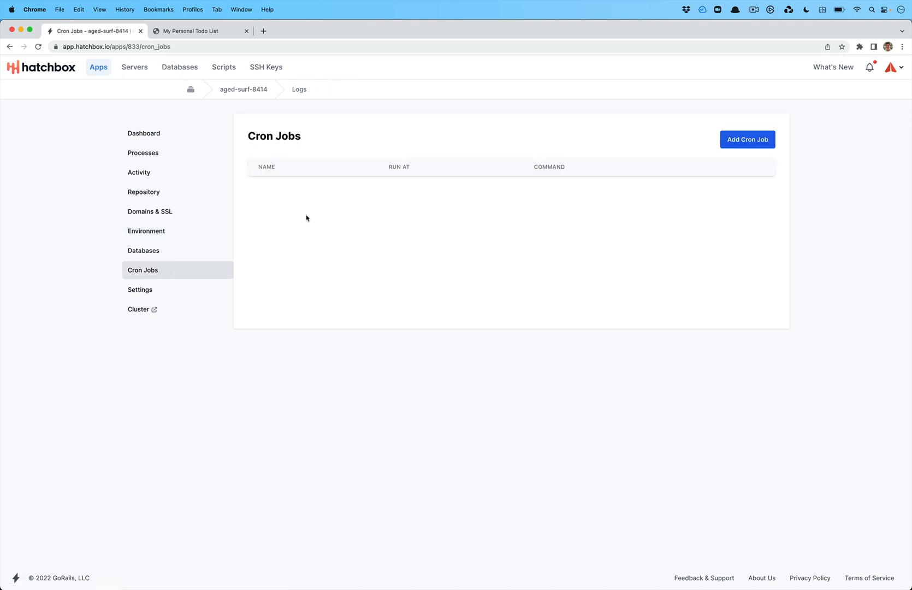
mouse_move(748, 139)
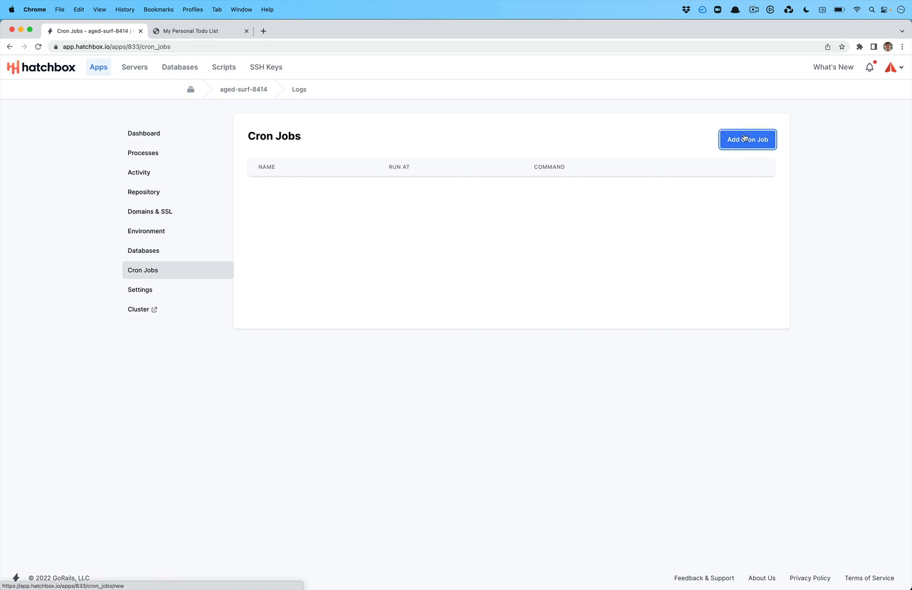
Preview the new cron job form, then show the app's Settings page.
left_click(747, 138)
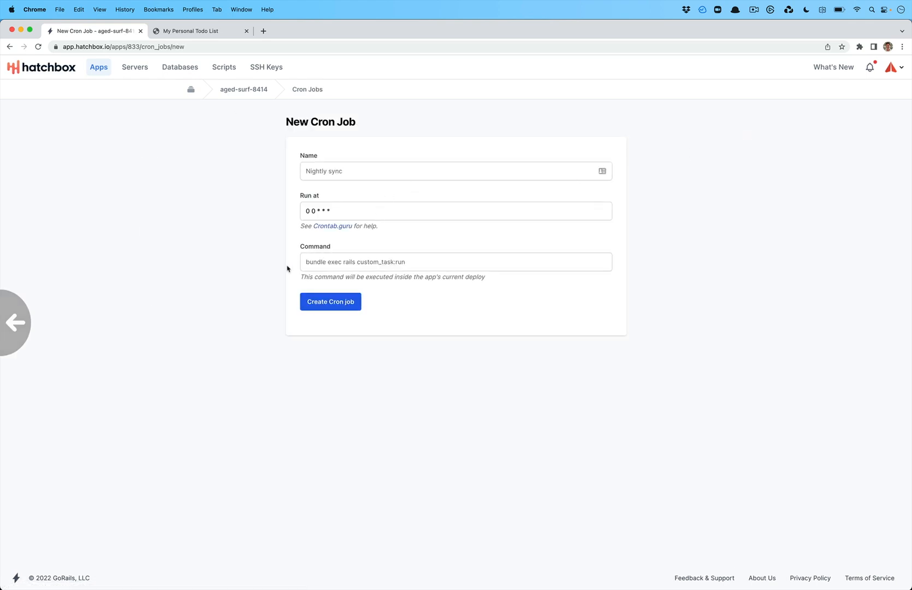
left_click(140, 289)
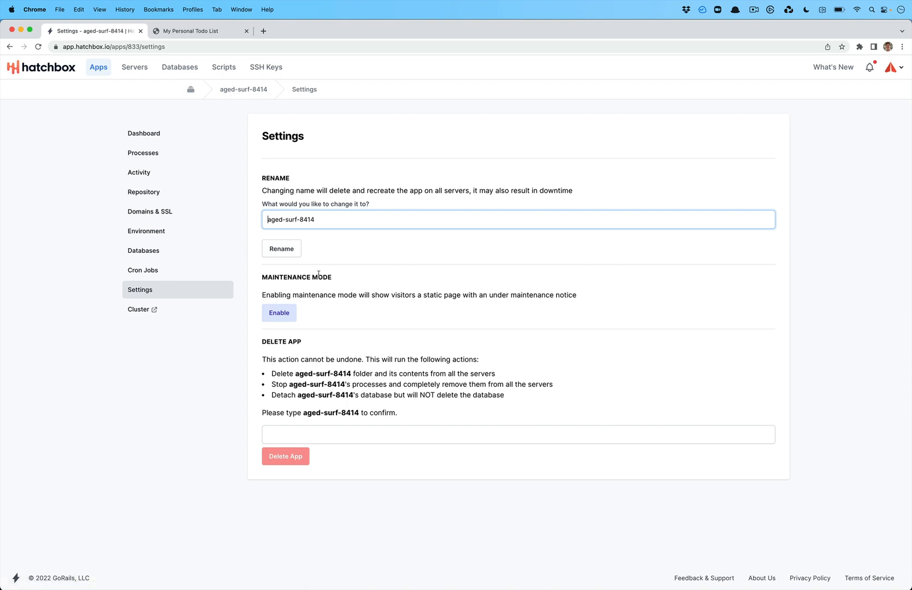
mouse_move(345, 426)
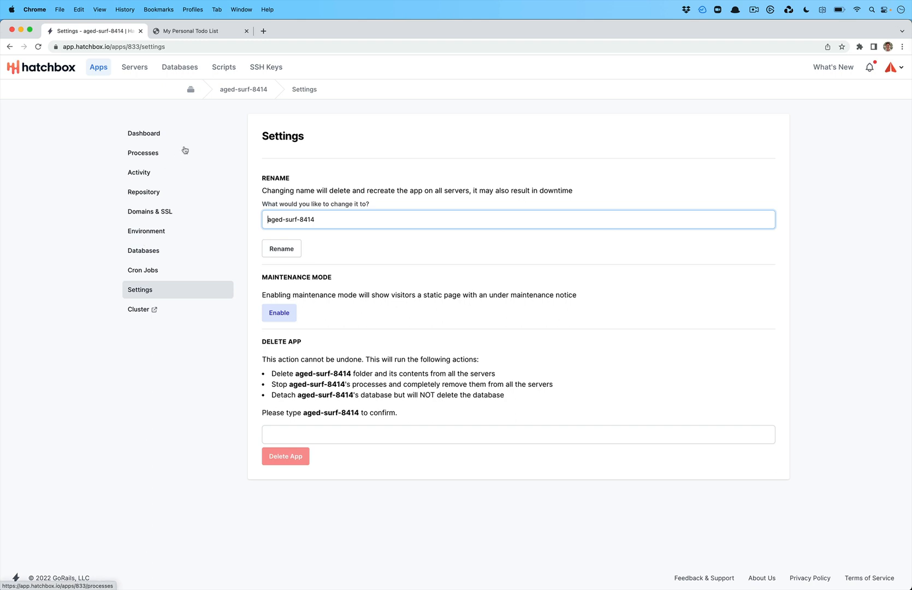
Open db_8acbcb81211a in proud-pine-3904's postgresql cluster and select its DATABASE_URL name.
left_click(179, 66)
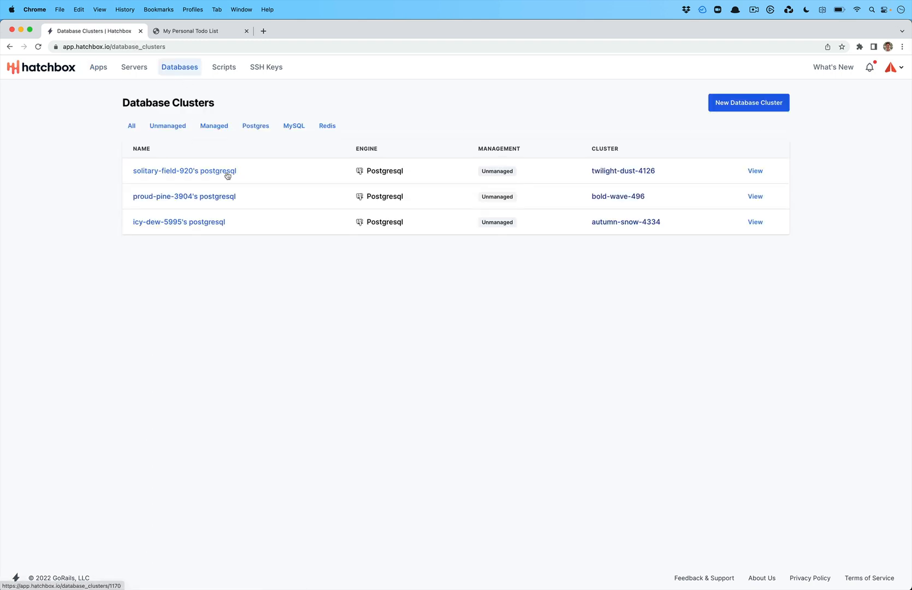
left_click(185, 171)
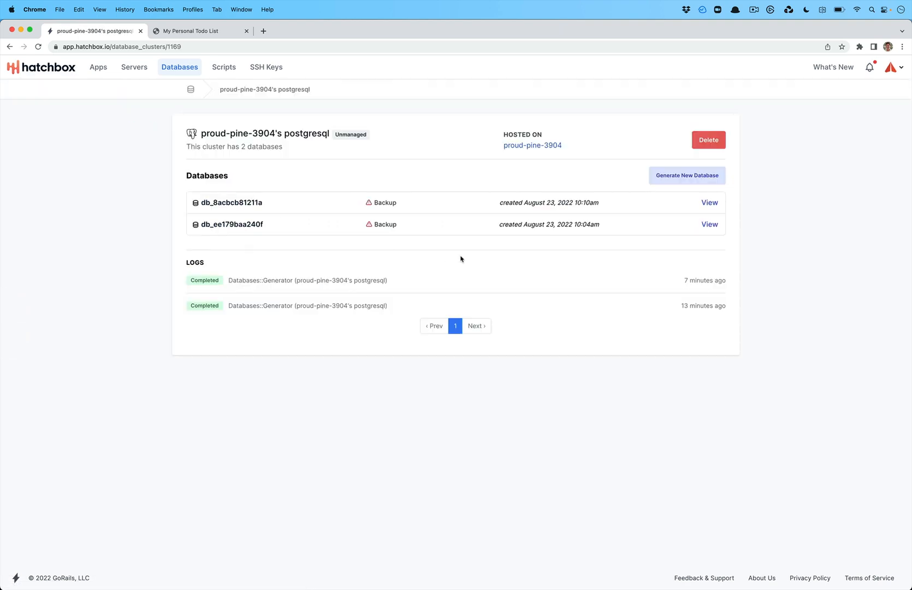
left_click(709, 202)
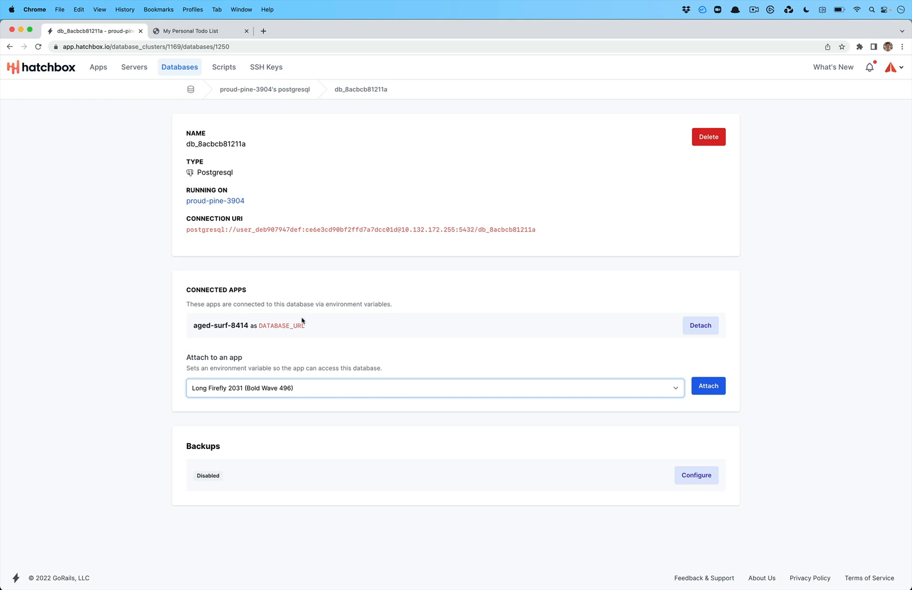
double_click(281, 325)
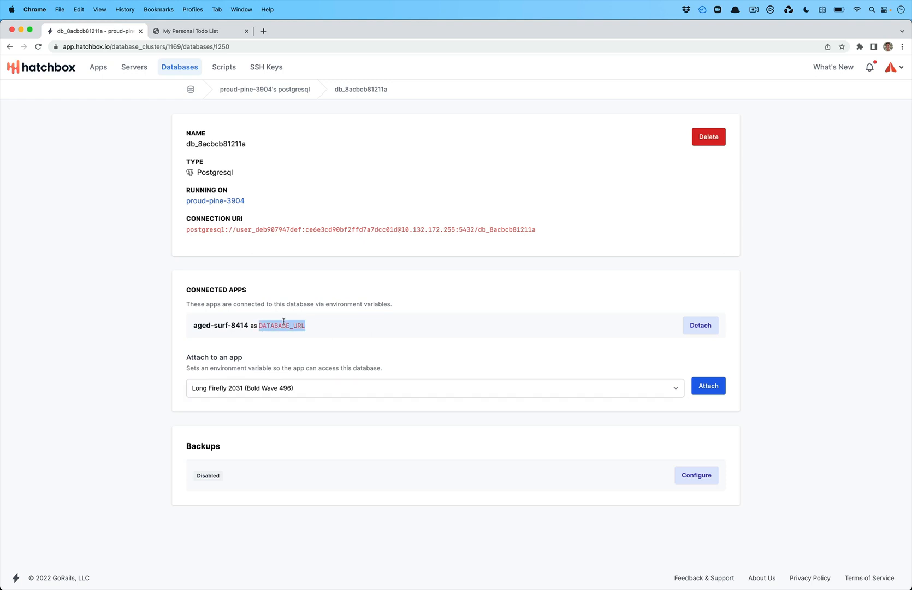
mouse_move(682, 421)
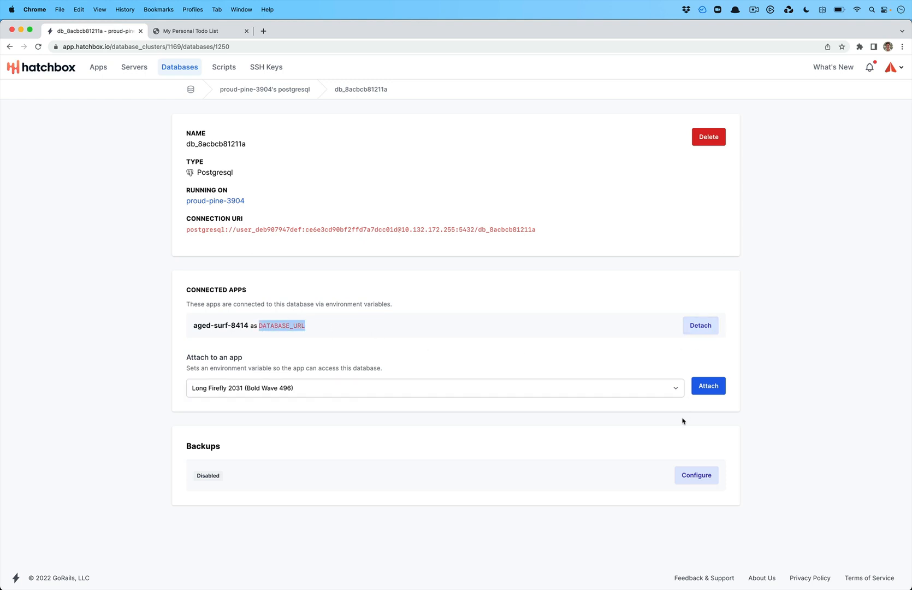
Preview daily frequency and local storage in Configure Backups, cancel, and go to Scripts.
left_click(695, 475)
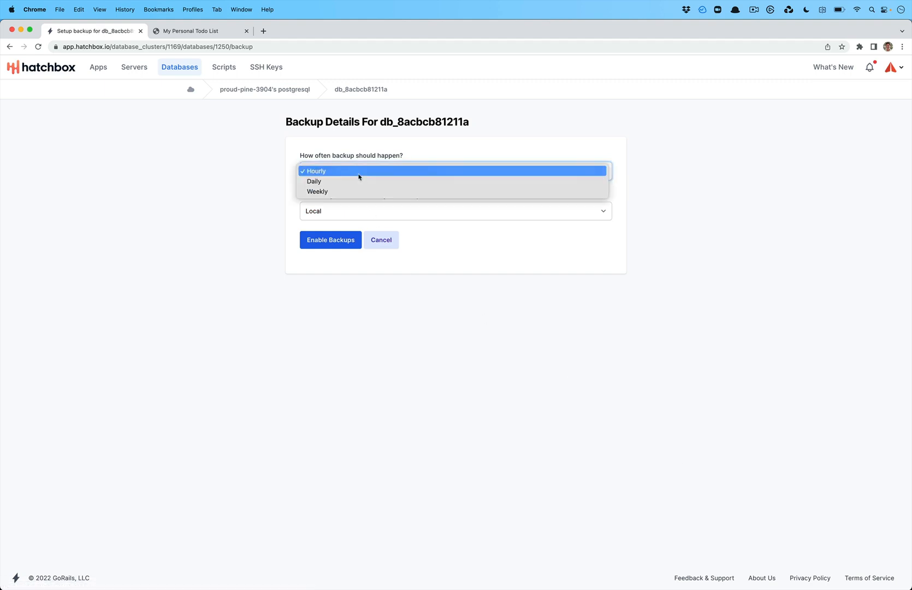
left_click(314, 181)
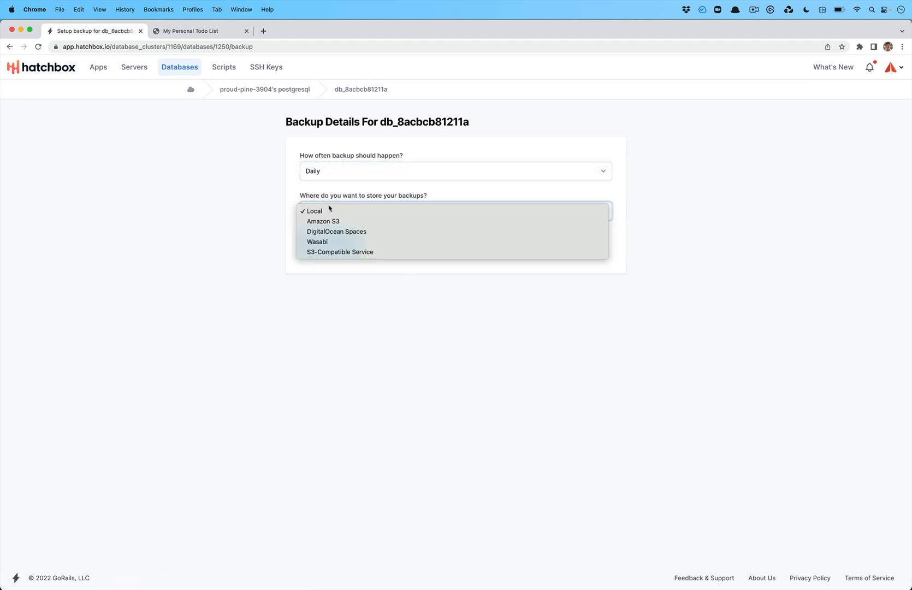
mouse_move(315, 211)
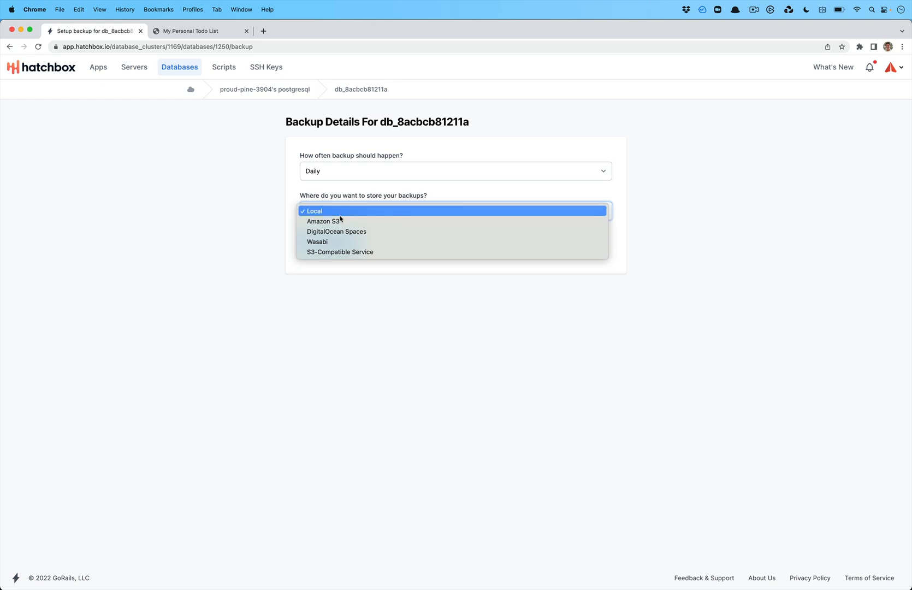
mouse_move(340, 251)
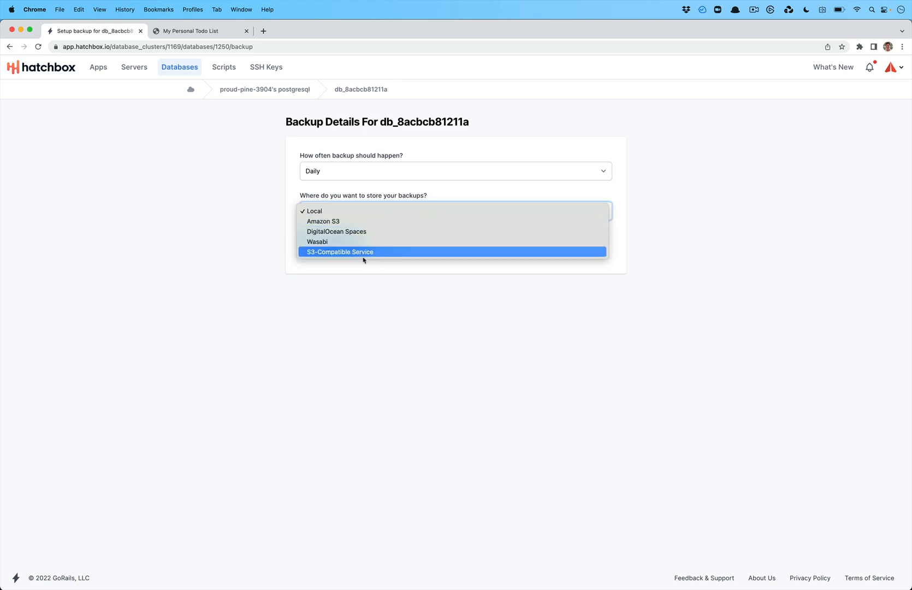
left_click(314, 211)
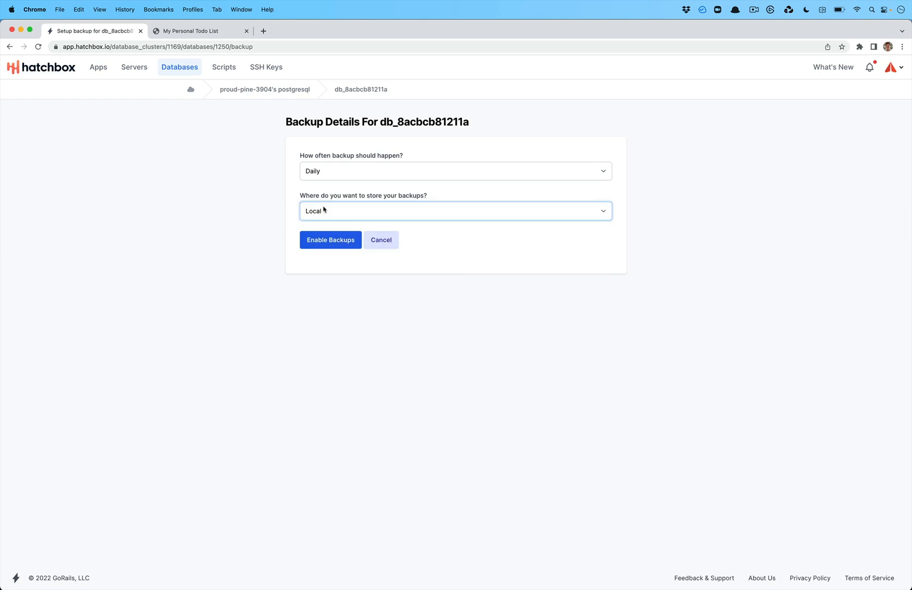
left_click(381, 239)
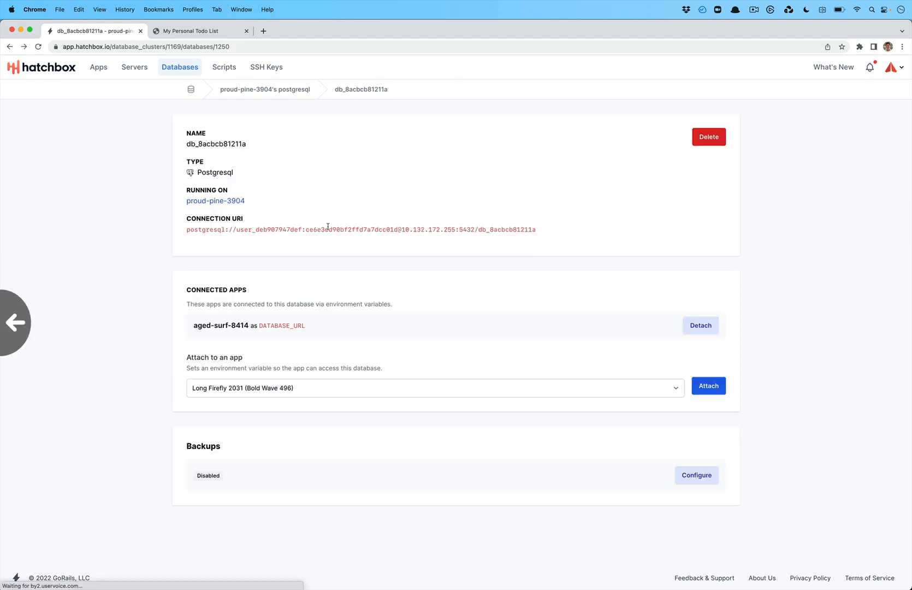
left_click(222, 67)
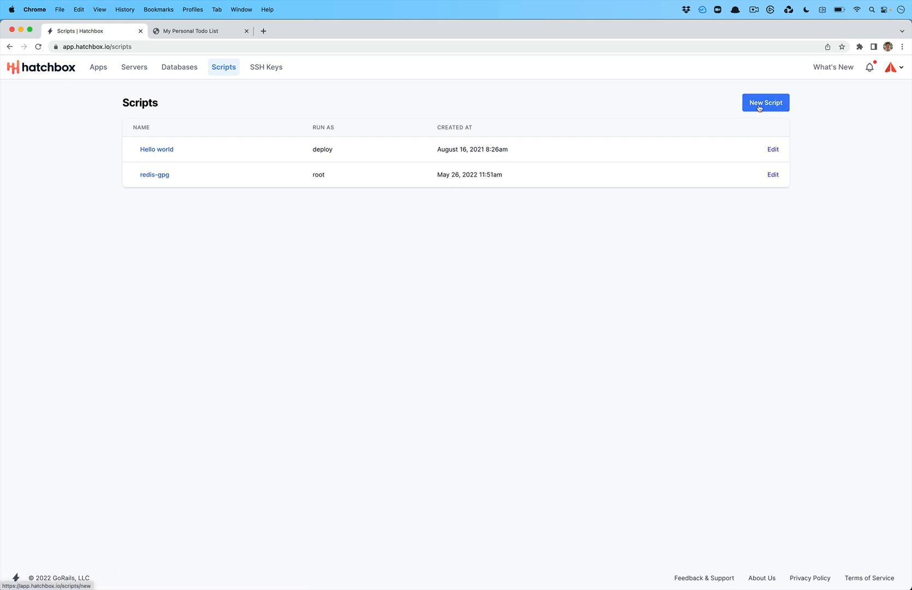
Start a new script named Install ffmpeg set to run as root.
left_click(766, 103)
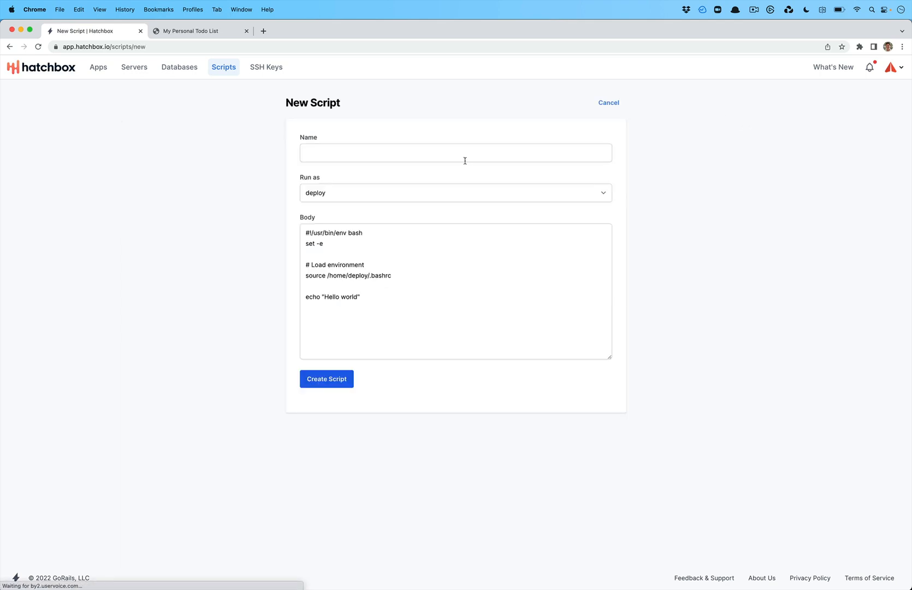
left_click(456, 153)
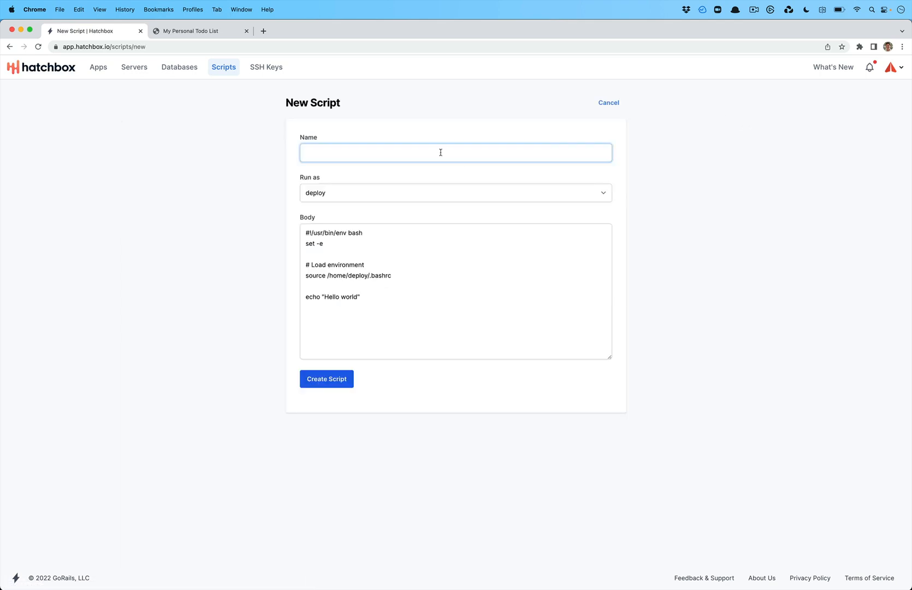
type("Install")
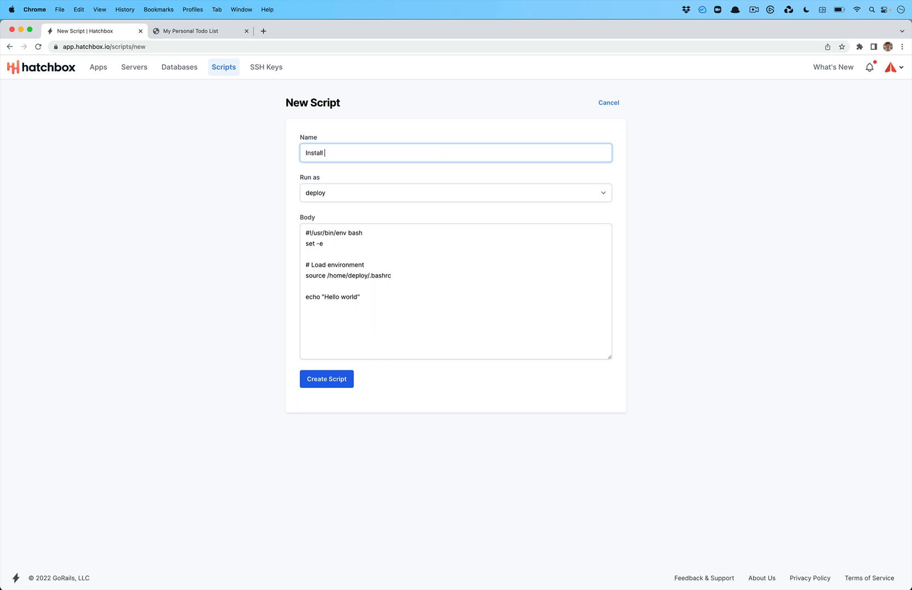
left_click(455, 192)
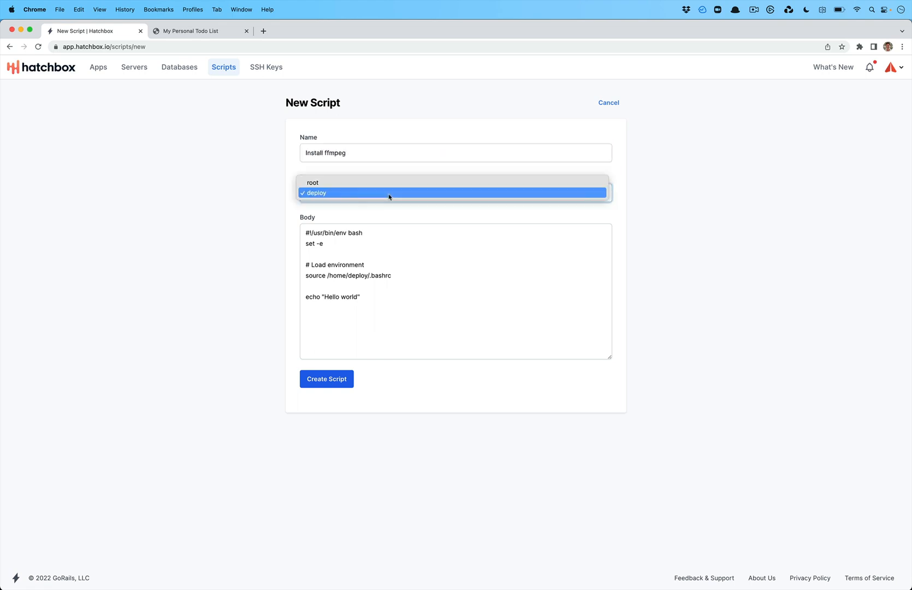
left_click(313, 182)
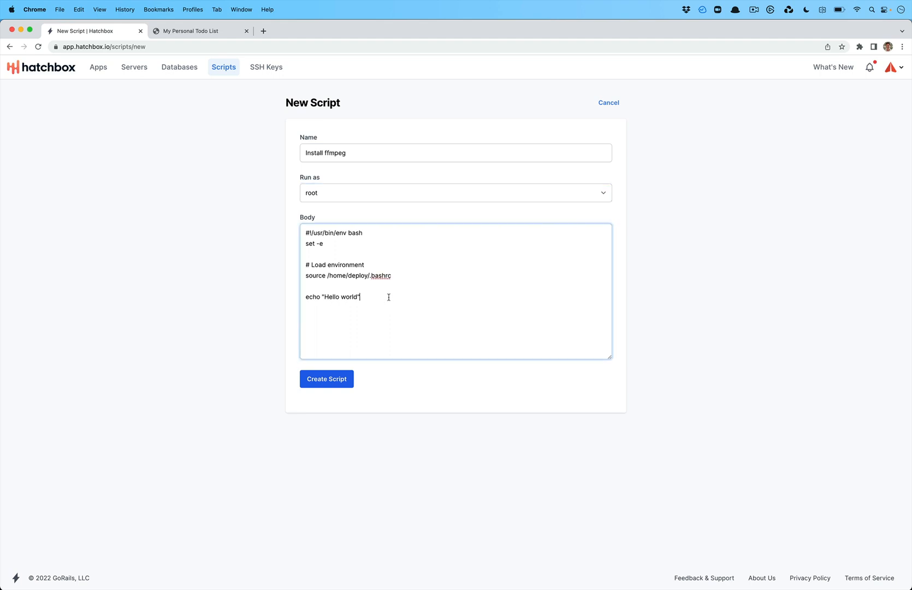
Replace the echo body with 'apt install -y ffmpeg' and create the script.
key("Backspace")
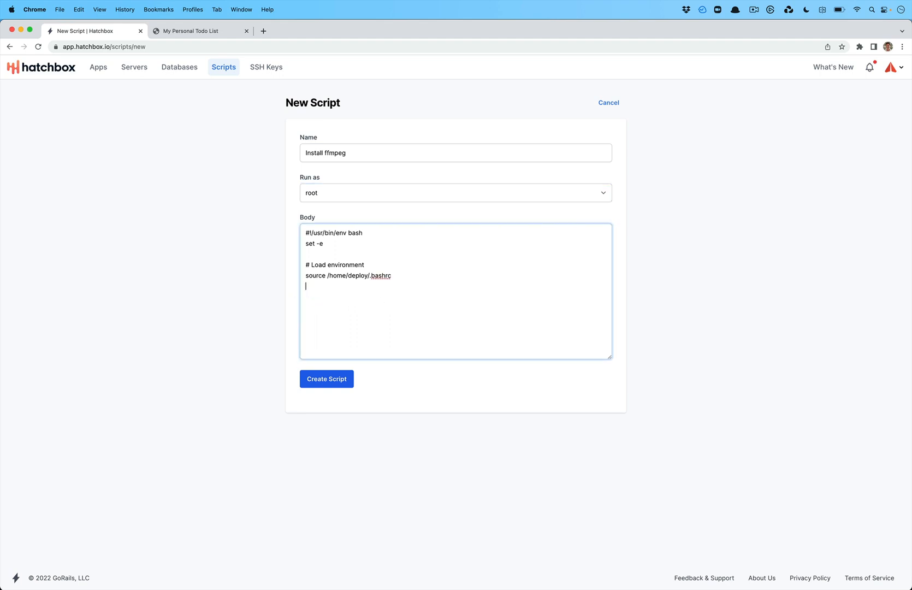
type("apt install")
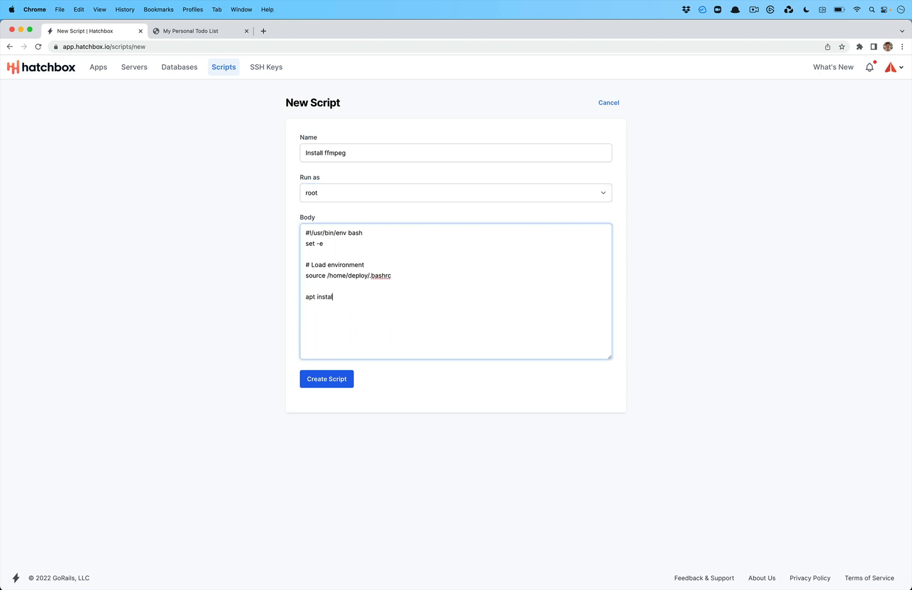
type("l -y")
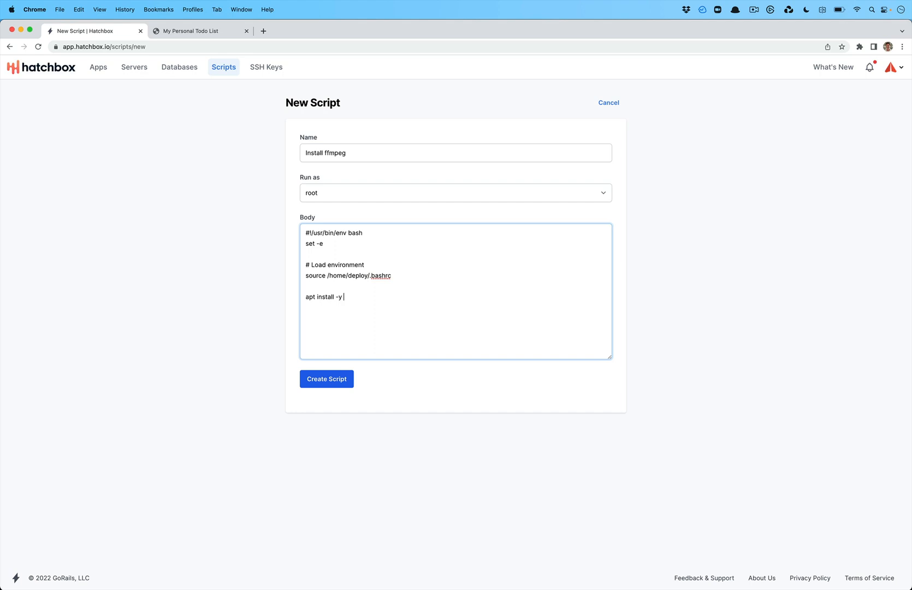
type("f")
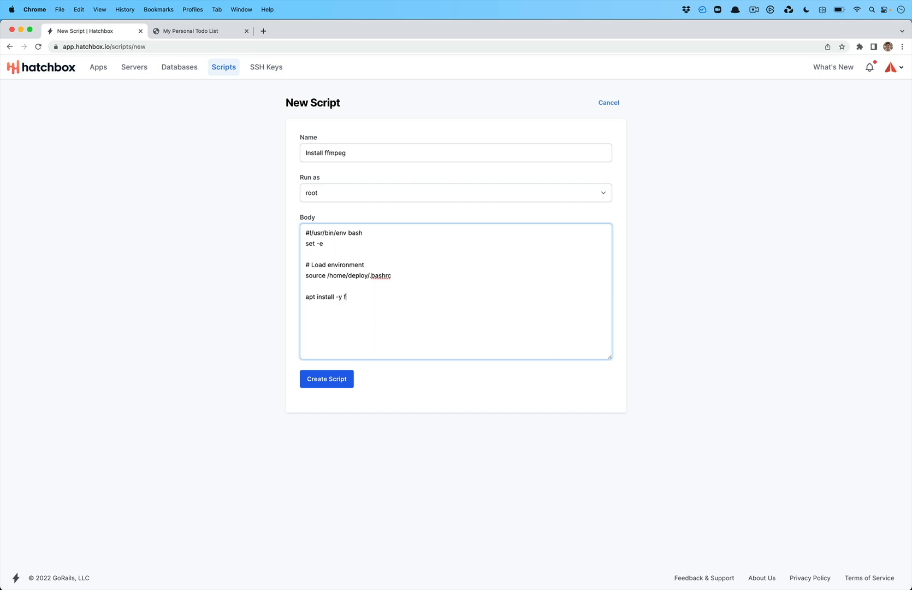
type("fmpeg")
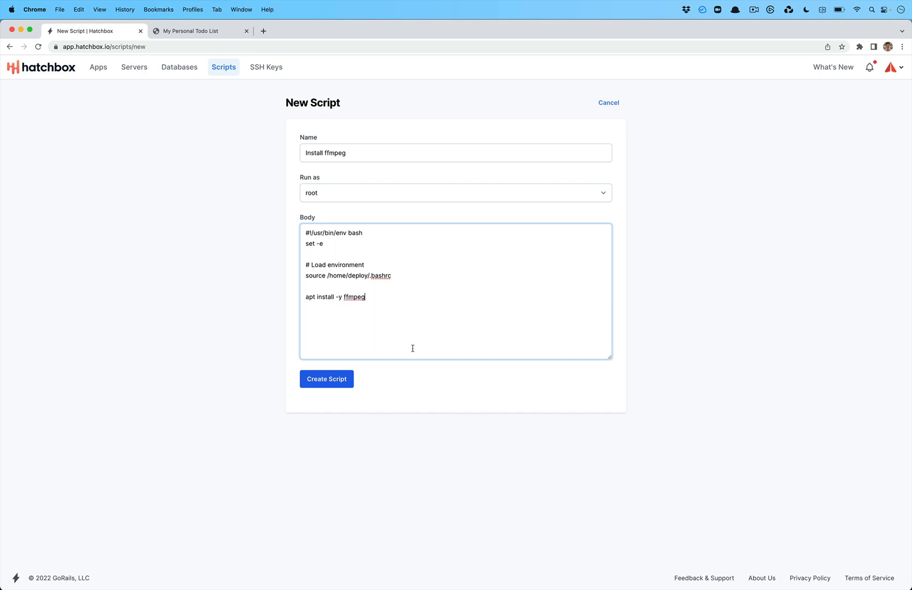
mouse_move(370, 326)
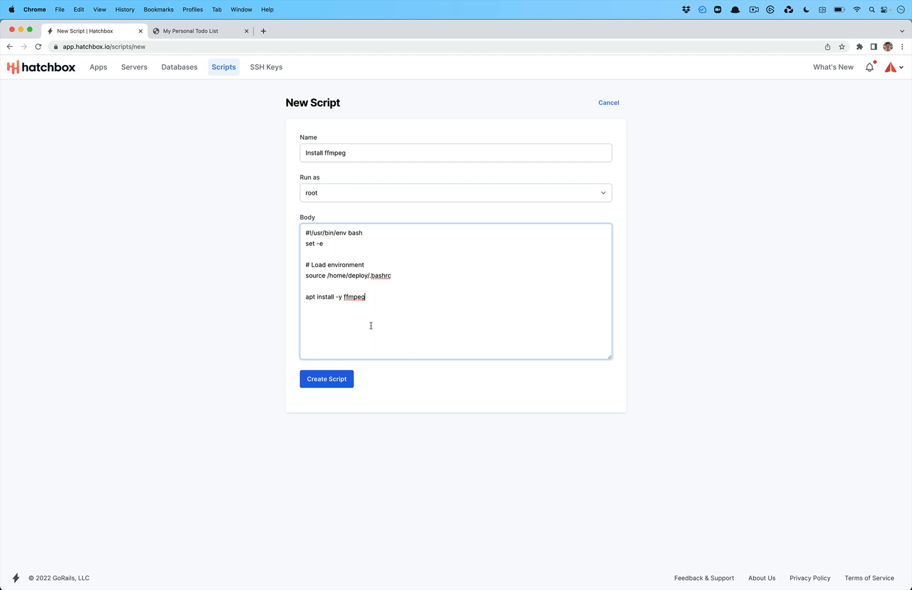
left_click(327, 379)
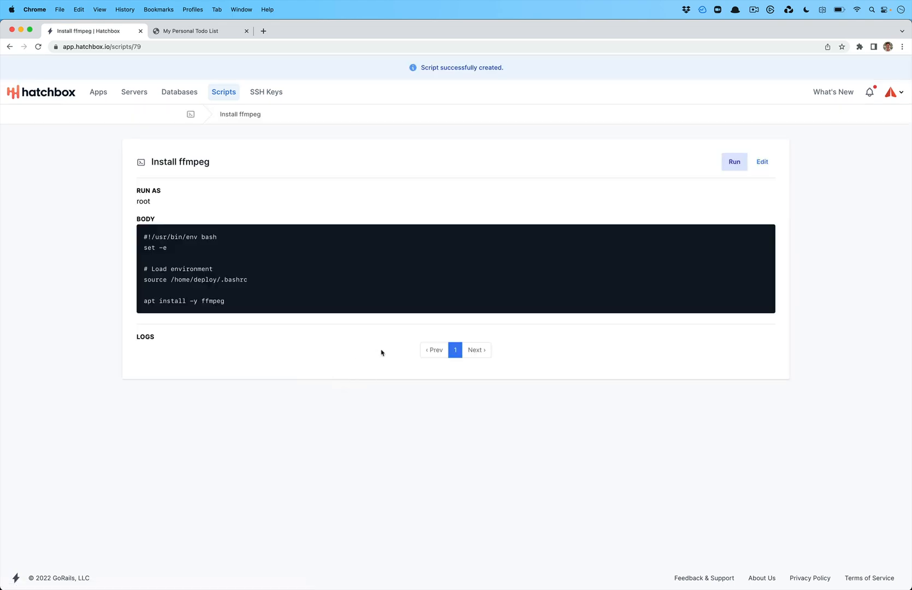
Bring up the script's Run page and close the server choices without picking one.
left_click(734, 162)
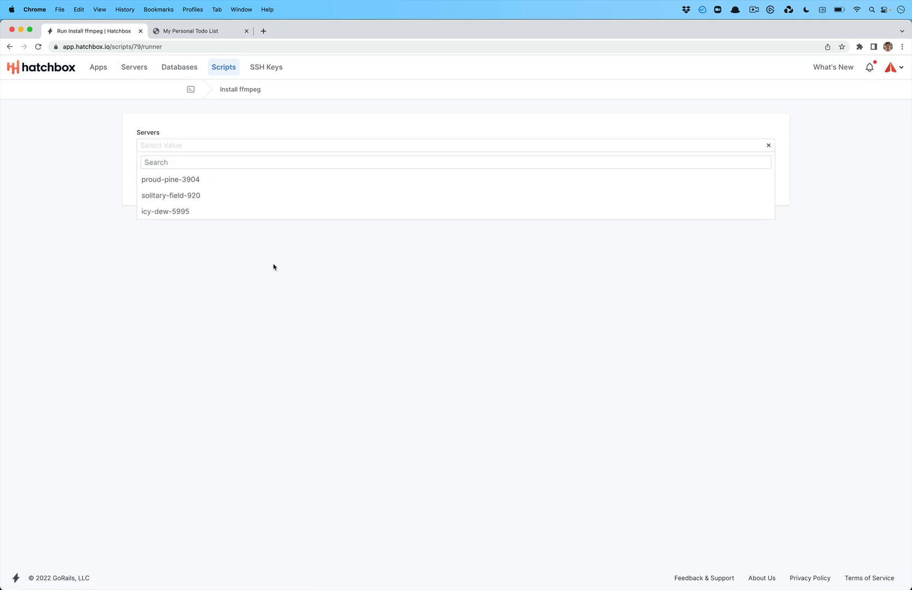
left_click(273, 266)
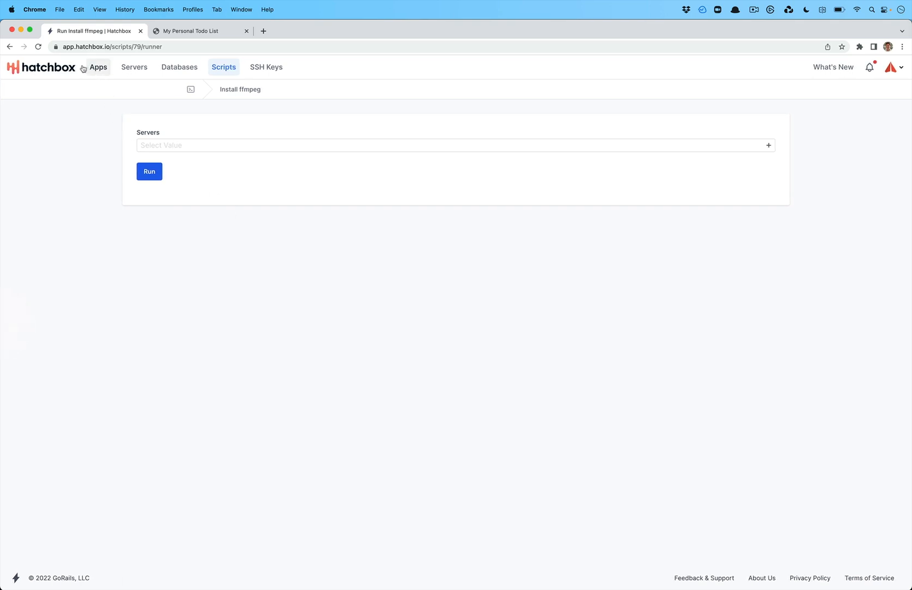
Go back to the Apps list showing aged-surf-8414 and long-firefly-2031 on bold-wave-496.
left_click(97, 68)
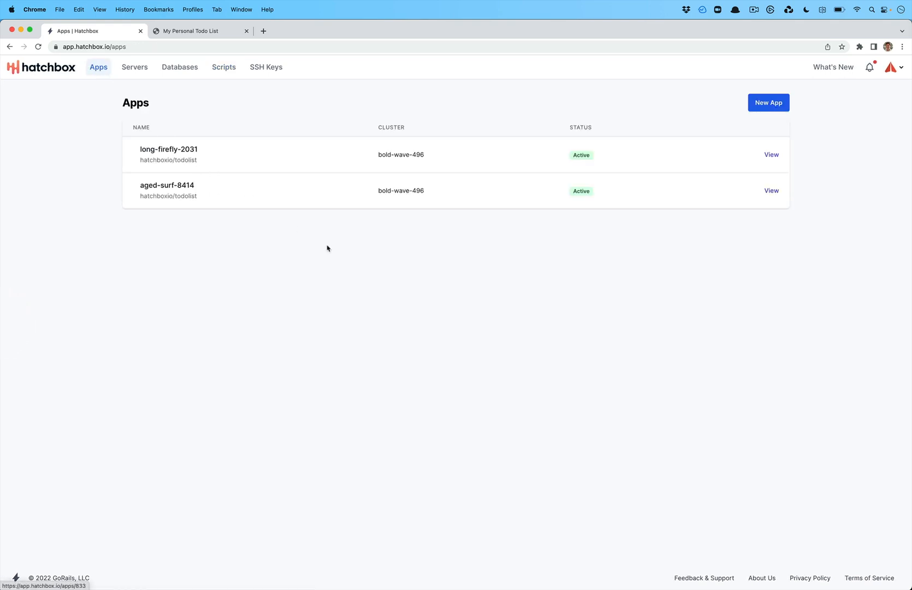
mouse_move(241, 197)
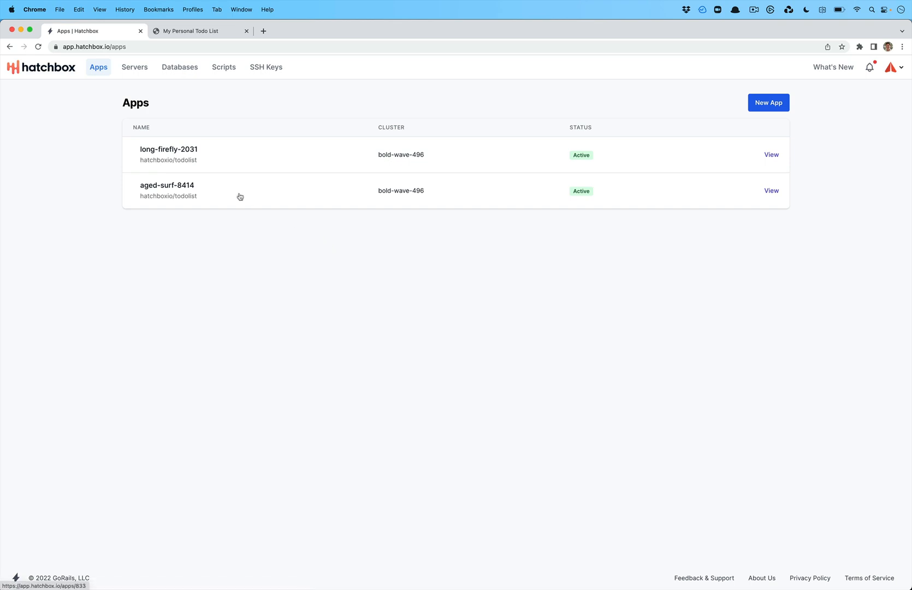
mouse_move(179, 96)
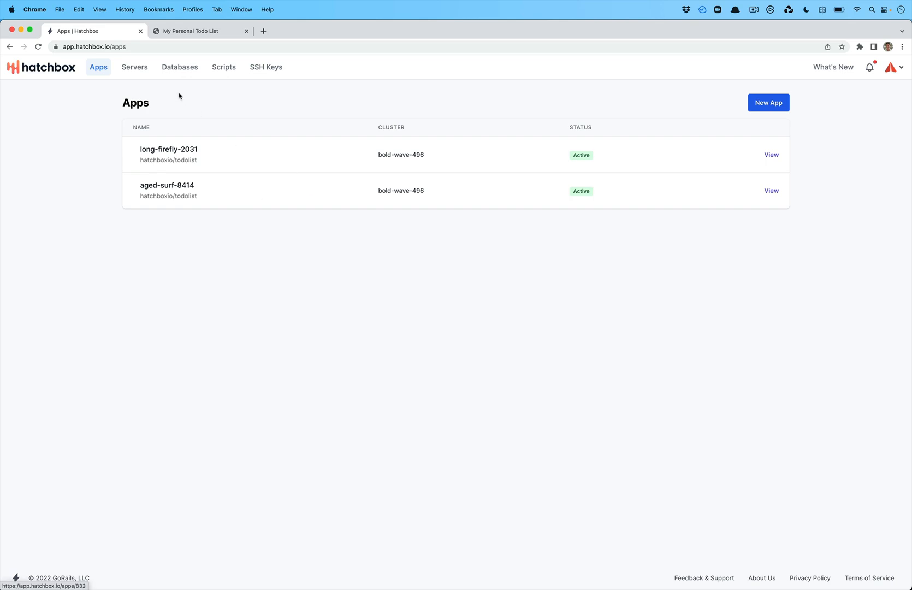
type("cls")
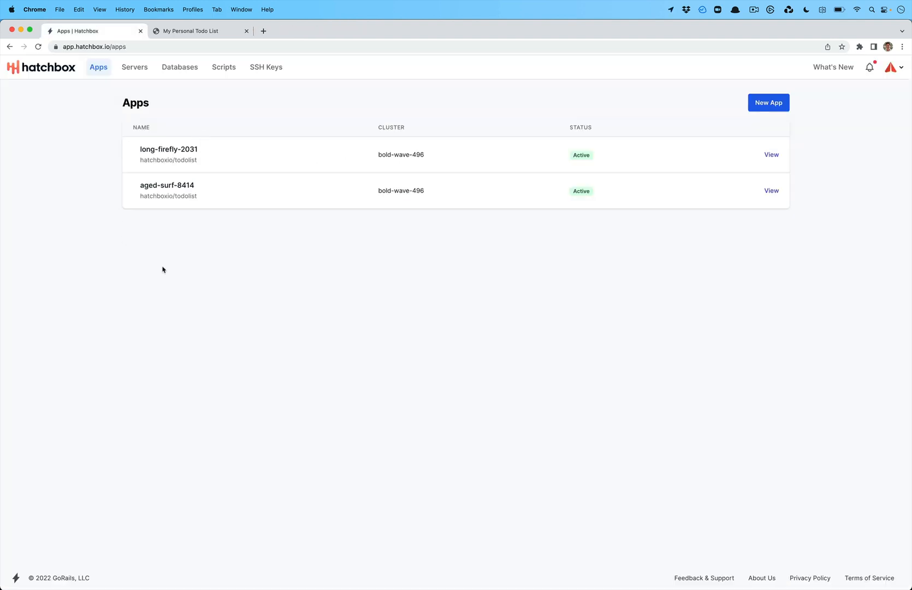
mouse_move(251, 254)
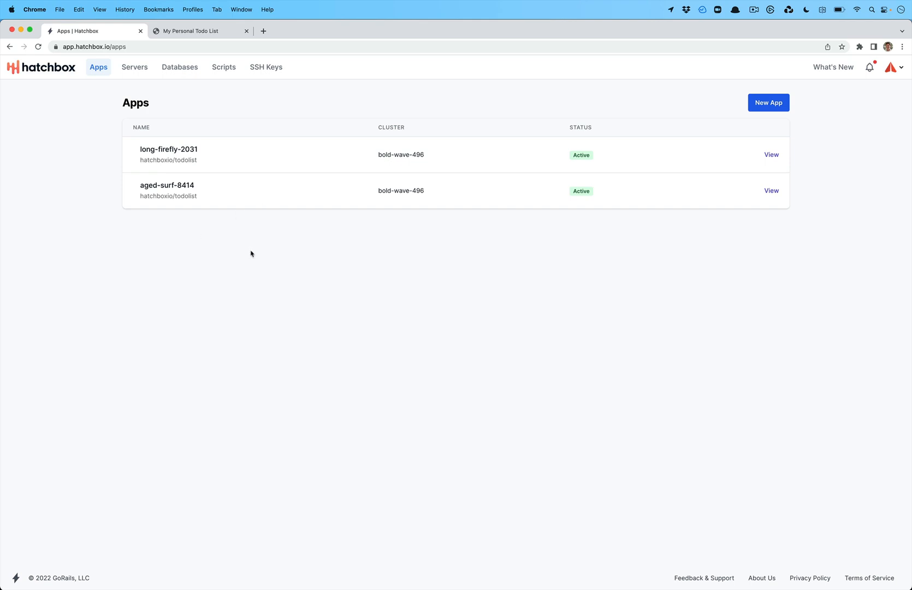
mouse_move(170, 120)
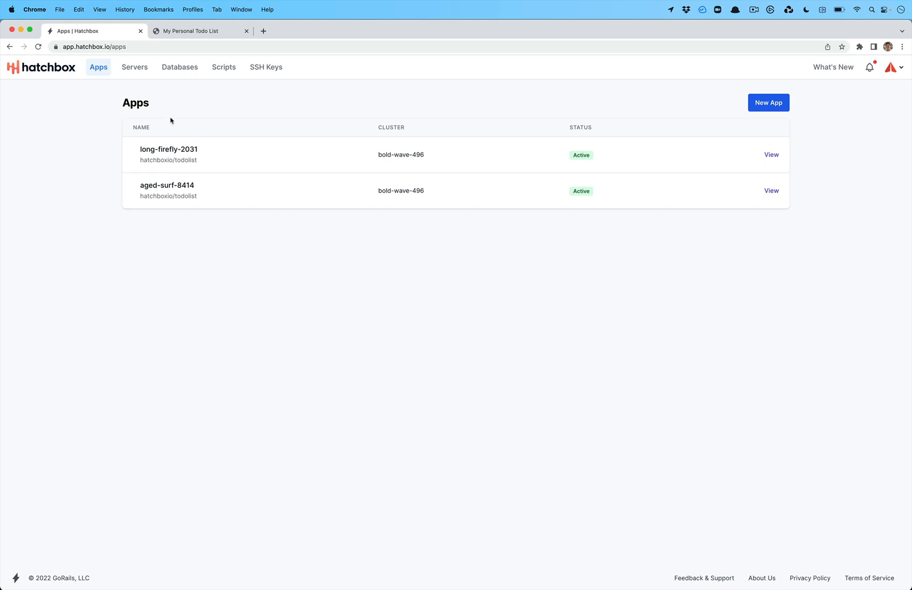
Show the Clusters list, glance at the Feedback & Support contact form, and close it.
left_click(134, 66)
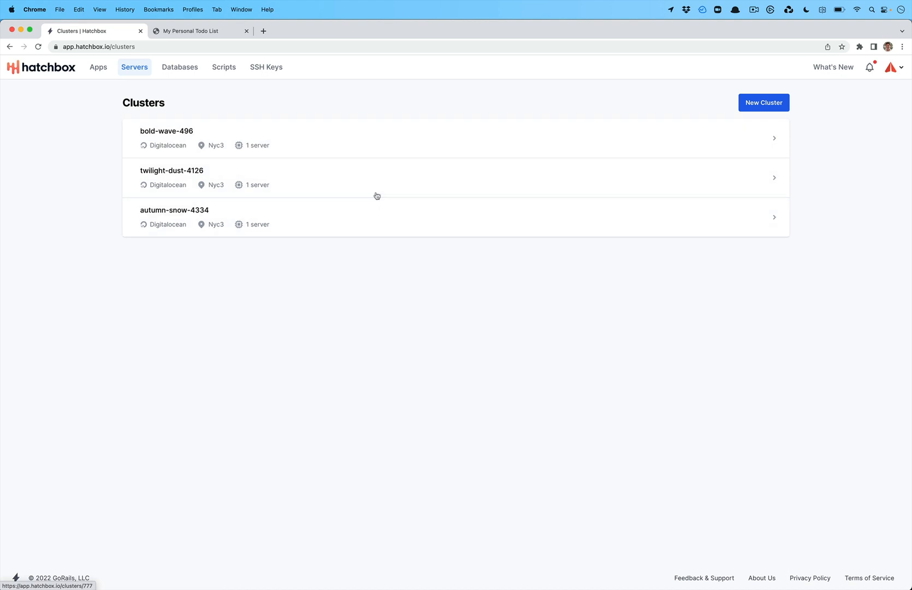
mouse_move(459, 211)
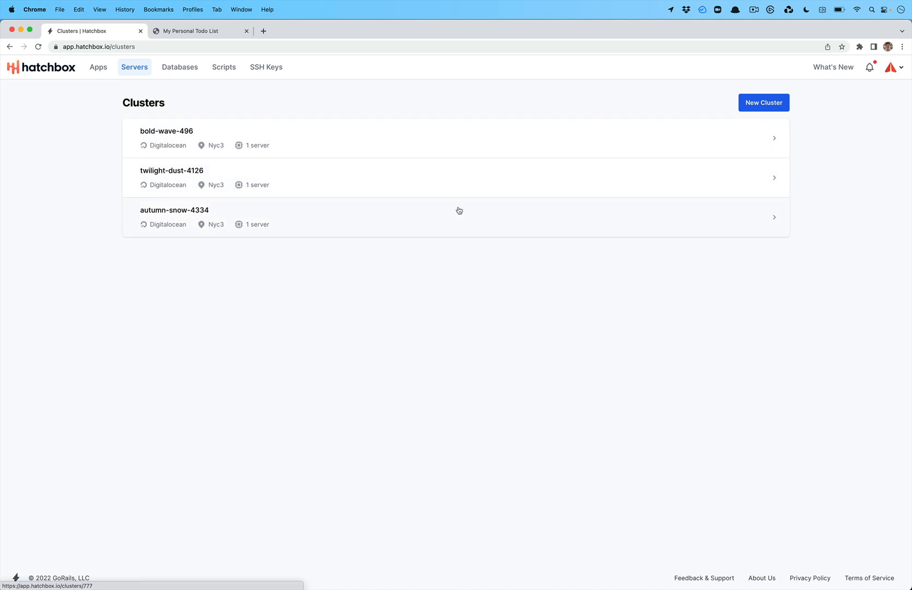
mouse_move(753, 147)
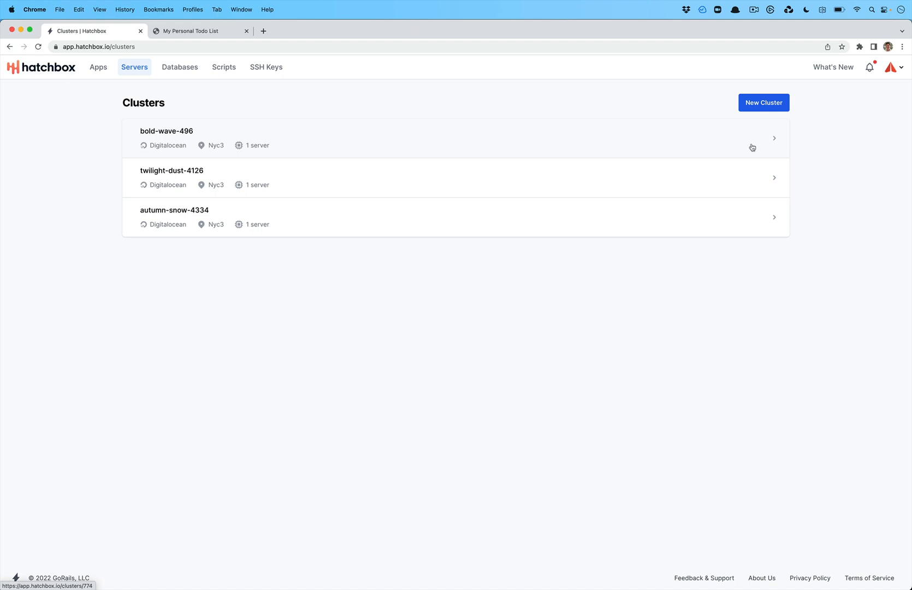
mouse_move(704, 578)
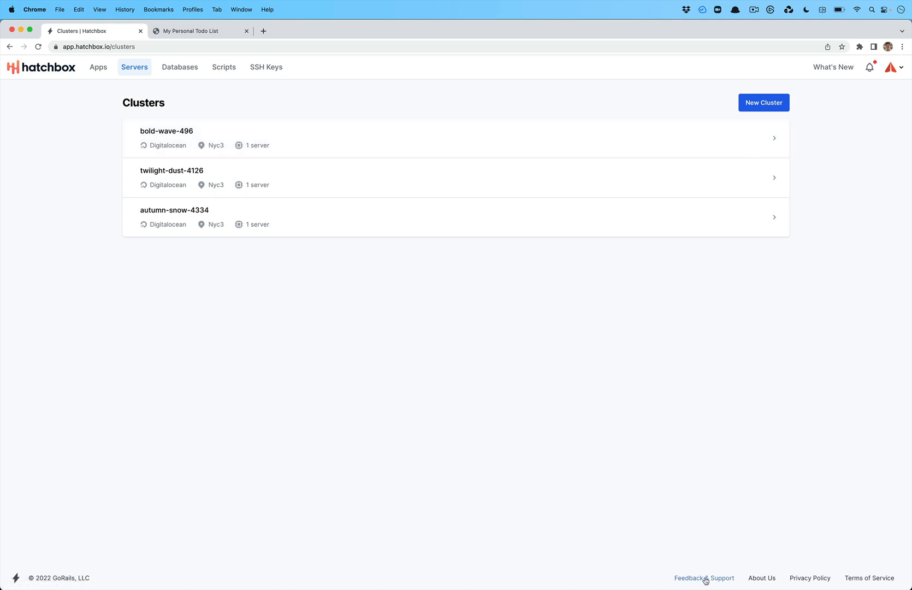
left_click(703, 578)
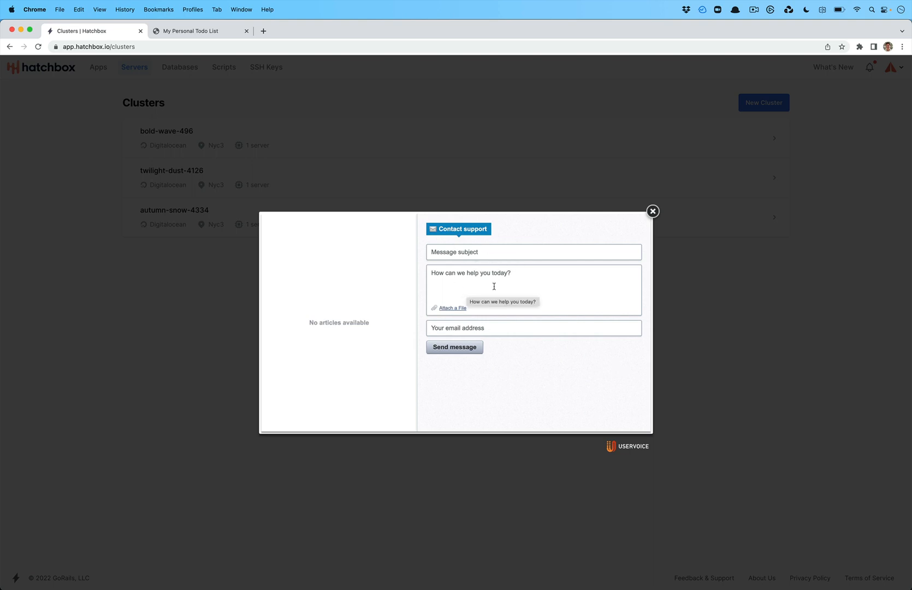
mouse_move(520, 289)
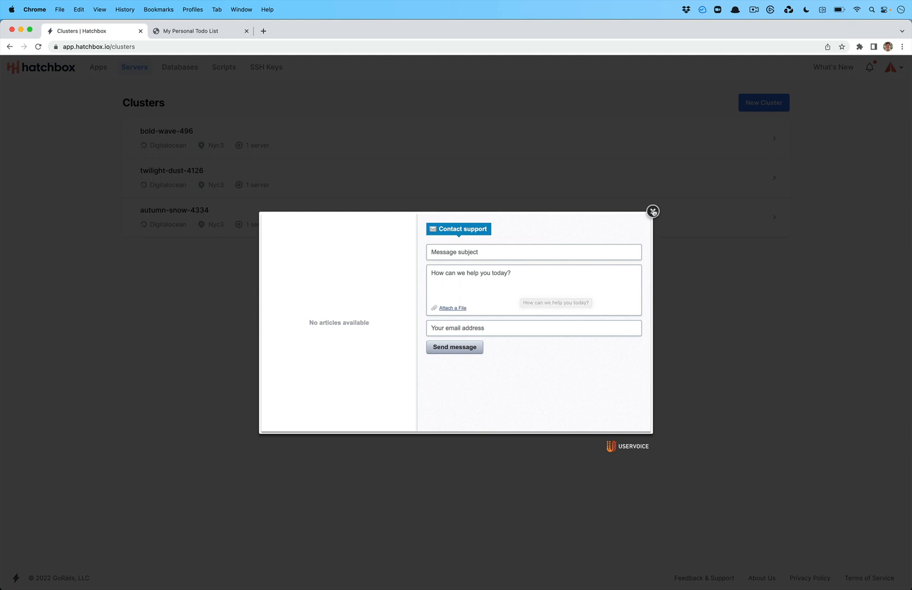
left_click(652, 211)
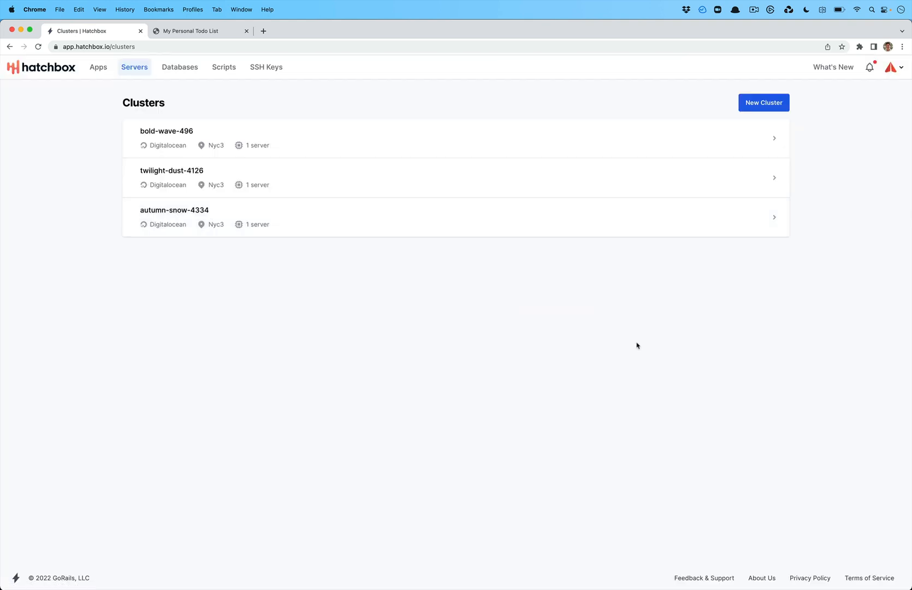
mouse_move(638, 356)
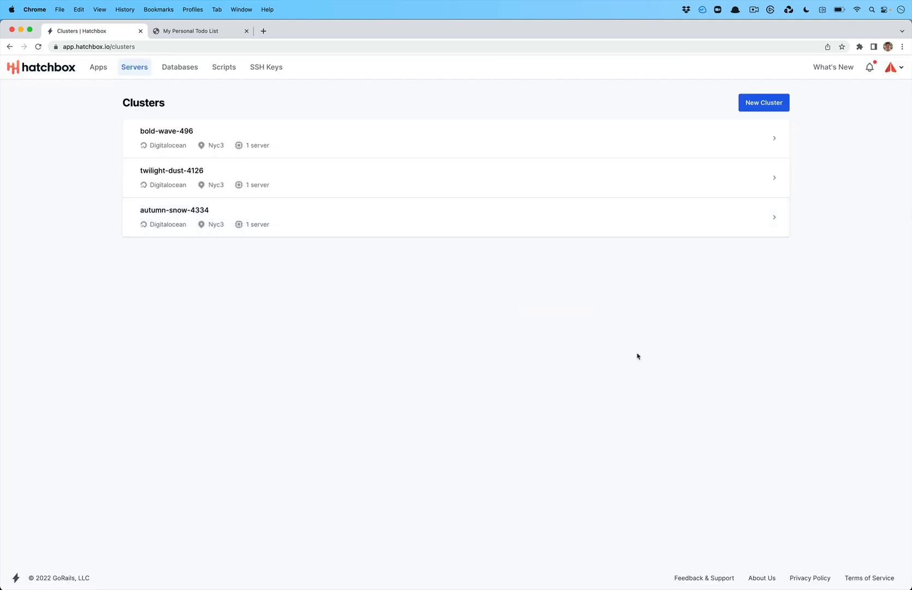
mouse_move(688, 295)
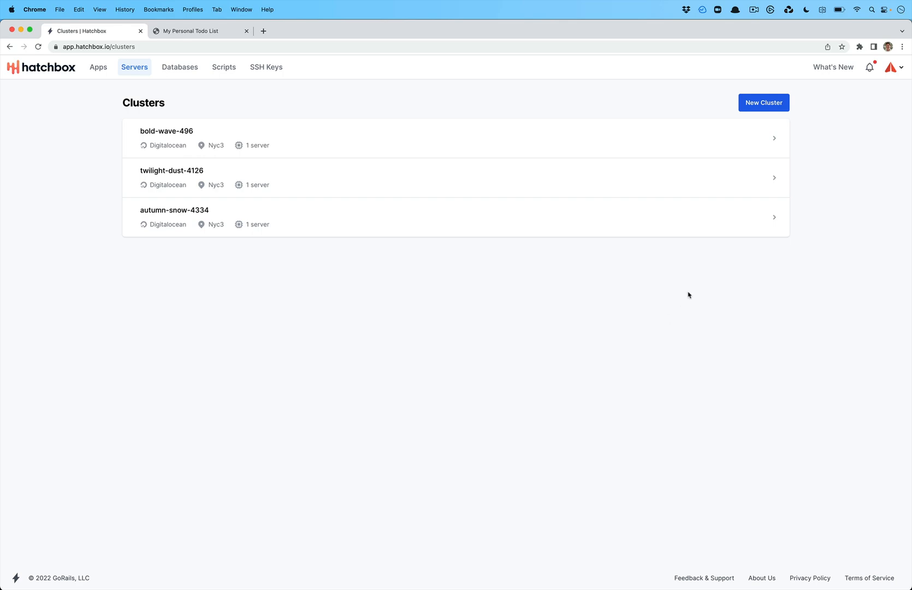
mouse_move(700, 283)
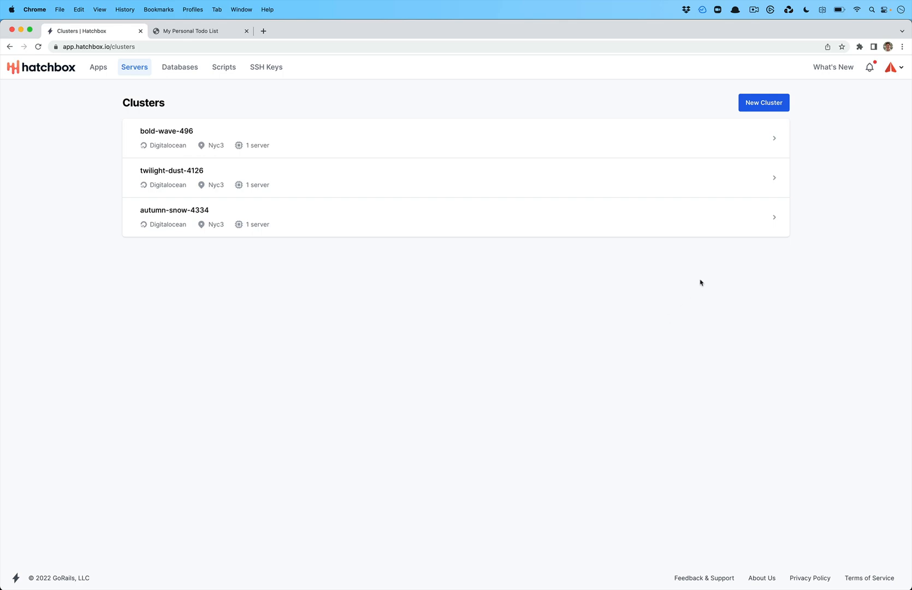